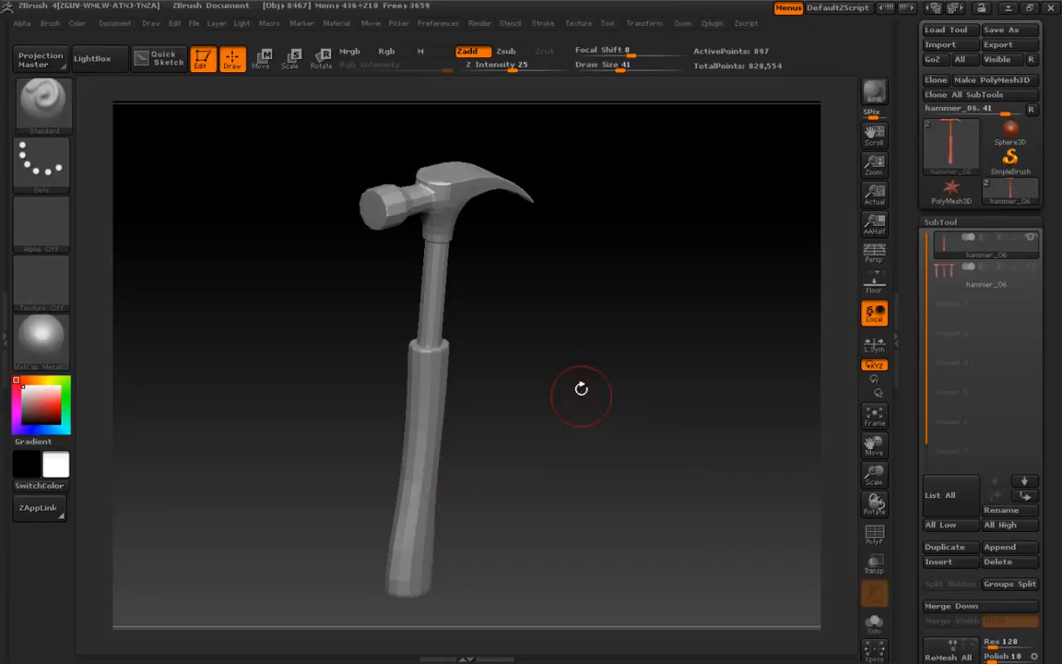
# Step: Orbit the grey hammer to inspect it, then collapse the SubTool list
pyautogui.moveTo(581, 387); pyautogui.dragTo(636, 387)
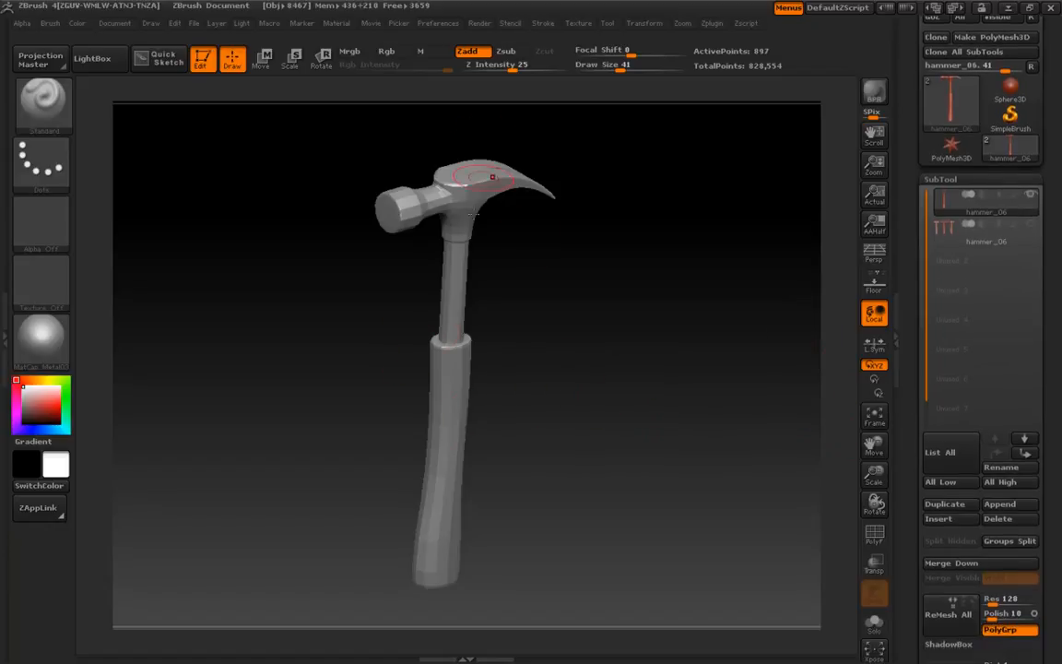
pyautogui.moveTo(491, 177); pyautogui.dragTo(502, 393)
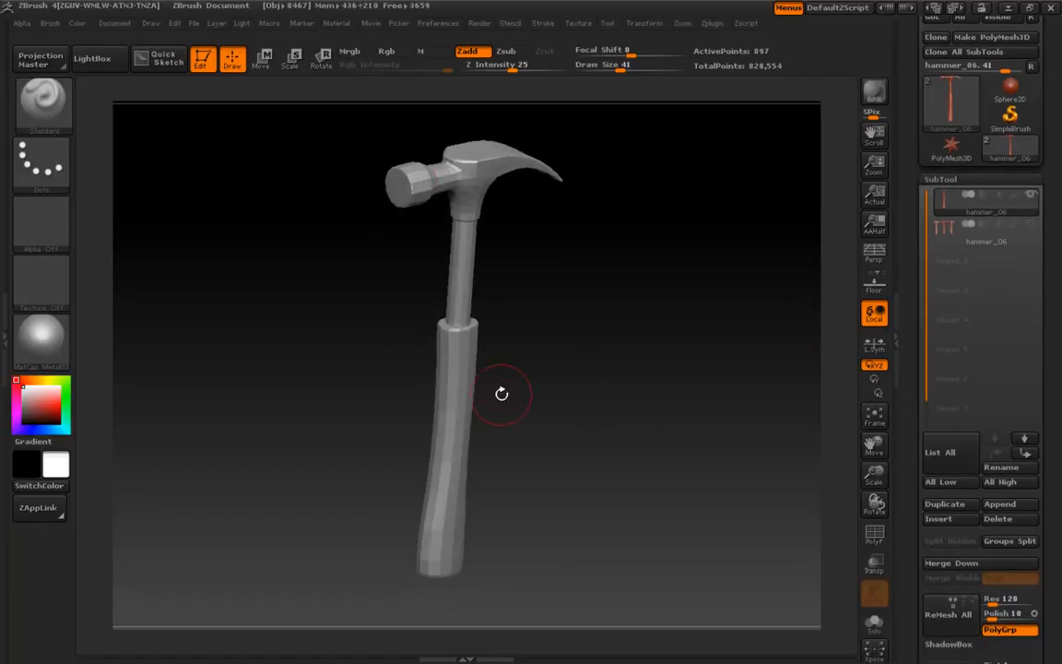
pyautogui.moveTo(502, 394); pyautogui.dragTo(610, 350)
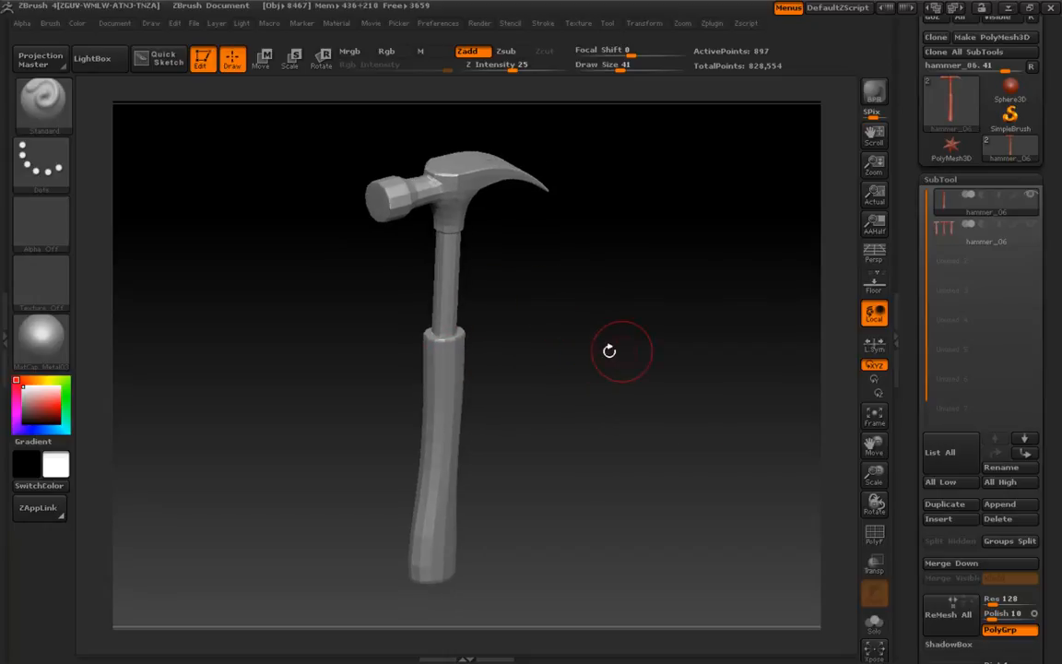
pyautogui.moveTo(909, 366)
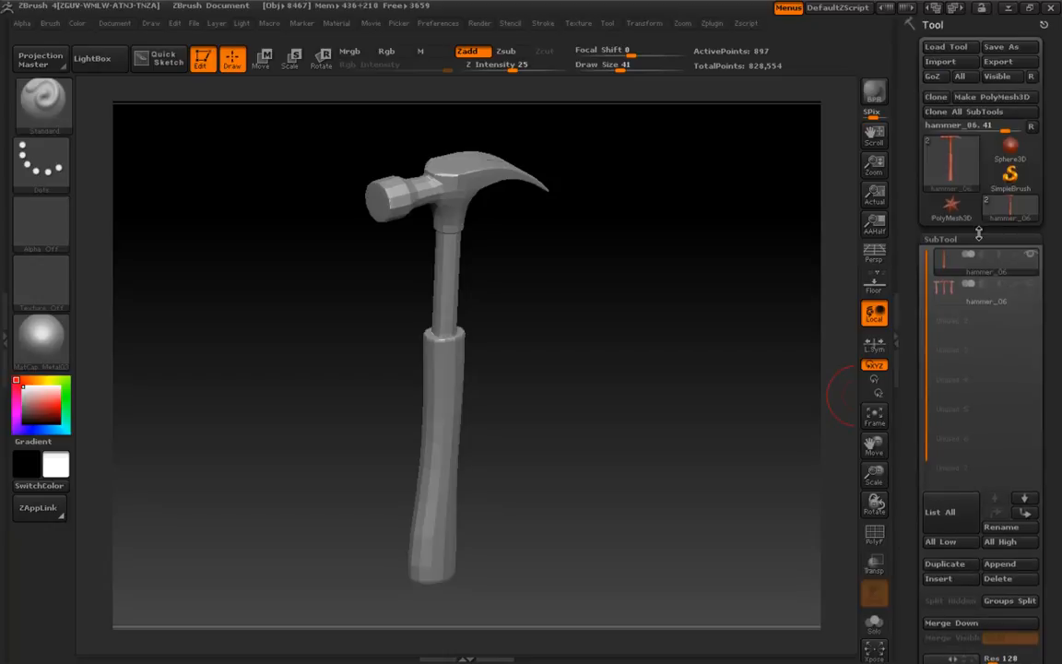
pyautogui.click(940, 238)
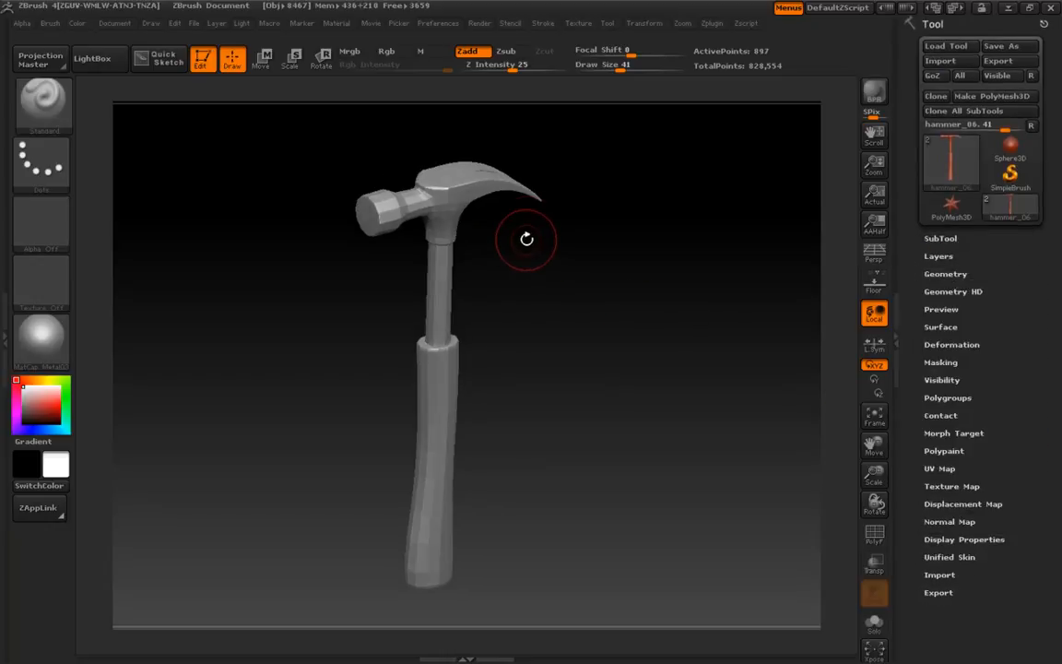
pyautogui.moveTo(480, 253)
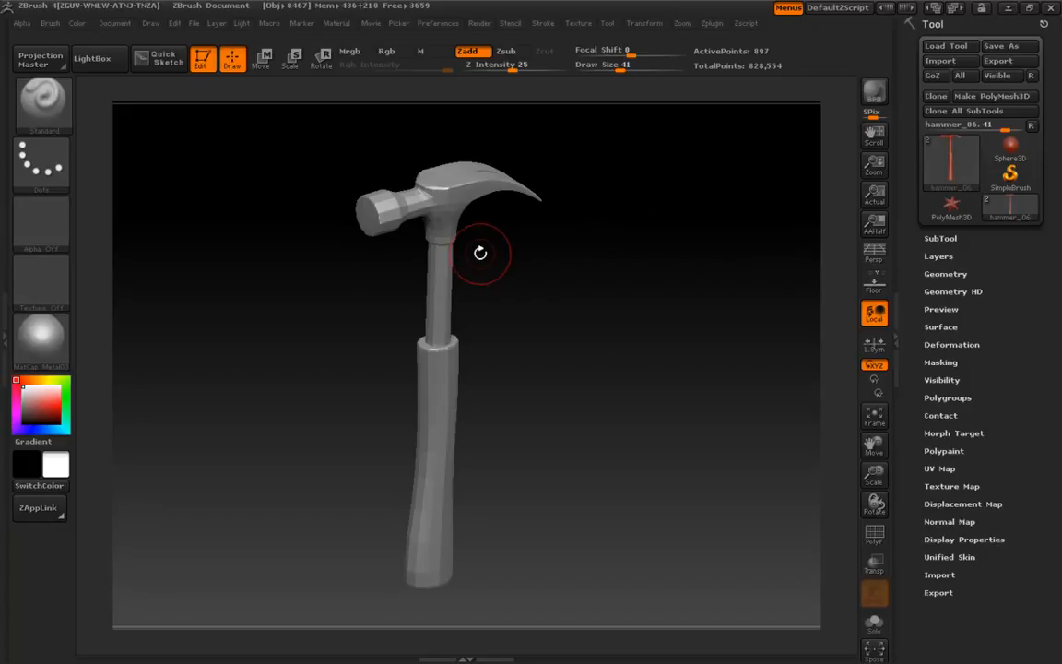
pyautogui.moveTo(524, 303)
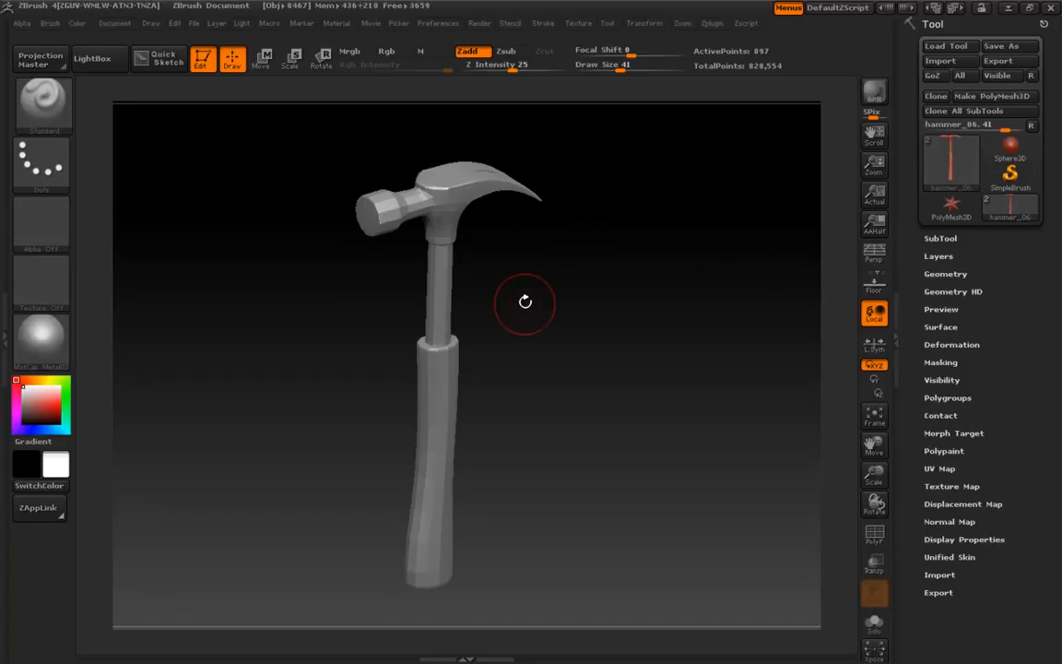
pyautogui.moveTo(670, 215)
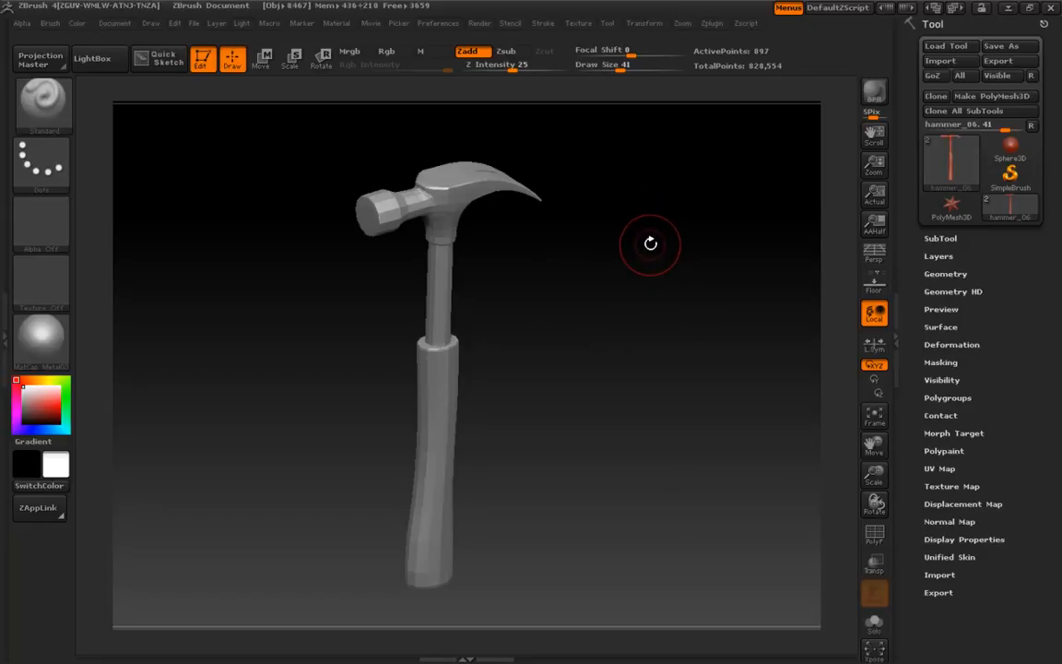
pyautogui.moveTo(640, 245)
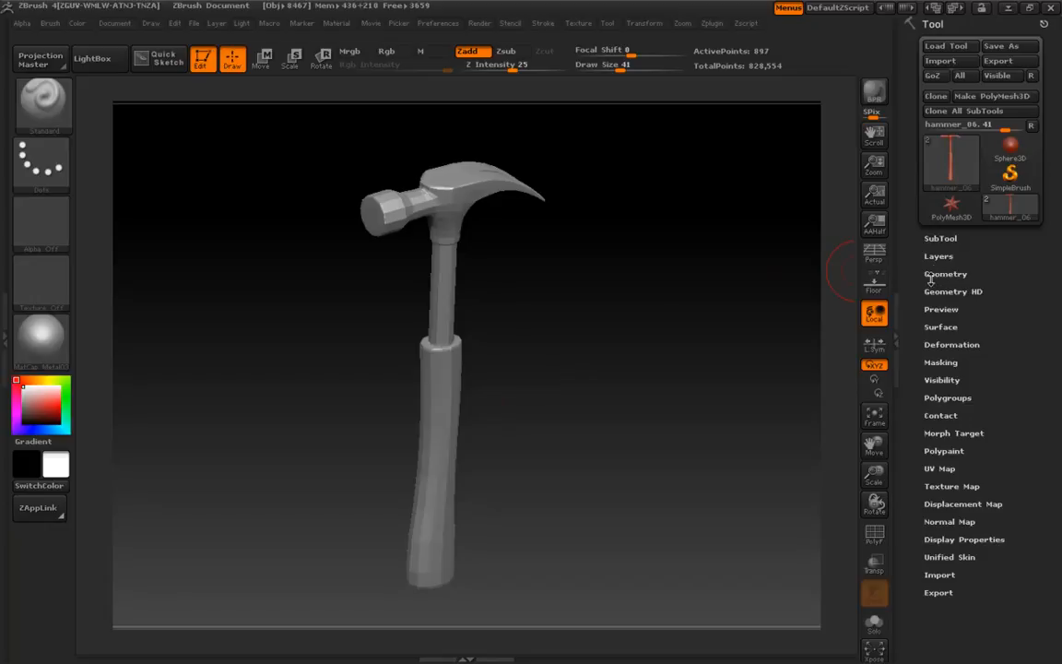
# Step: In Geometry, enable Suv and divide the hammer up to SDiv level 4
pyautogui.click(945, 273)
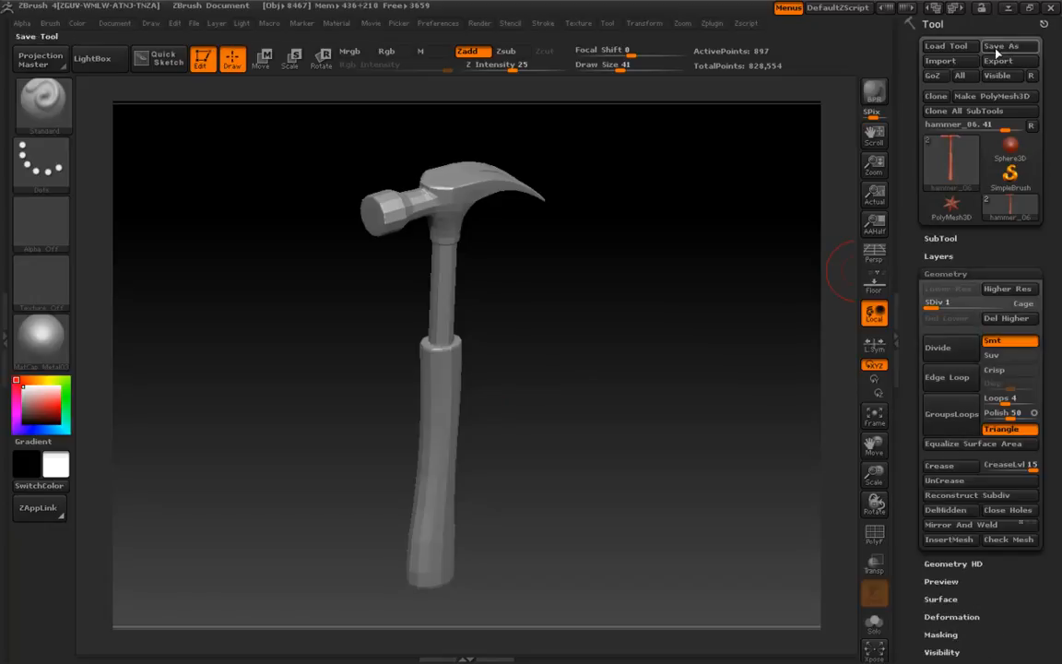
pyautogui.click(959, 301)
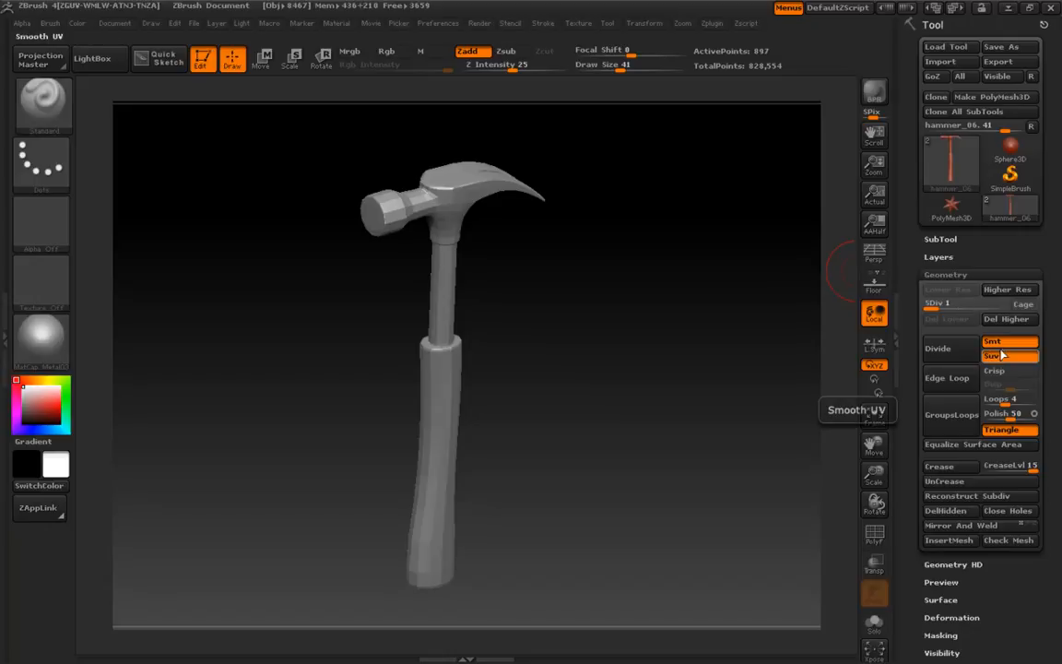
pyautogui.click(938, 347)
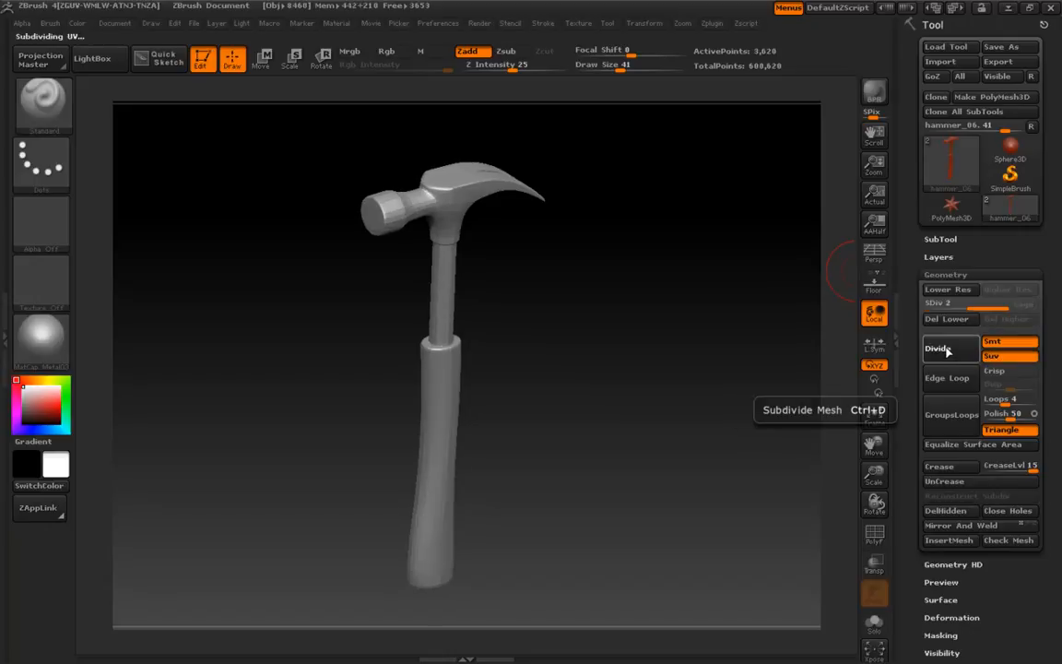
pyautogui.click(937, 348)
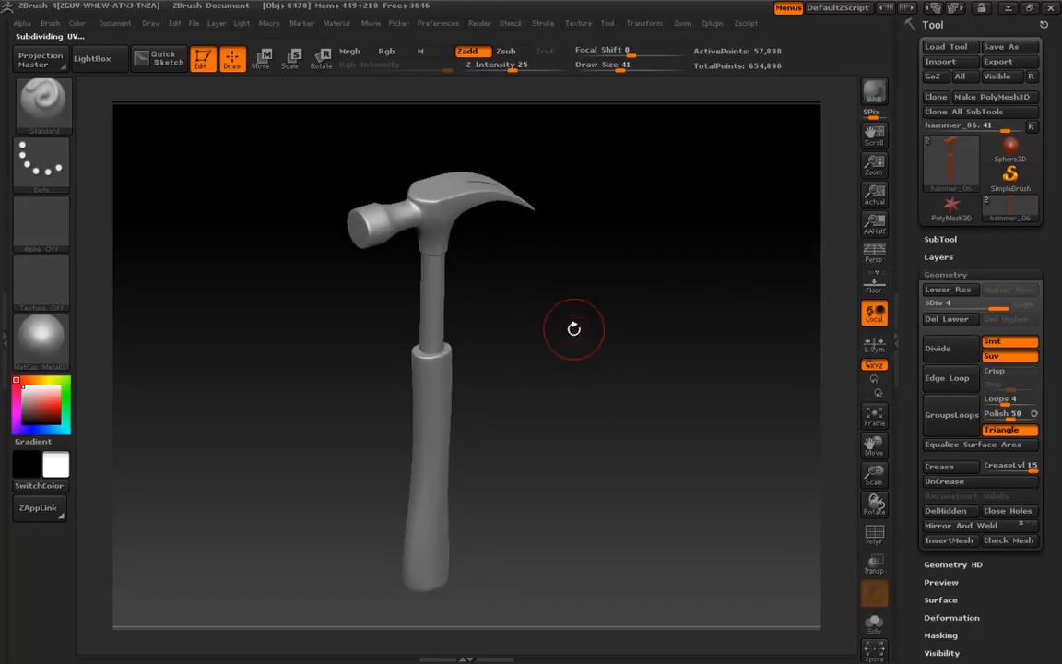
pyautogui.moveTo(938, 348)
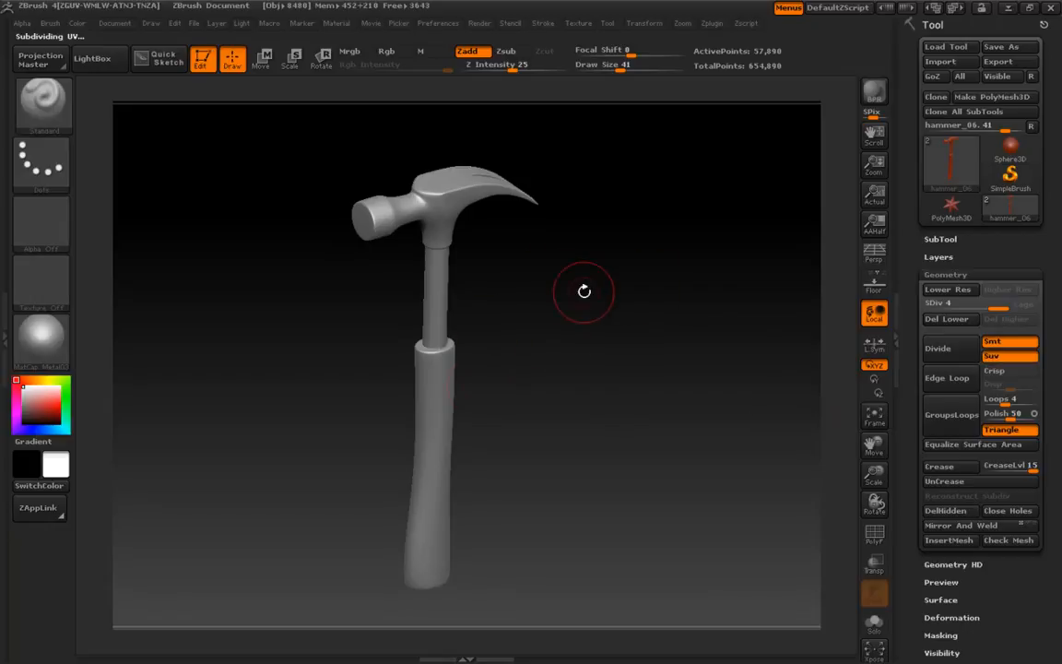
pyautogui.moveTo(621, 336)
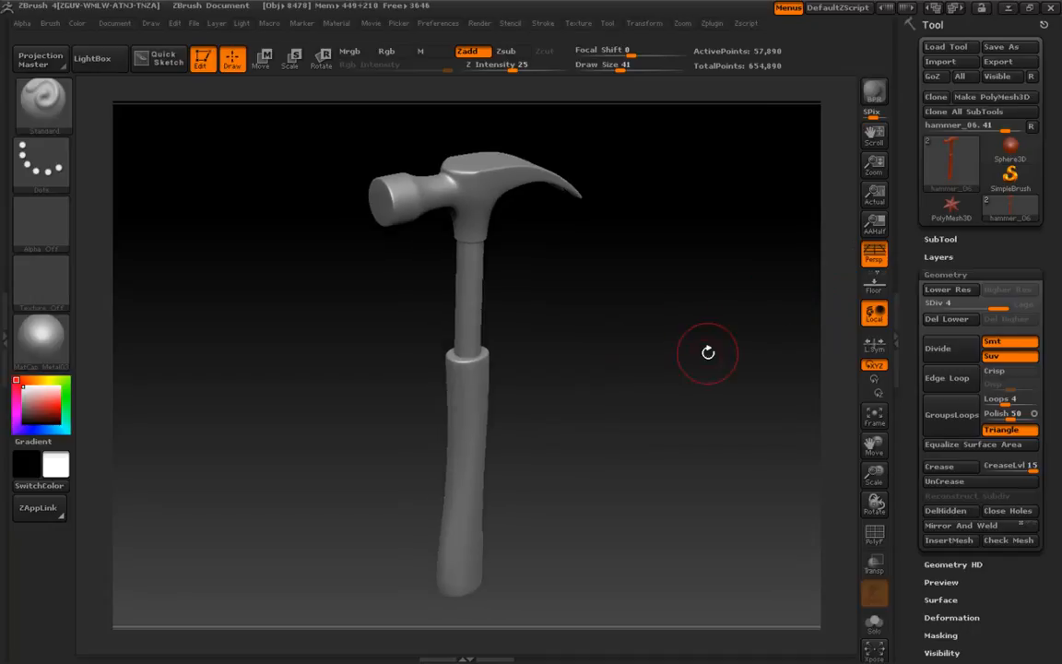
# Step: Collapse the Geometry settings and set Draw Size to 18
pyautogui.click(945, 273)
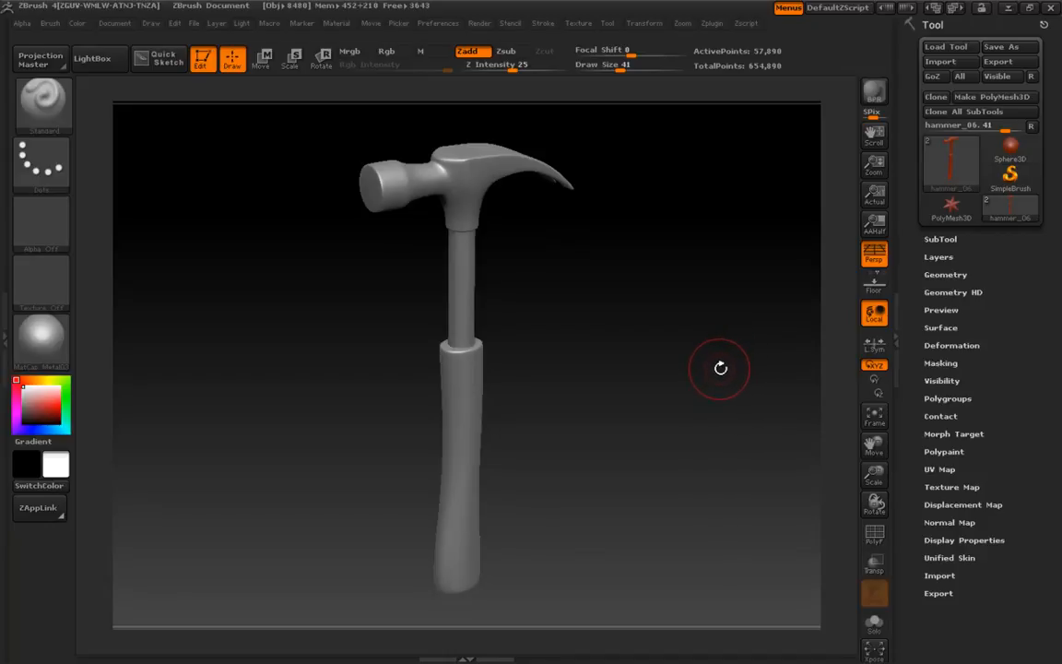
pyautogui.moveTo(708, 377)
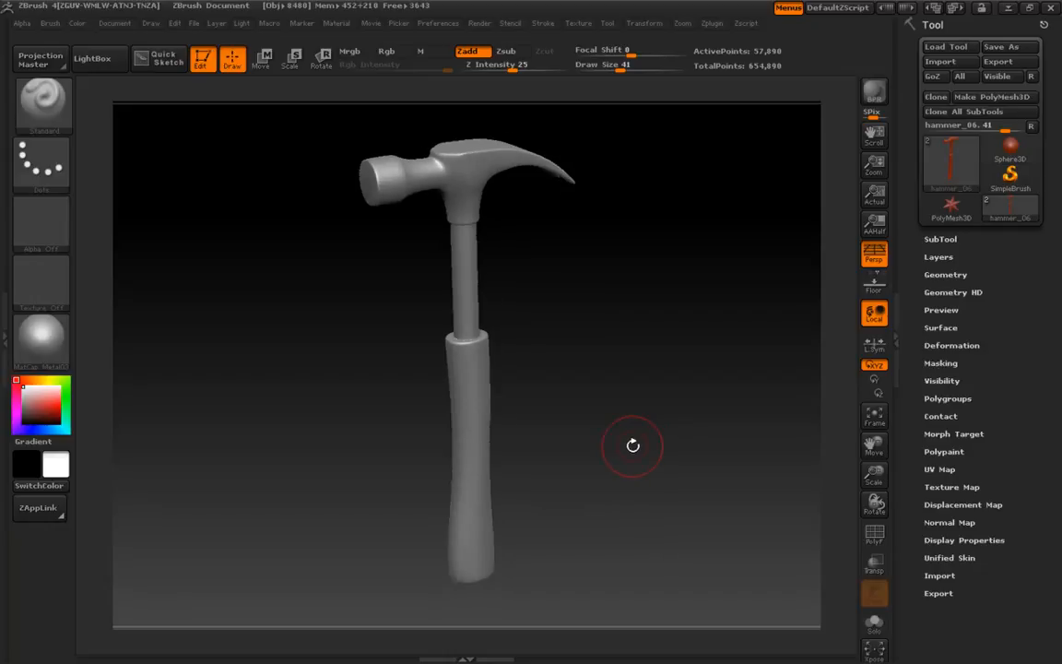
pyautogui.moveTo(633, 445); pyautogui.dragTo(637, 445)
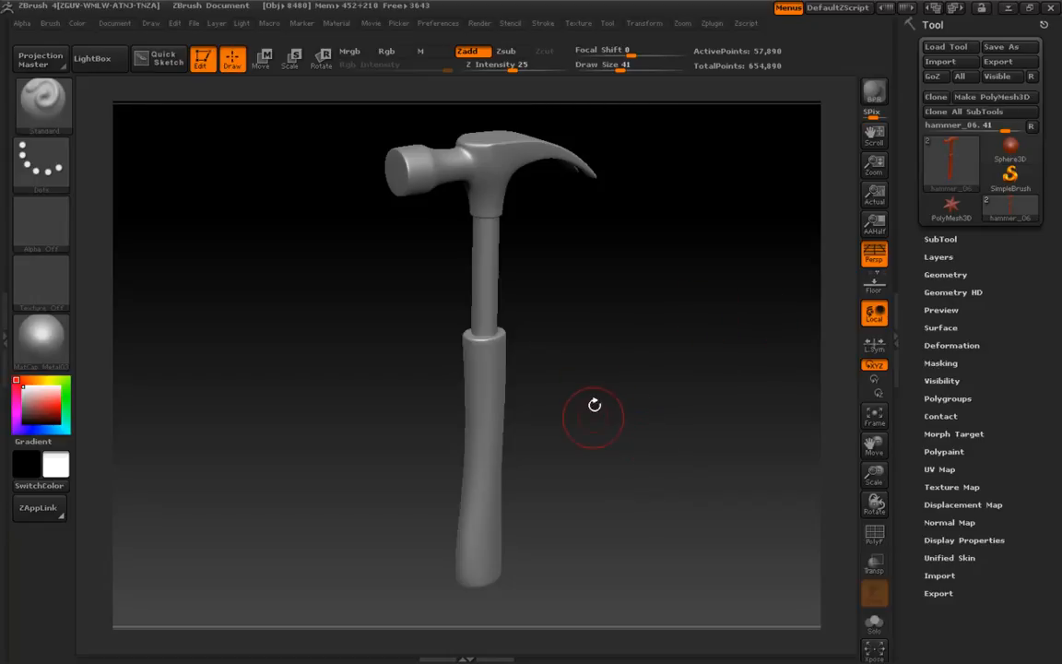
pyautogui.moveTo(662, 446)
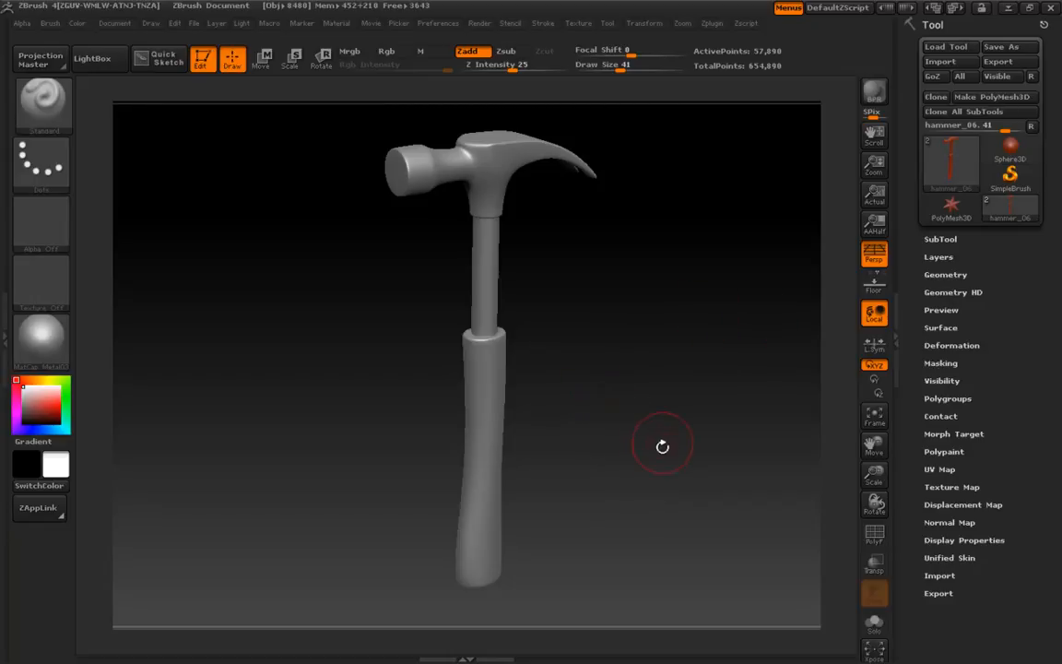
pyautogui.click(386, 50)
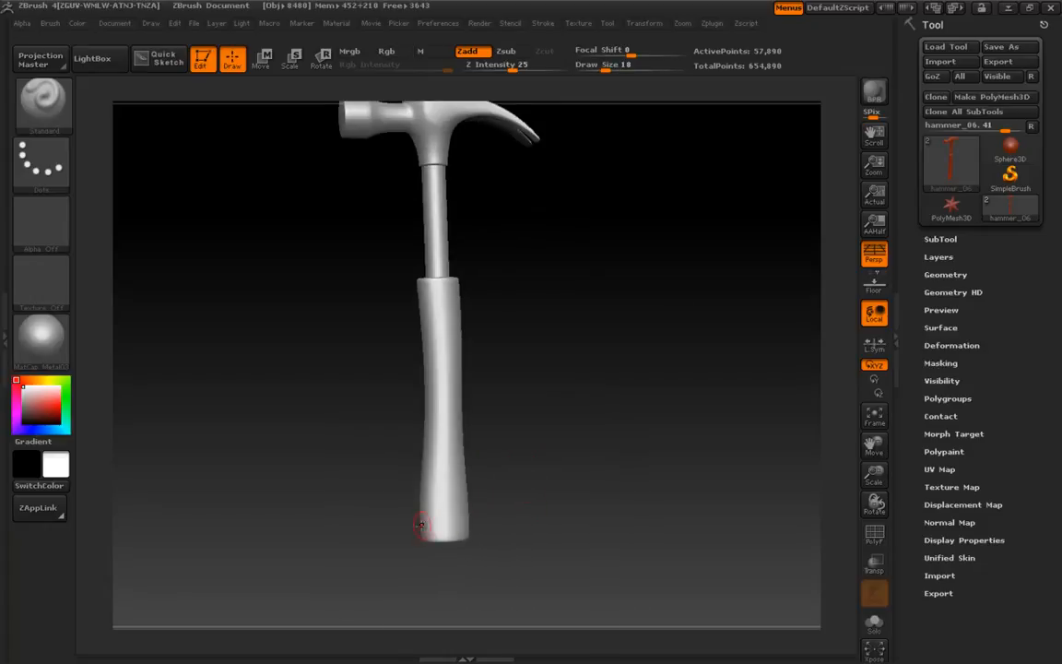
pyautogui.moveTo(419, 526); pyautogui.dragTo(477, 491)
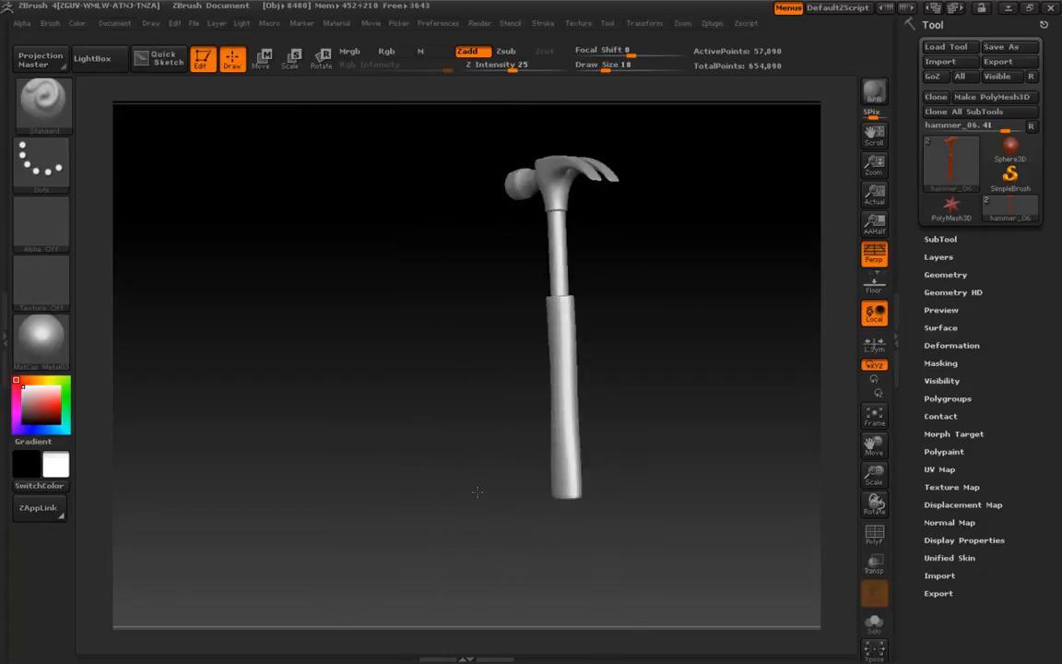
pyautogui.moveTo(477, 493); pyautogui.dragTo(689, 462)
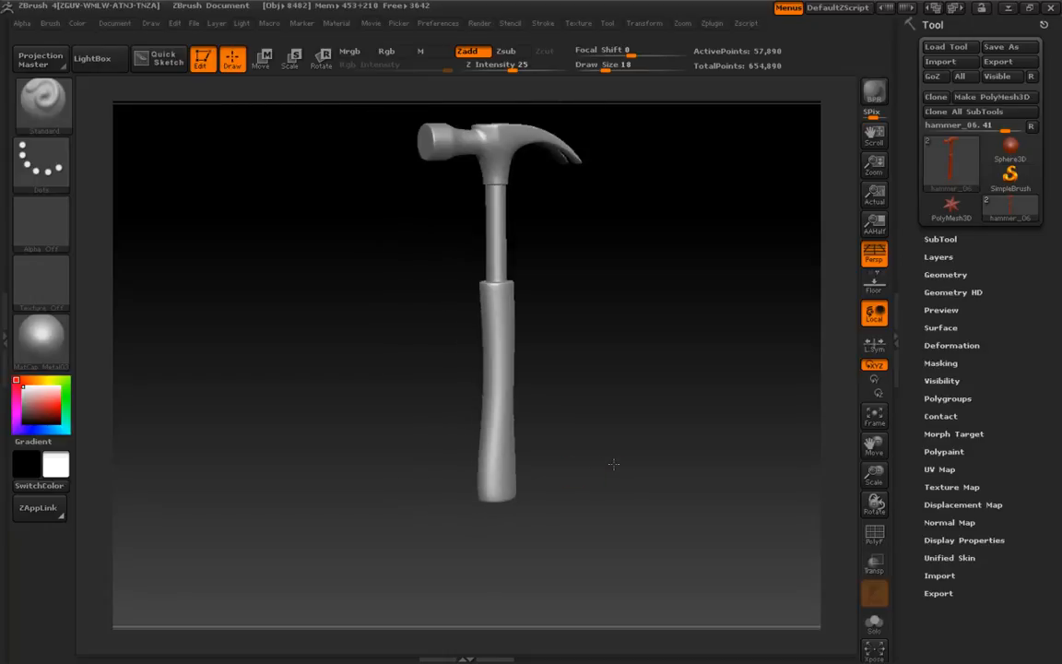
# Step: Orbit and zoom around the smoothed handle from several angles, then frame the whole hammer
pyautogui.moveTo(613, 465); pyautogui.dragTo(352, 470)
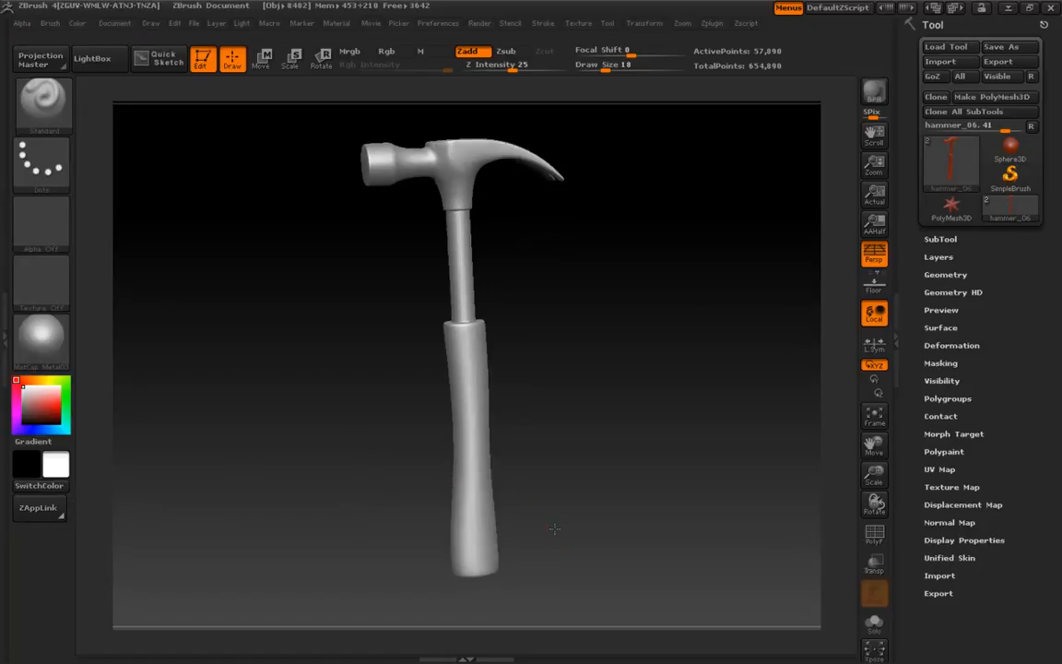
pyautogui.moveTo(554, 528); pyautogui.dragTo(564, 529)
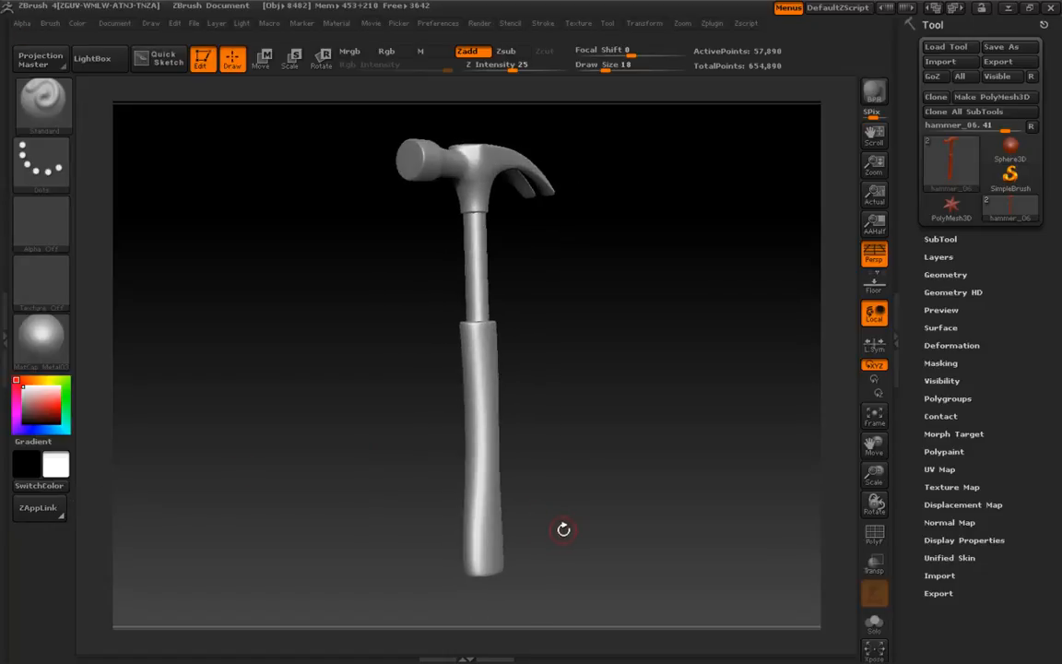
pyautogui.moveTo(564, 530); pyautogui.dragTo(613, 525)
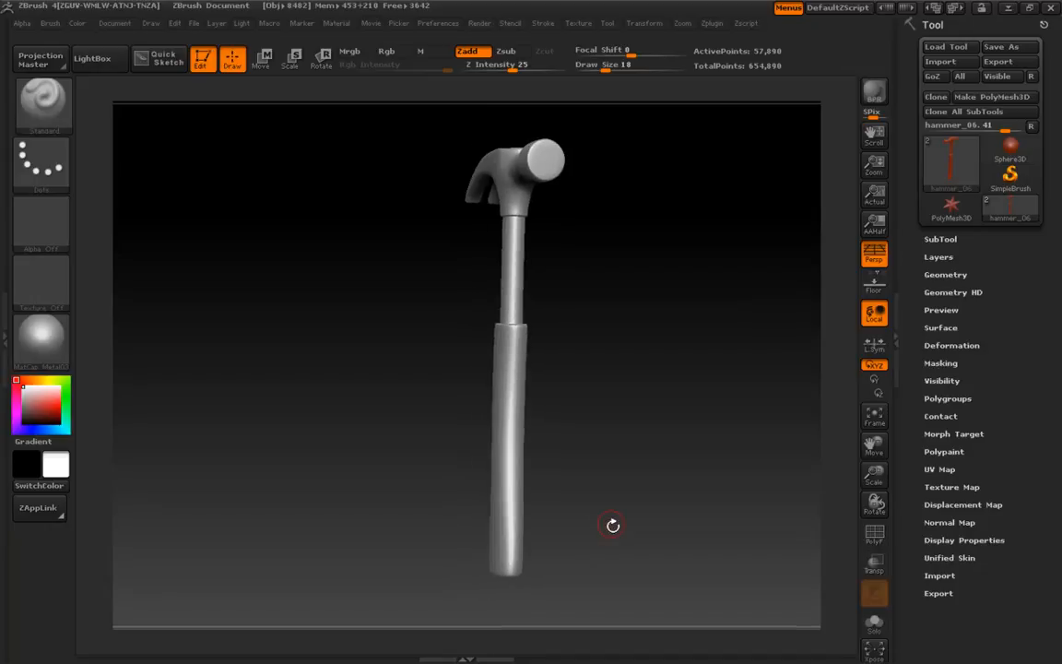
pyautogui.moveTo(612, 525); pyautogui.dragTo(633, 517)
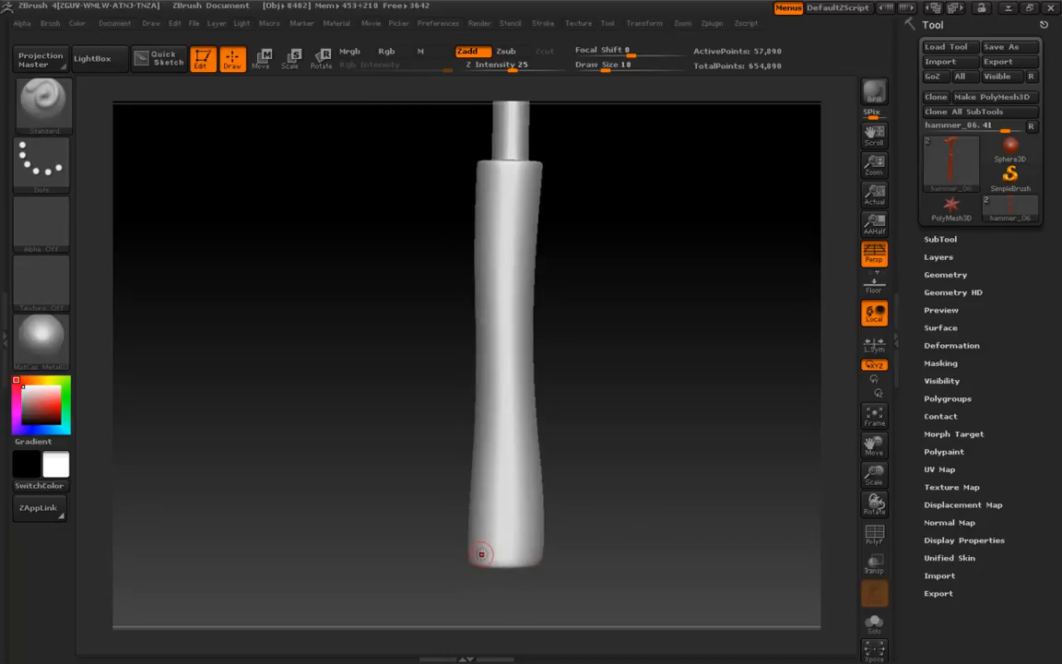
pyautogui.moveTo(481, 553); pyautogui.dragTo(449, 547)
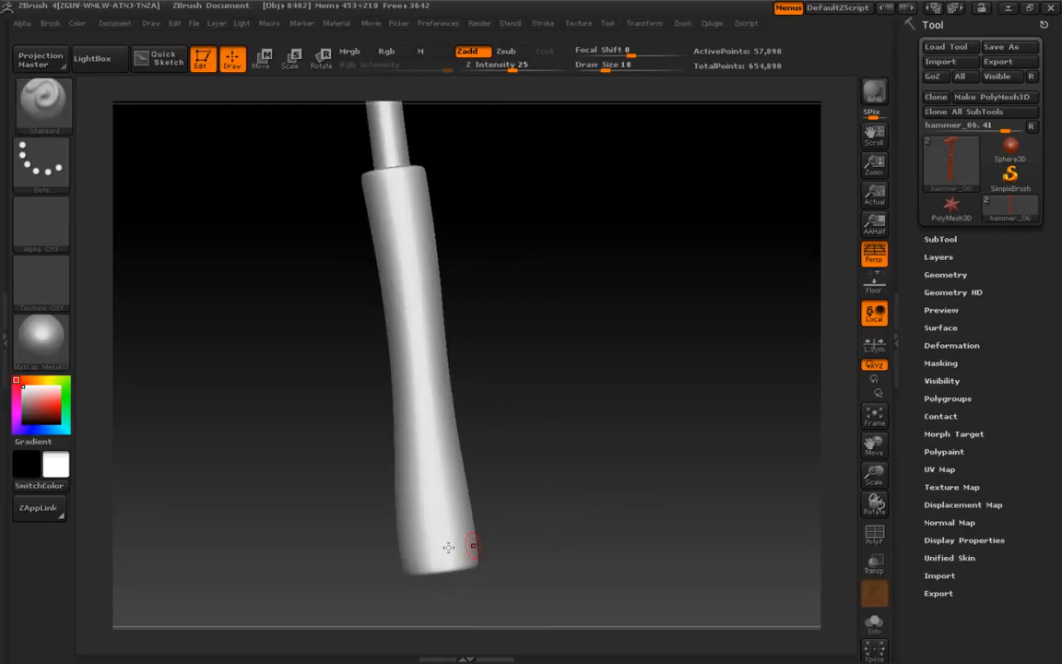
pyautogui.moveTo(450, 547); pyautogui.dragTo(584, 468)
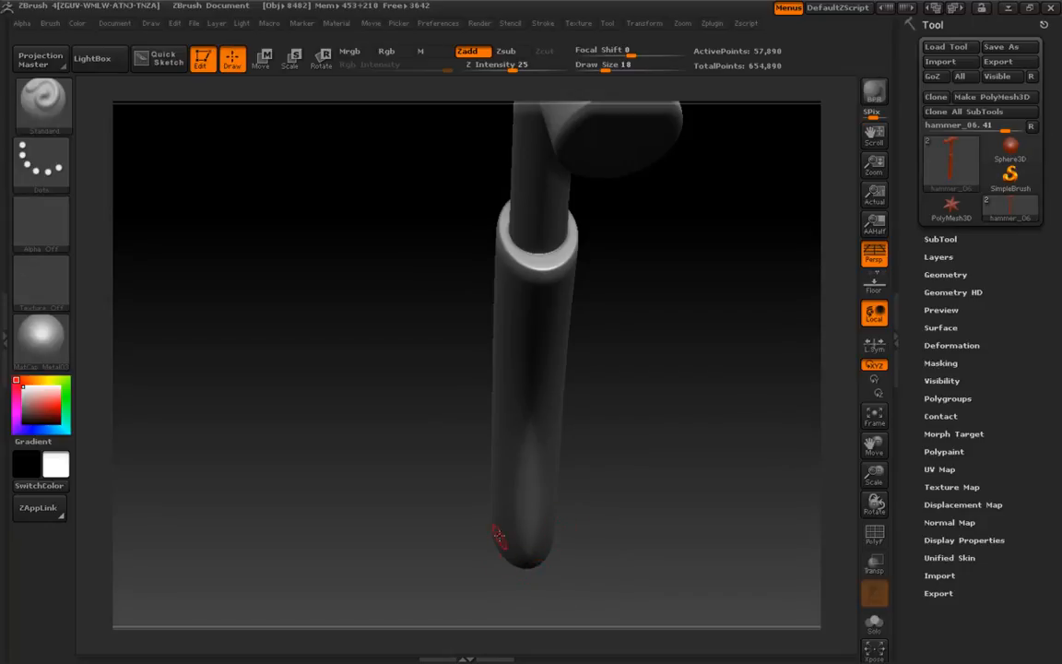
pyautogui.moveTo(498, 539); pyautogui.dragTo(507, 438)
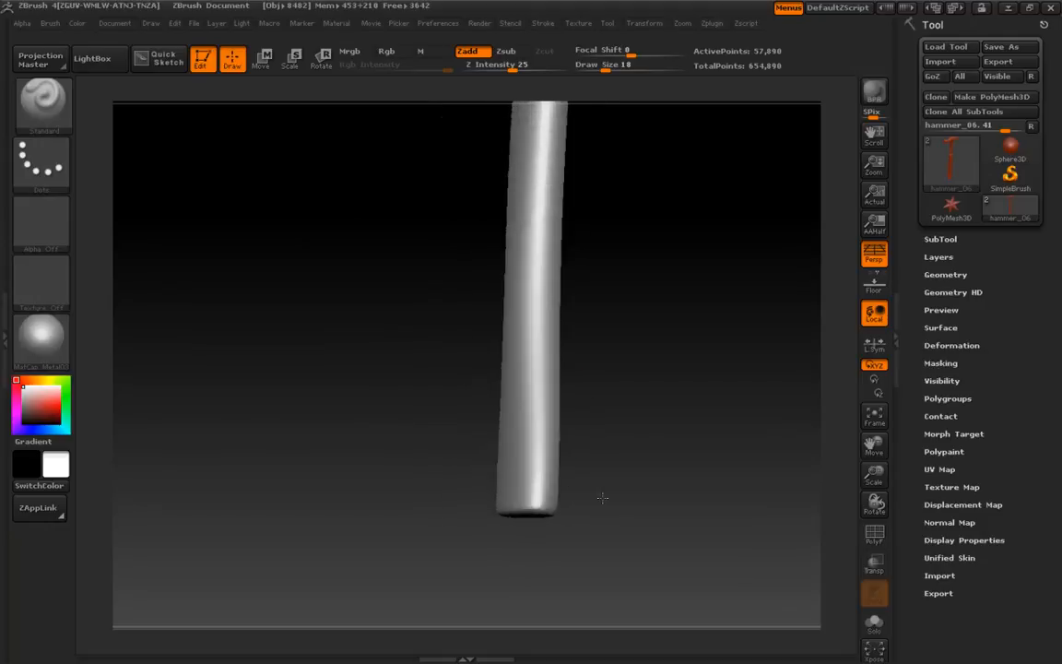
pyautogui.moveTo(602, 498); pyautogui.dragTo(611, 501)
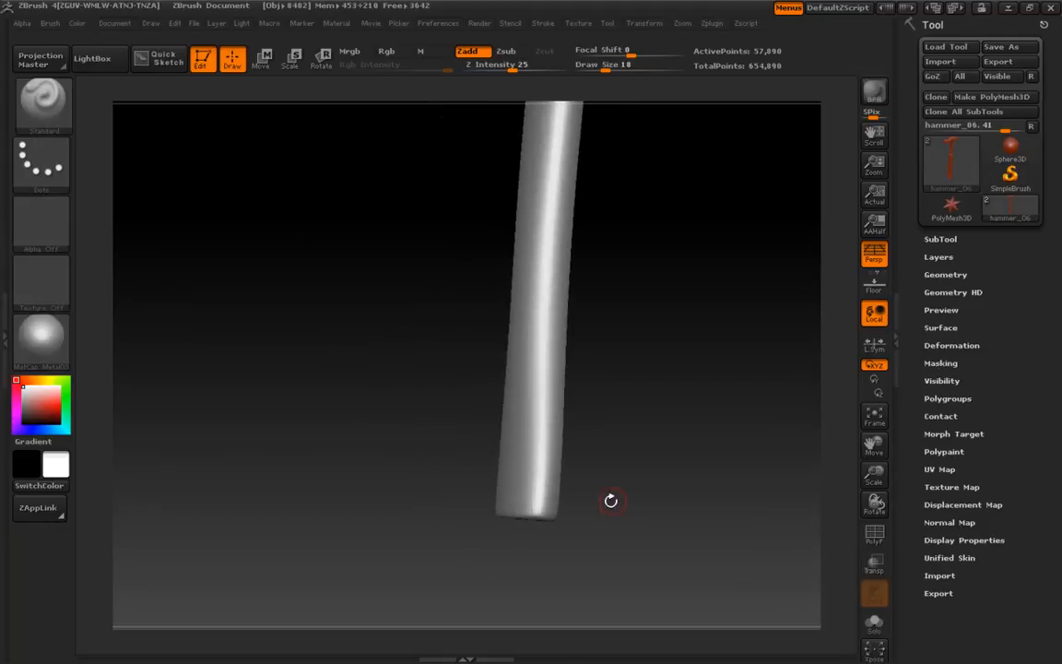
pyautogui.moveTo(610, 500); pyautogui.dragTo(580, 490)
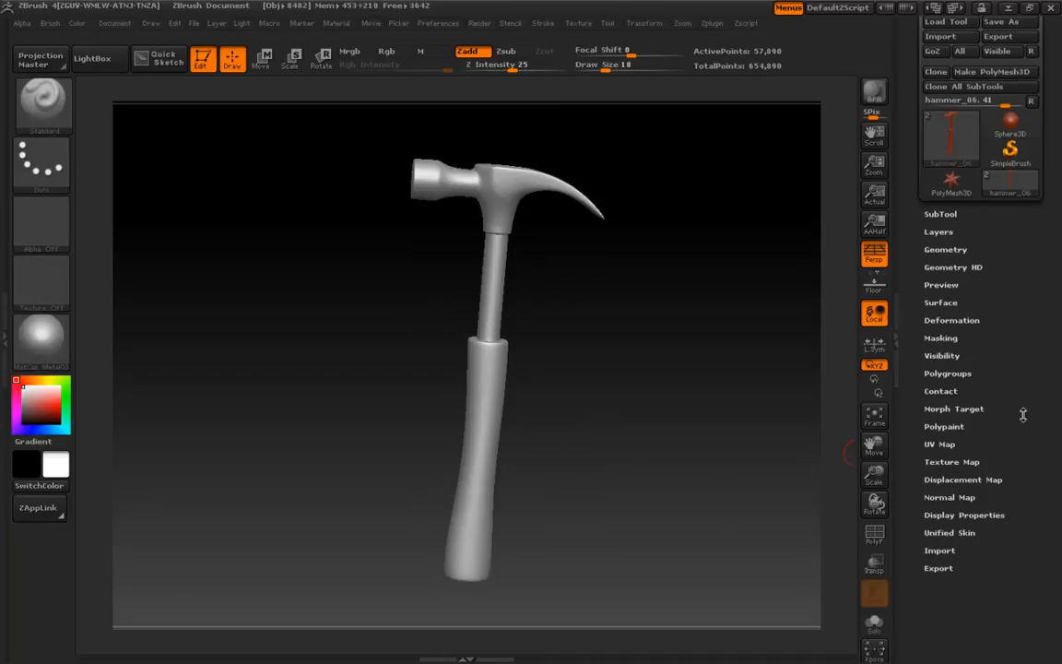
# Step: Use Morph UV to lay the hammer out flat as separate UV islands
pyautogui.click(941, 443)
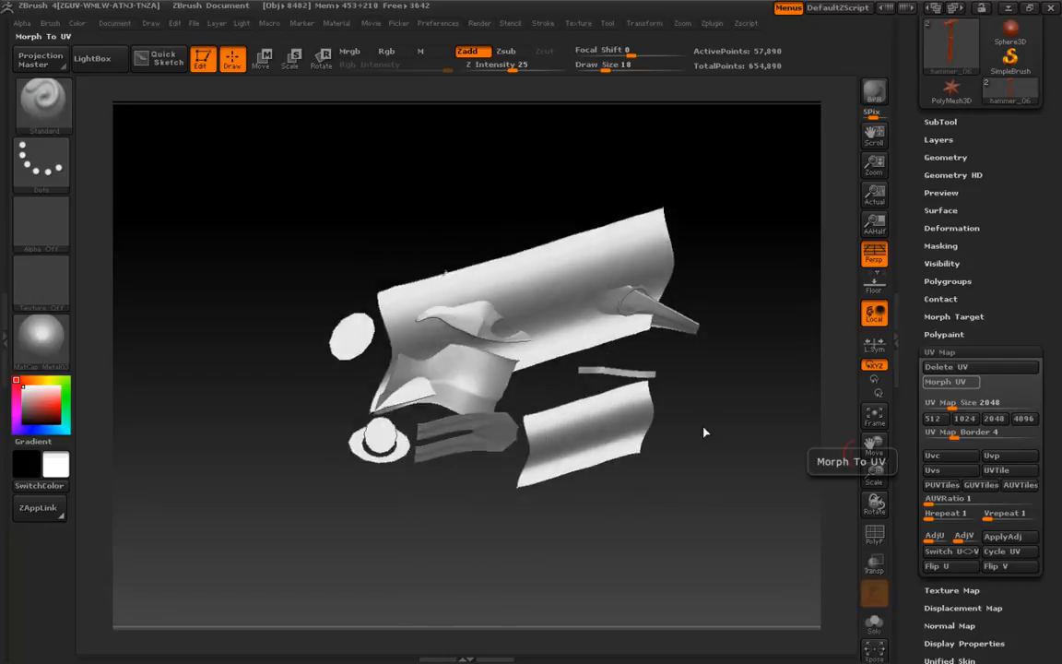
pyautogui.click(950, 382)
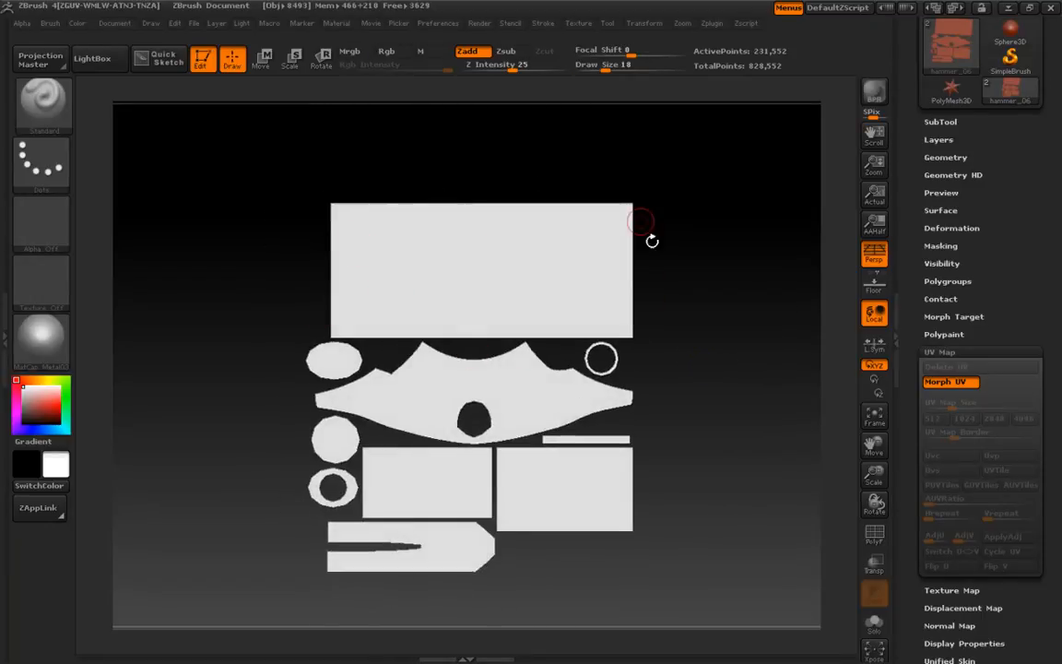
pyautogui.moveTo(674, 340)
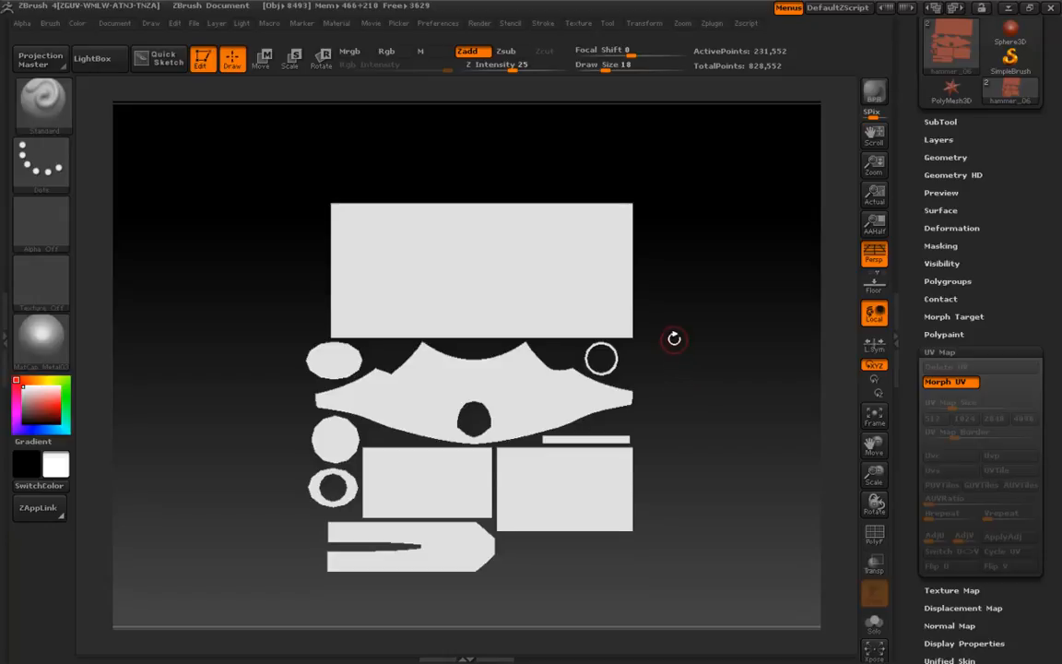
pyautogui.moveTo(670, 300)
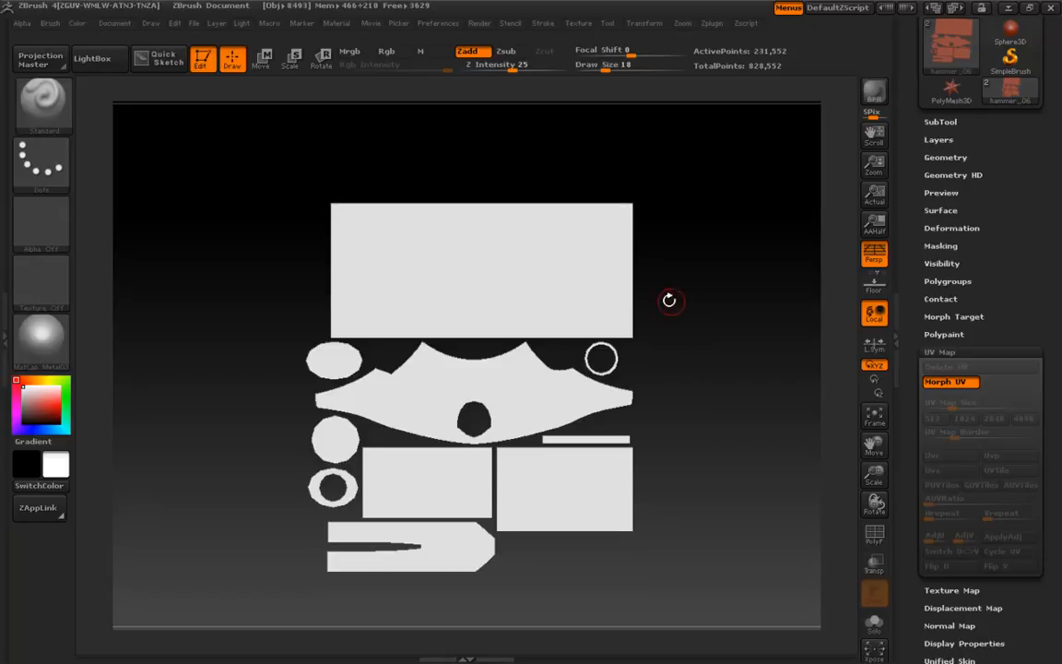
pyautogui.moveTo(594, 282)
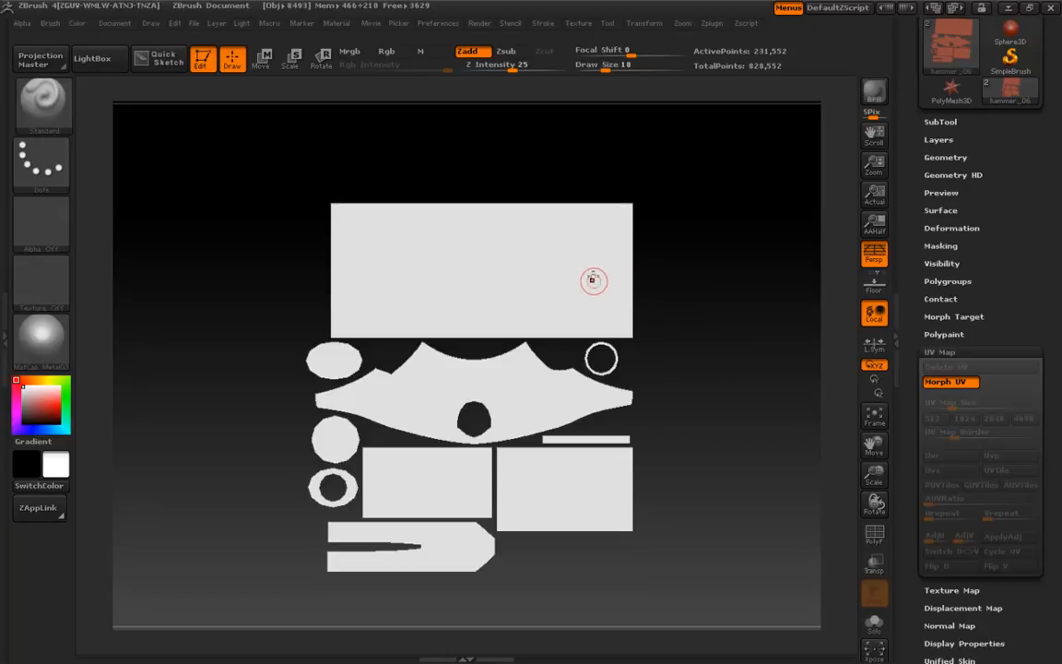
pyautogui.moveTo(620, 317)
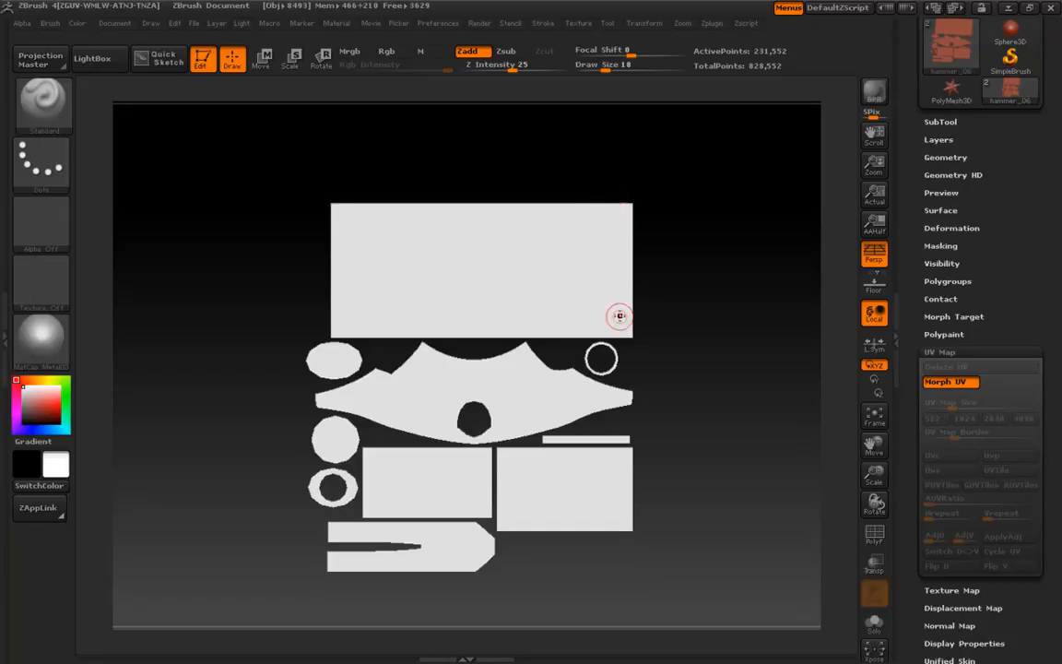
pyautogui.moveTo(950, 382)
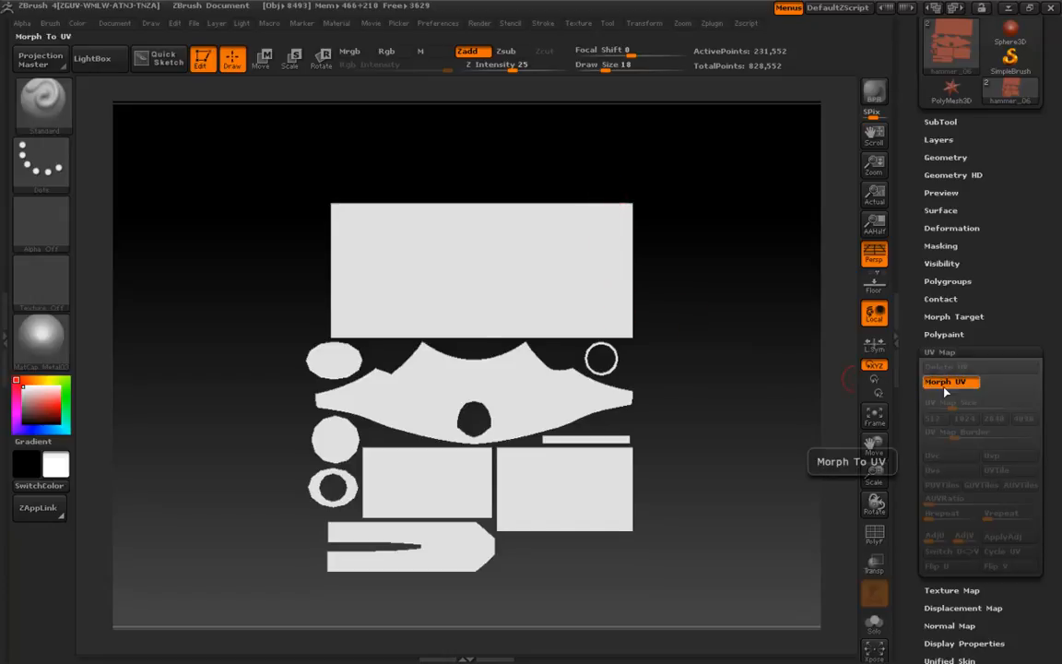
# Step: Toggle Morph UV between flat and 3D, ending with the hammer's normal shape
pyautogui.click(949, 381)
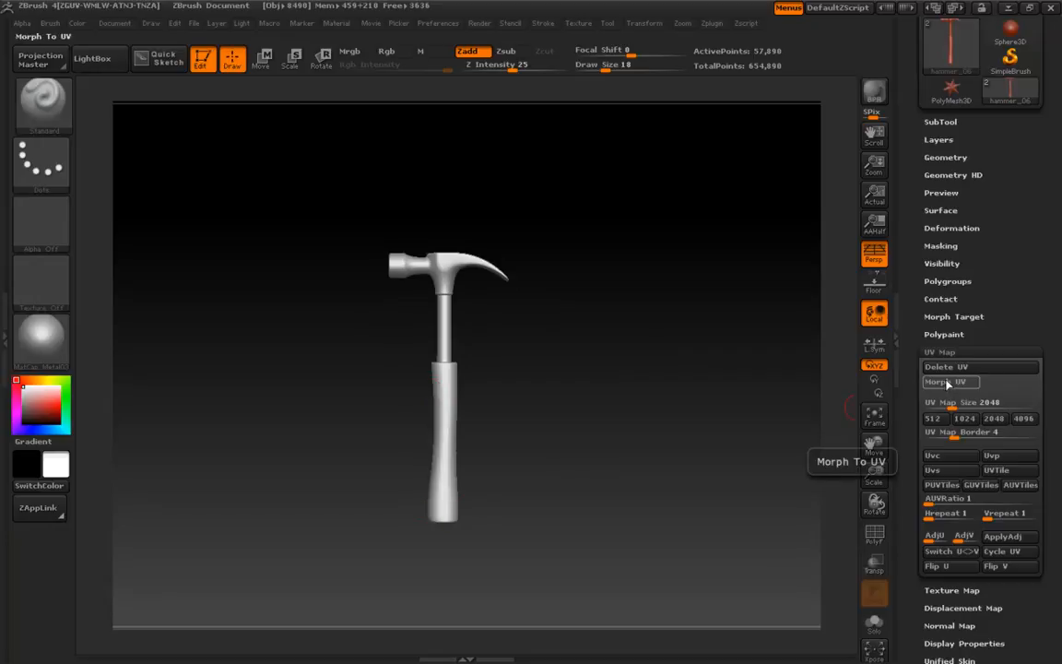
pyautogui.click(950, 382)
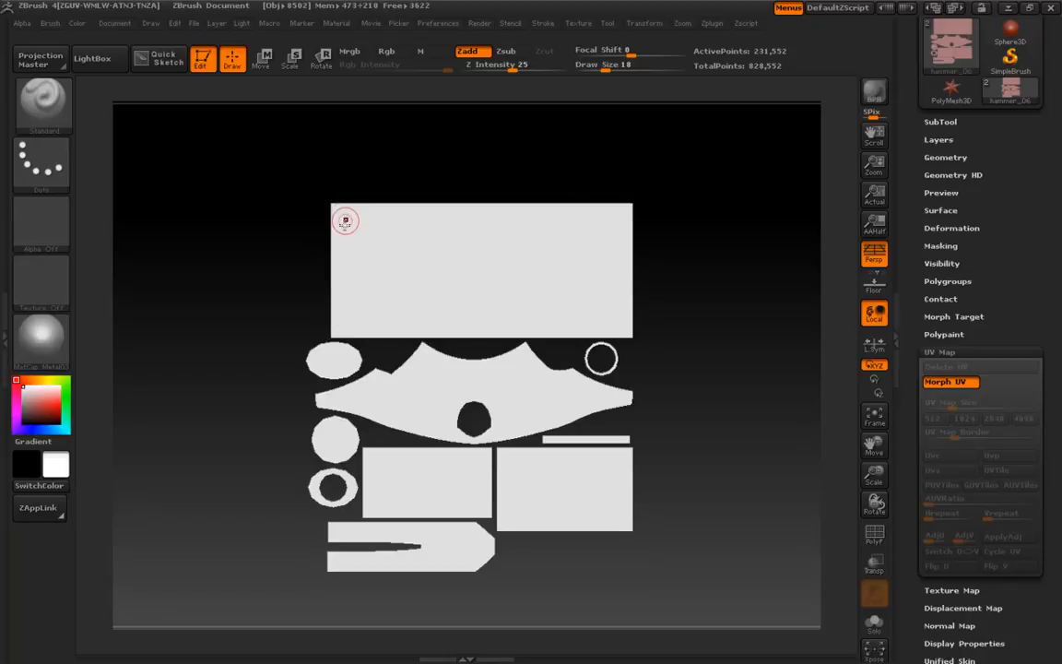
pyautogui.moveTo(325, 259)
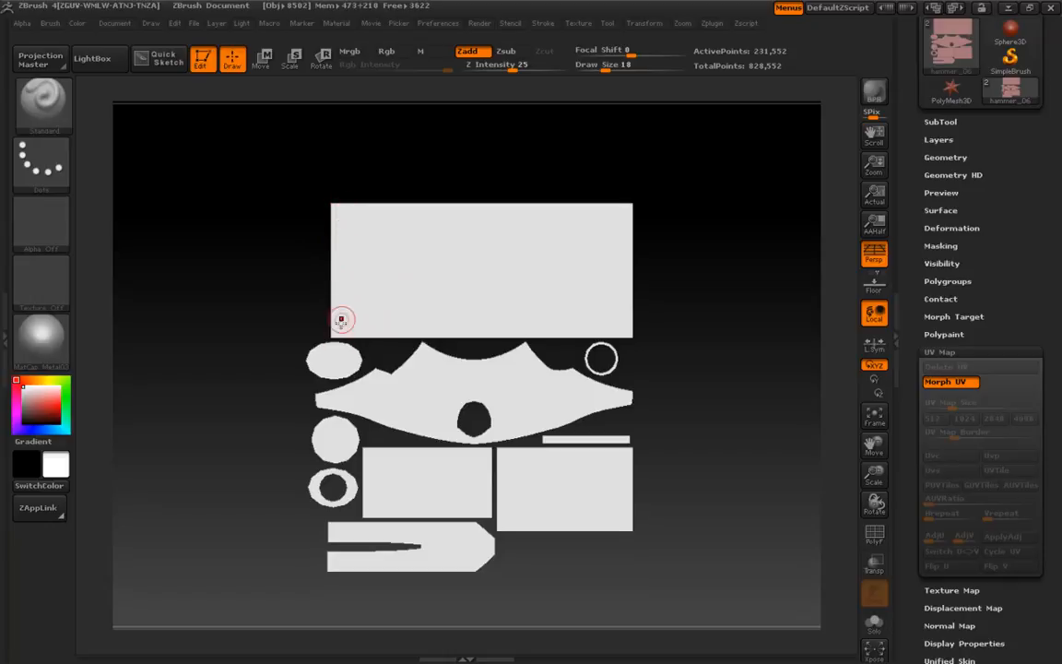
pyautogui.click(951, 382)
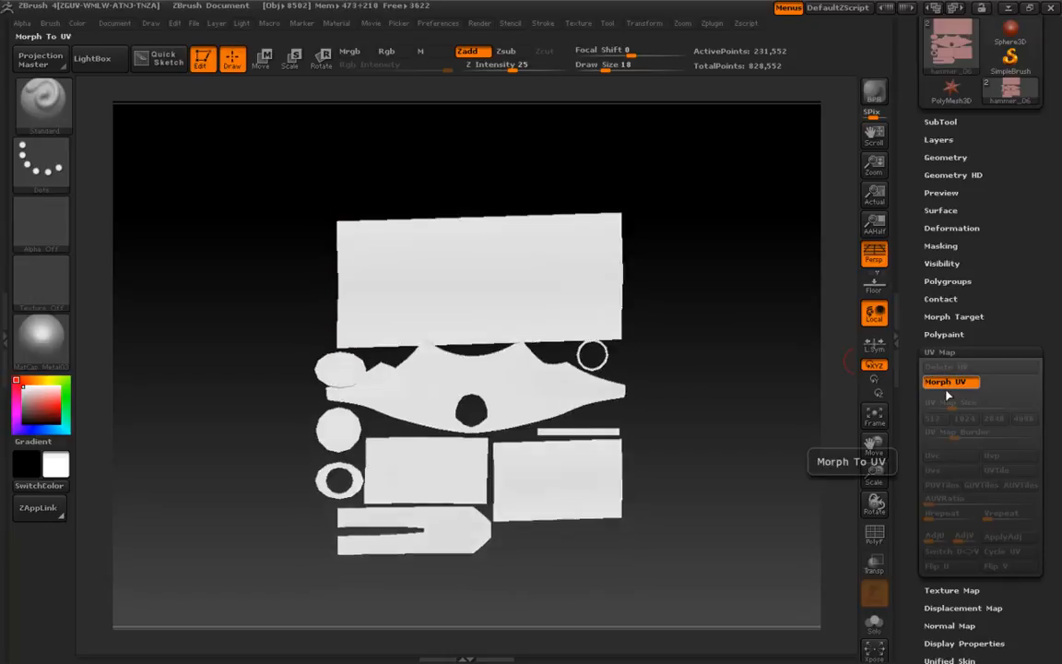
pyautogui.click(950, 381)
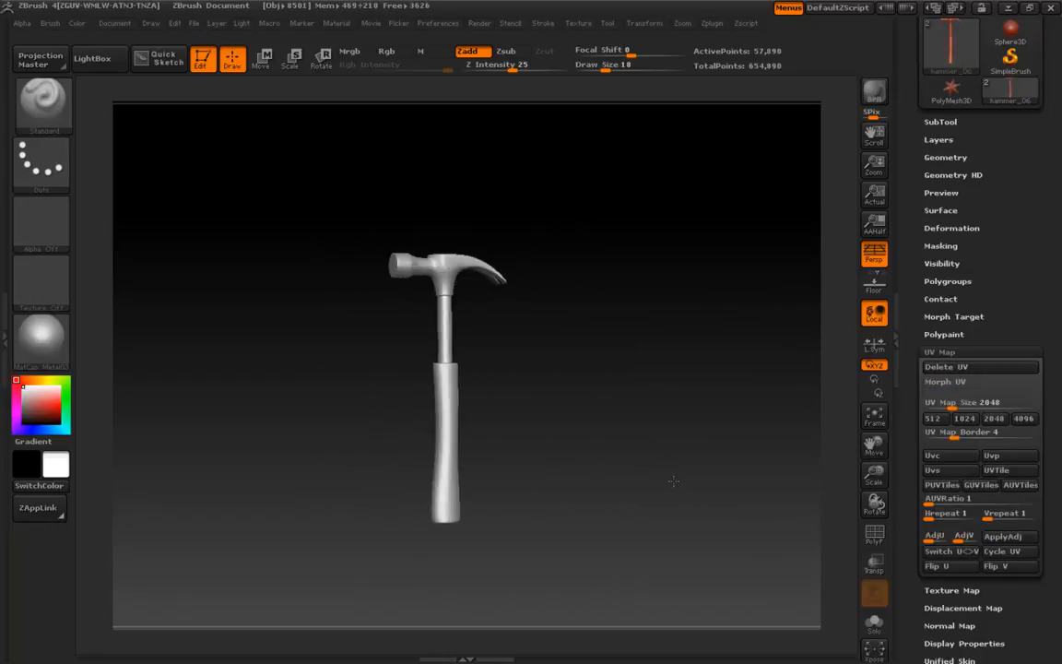
# Step: Set UV Map Size to 2048 and create a new blank white texture map
pyautogui.click(464, 514)
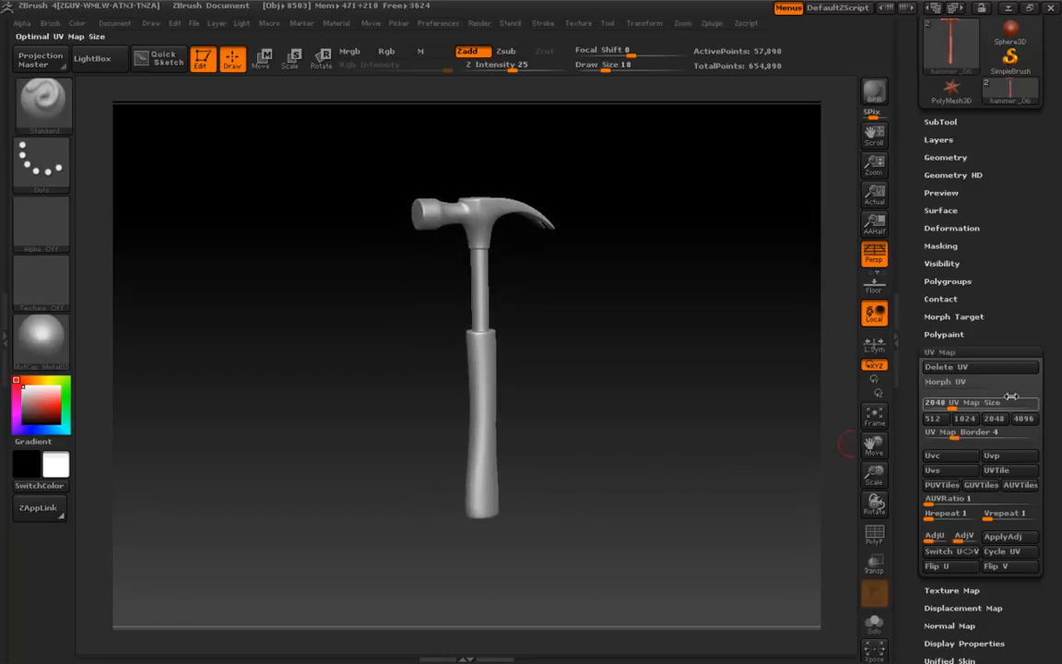
pyautogui.click(934, 418)
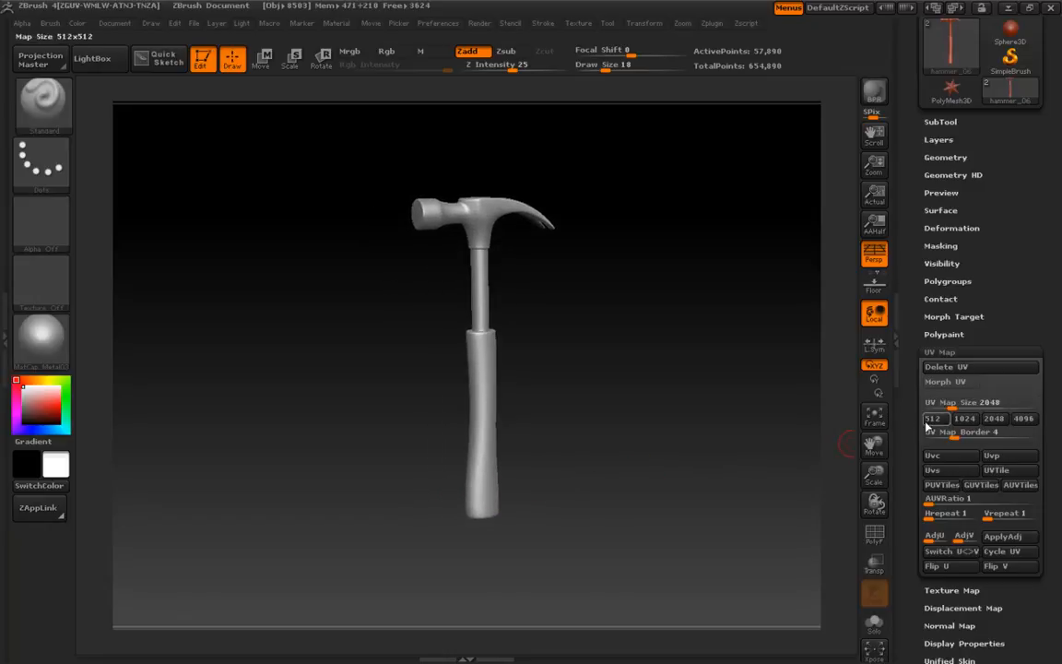
pyautogui.click(1024, 418)
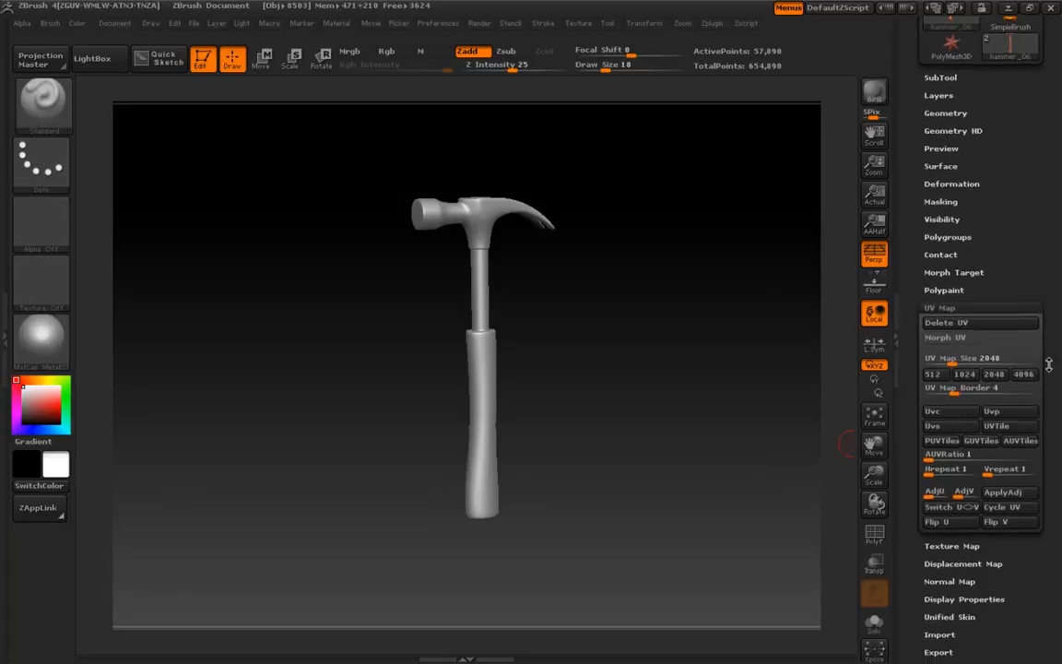
pyautogui.click(963, 373)
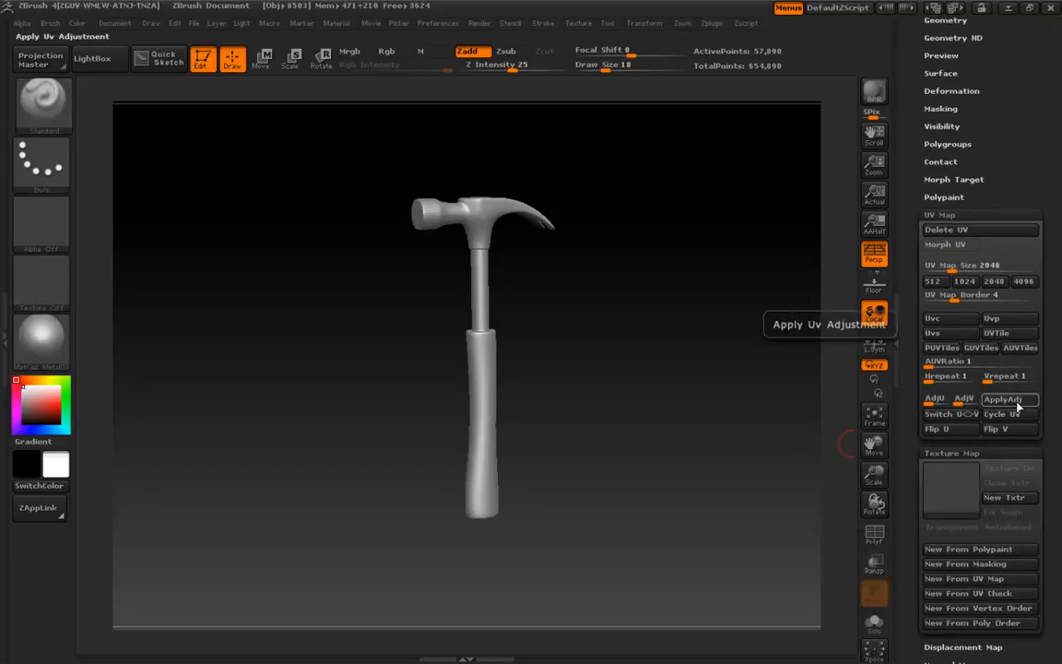
pyautogui.click(1023, 281)
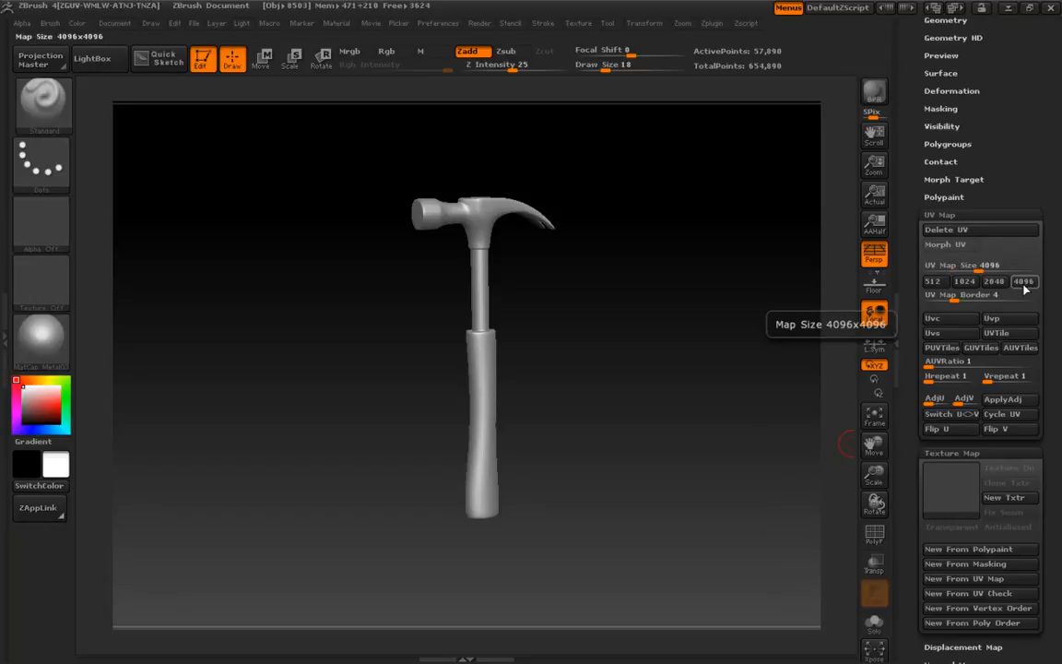
pyautogui.click(1009, 498)
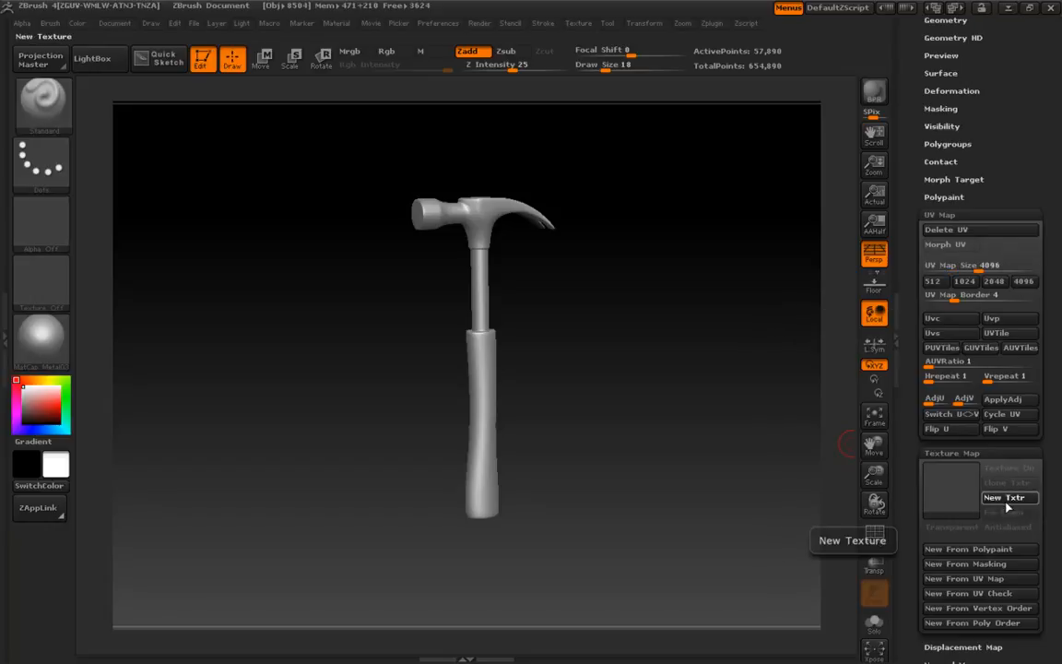
pyautogui.click(1009, 497)
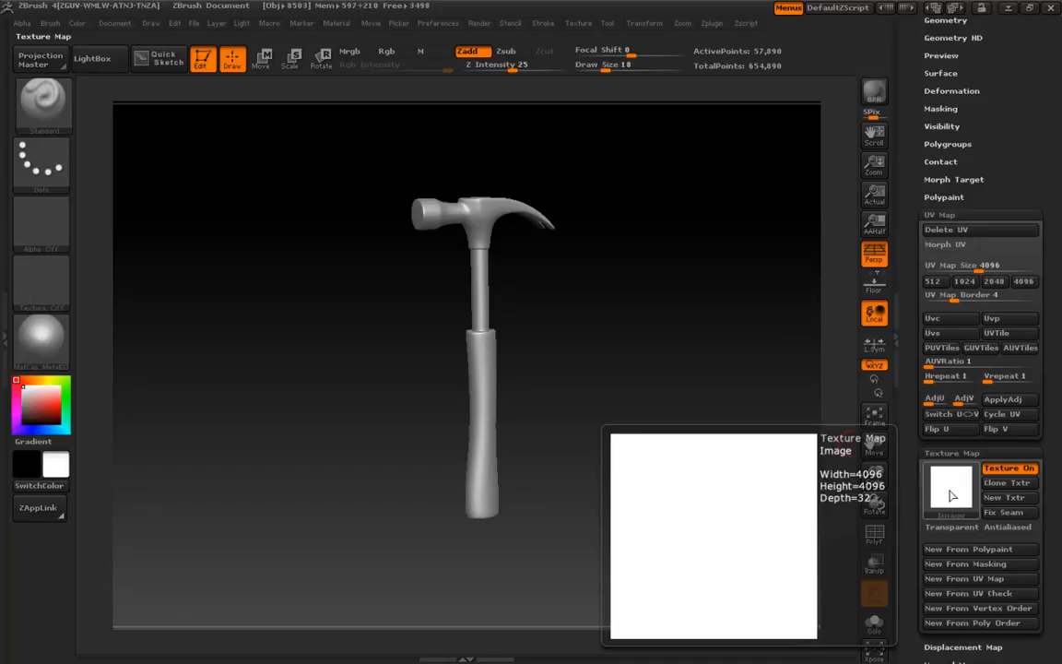
pyautogui.click(994, 281)
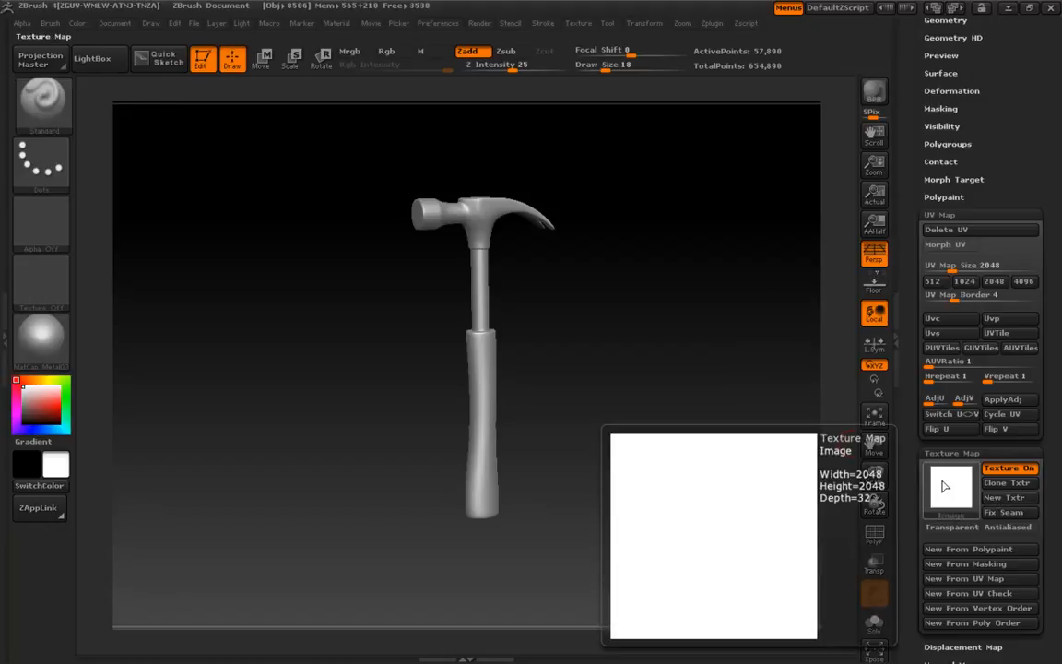
pyautogui.moveTo(945, 486)
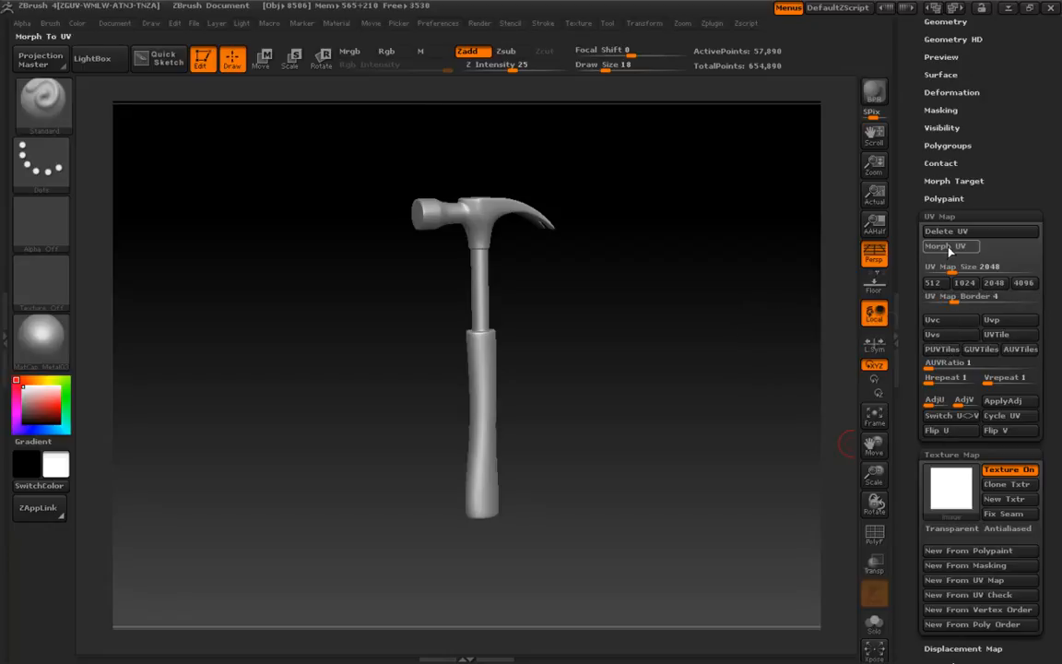
pyautogui.click(949, 246)
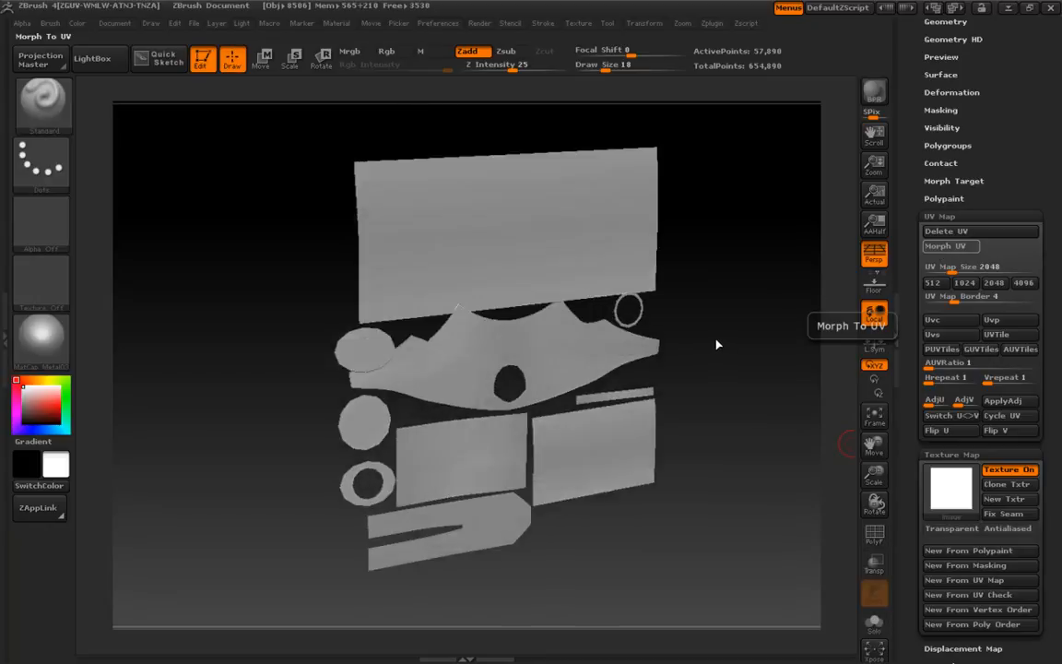
pyautogui.click(950, 246)
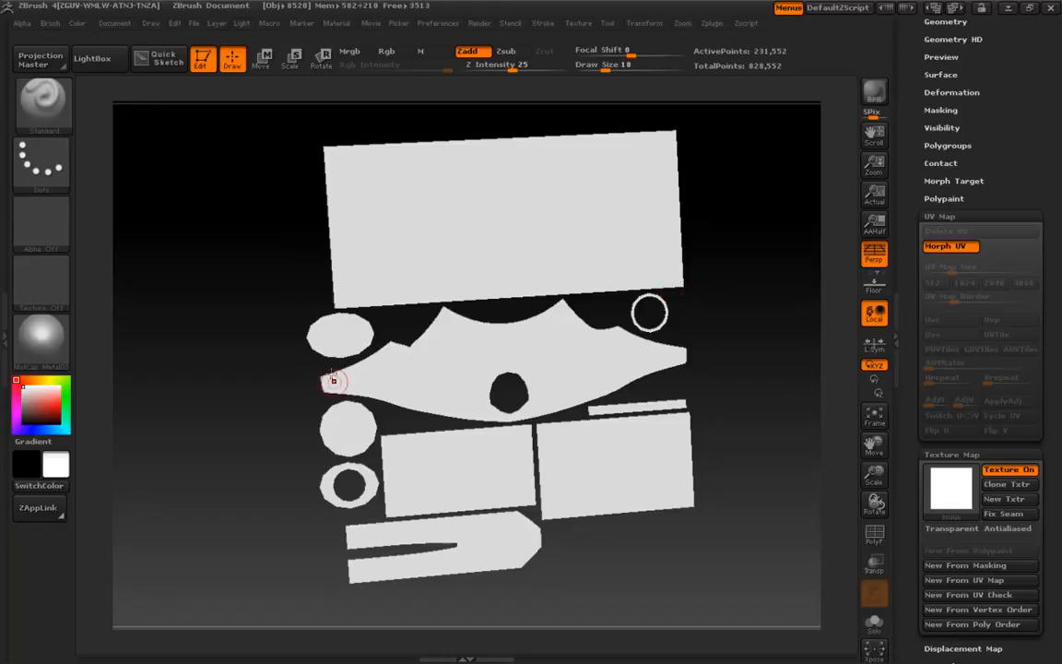
pyautogui.moveTo(517, 465)
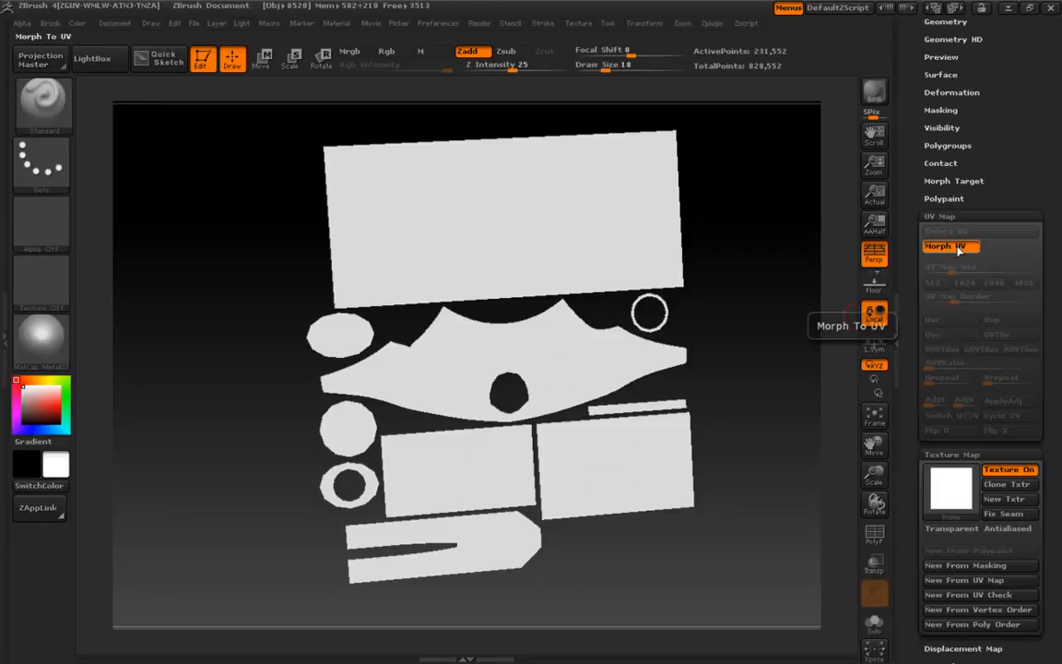
pyautogui.click(950, 246)
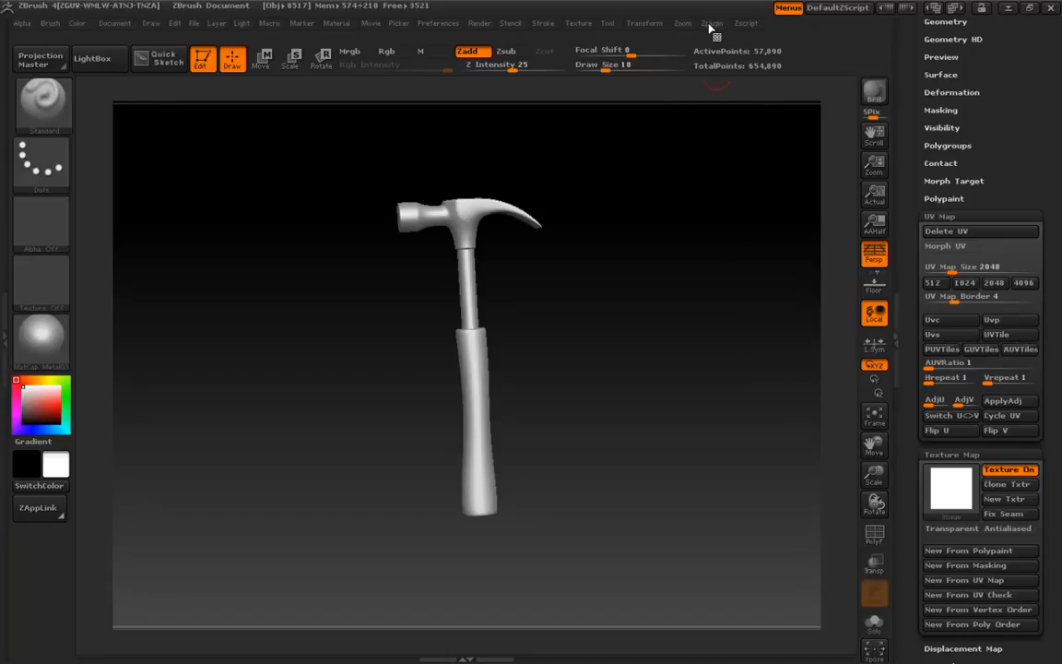
pyautogui.click(712, 23)
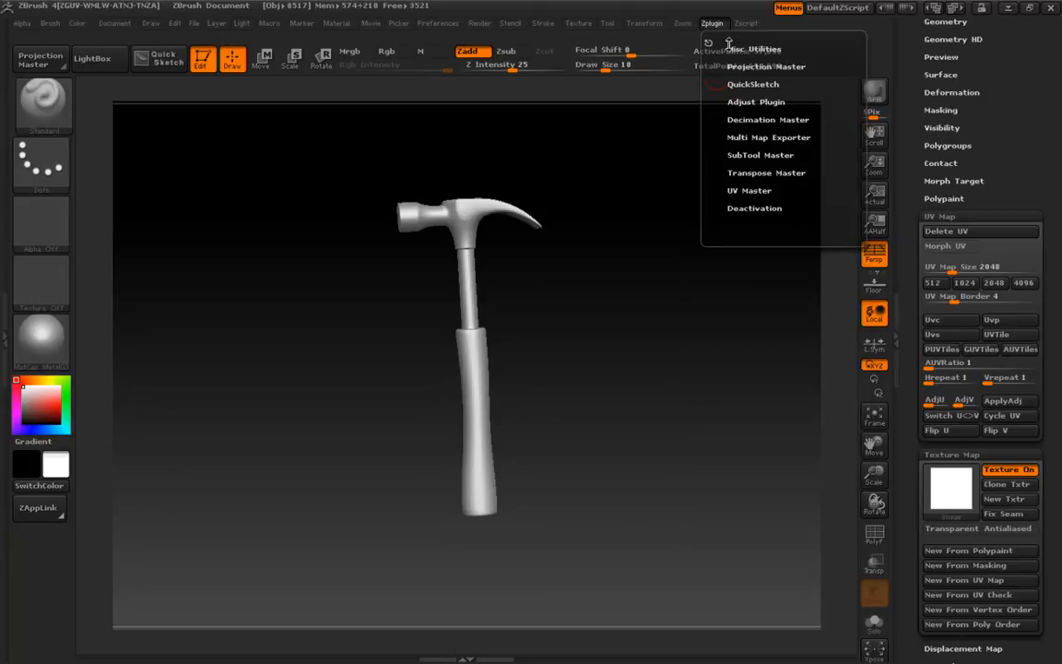
pyautogui.click(639, 294)
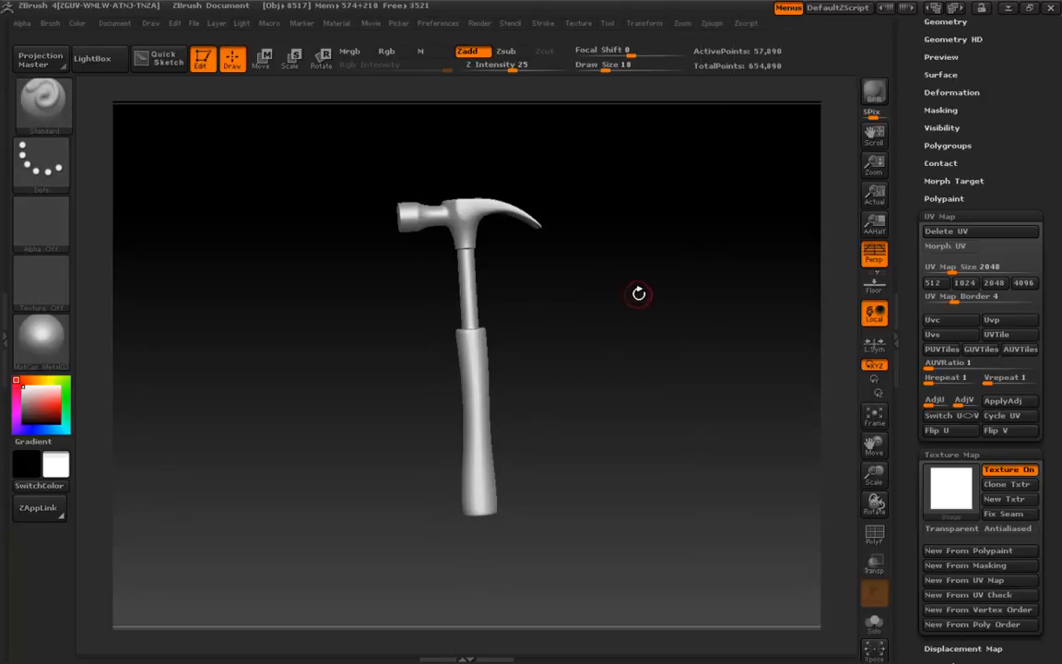
pyautogui.moveTo(639, 294); pyautogui.dragTo(622, 349)
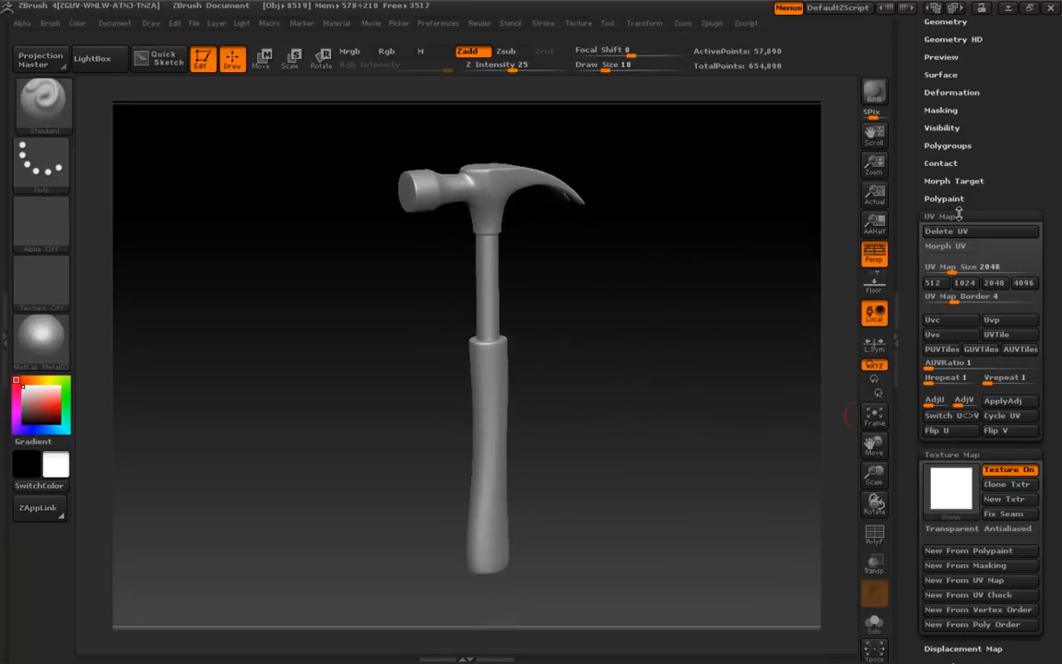
# Step: Collapse UV Map, scroll to the Texture Map settings, and bring up the Texture menu
pyautogui.click(940, 228)
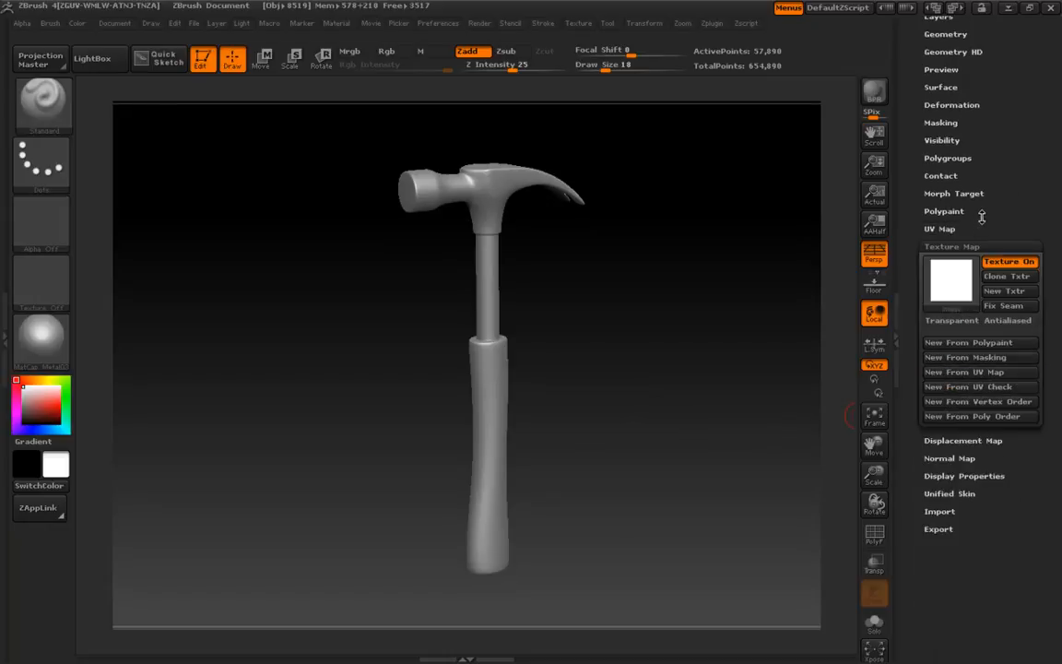
pyautogui.scroll(-3)
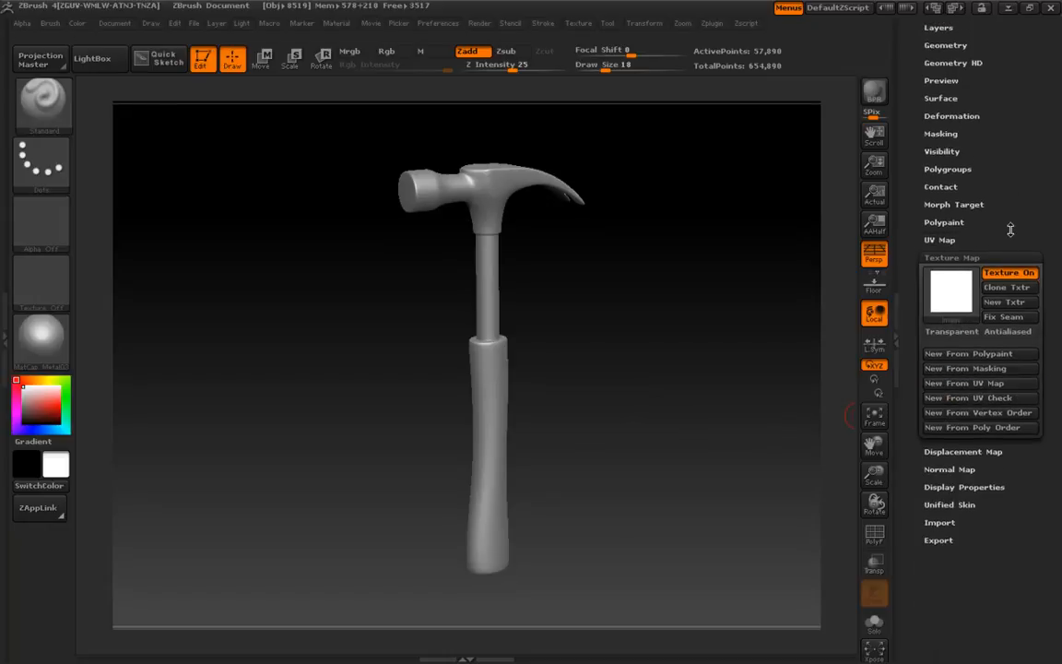
pyautogui.moveTo(1008, 344)
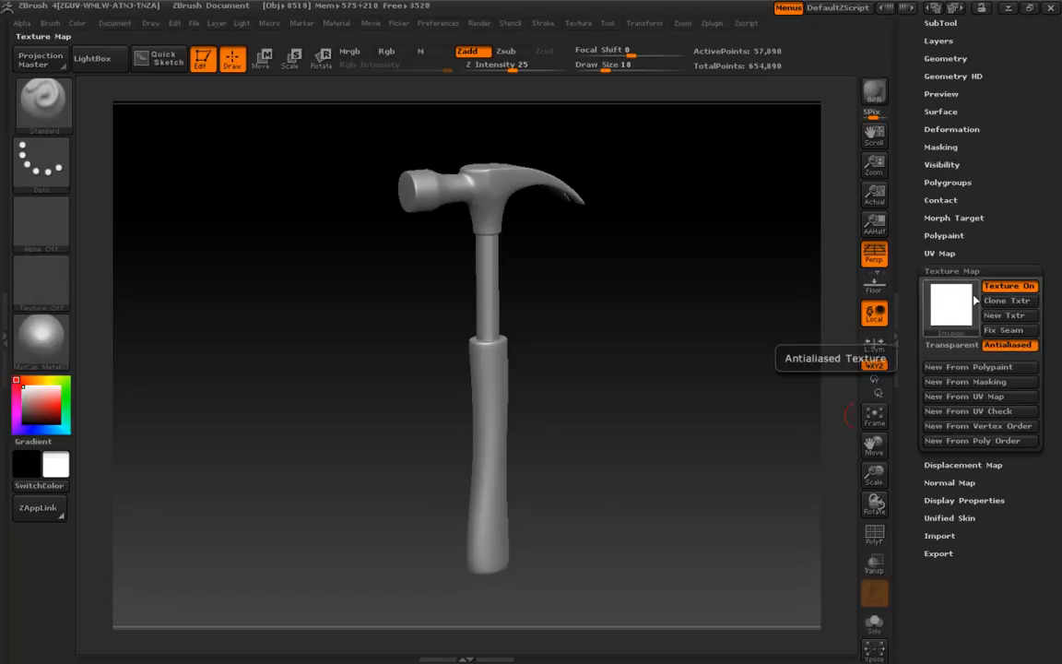
pyautogui.moveTo(1009, 301)
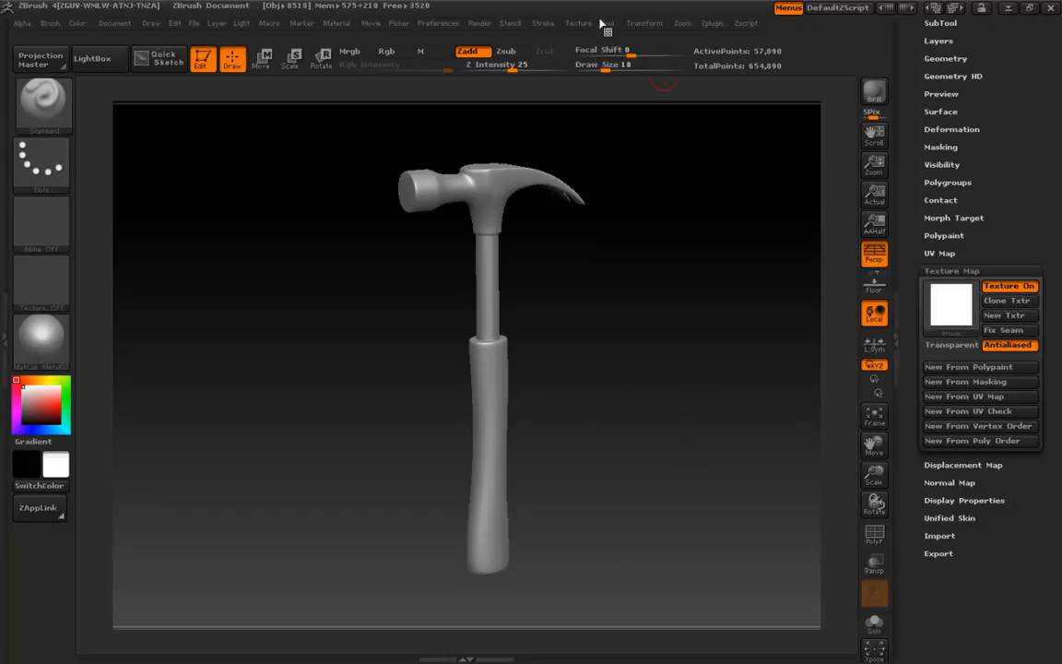
pyautogui.click(578, 23)
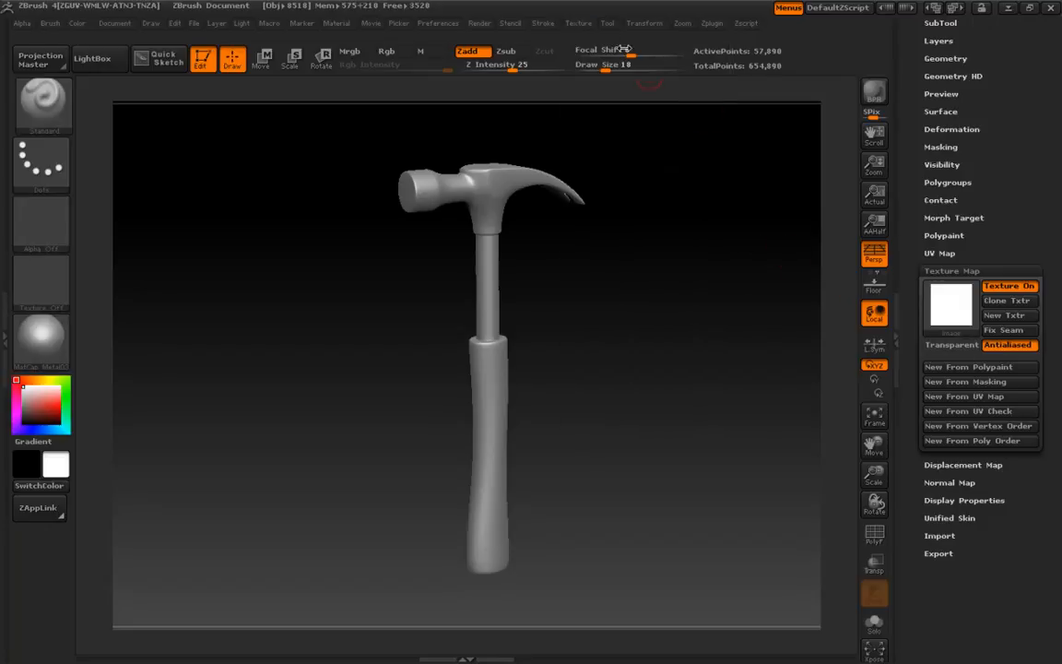
# Step: Browse the built-in textures in the Texture menu's picker without choosing one
pyautogui.click(579, 23)
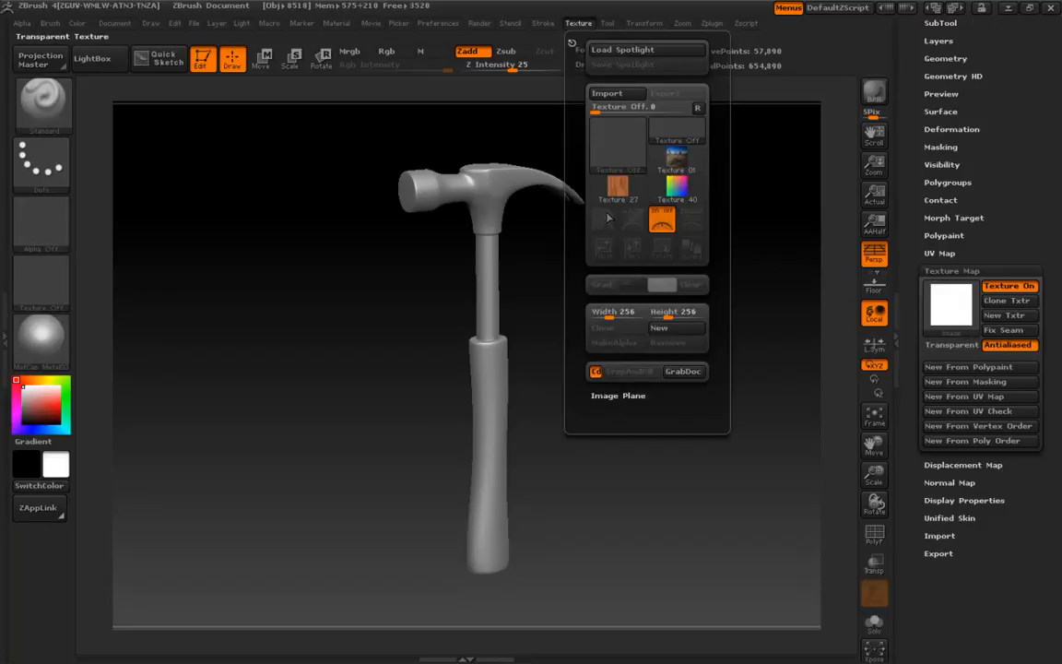
pyautogui.click(607, 23)
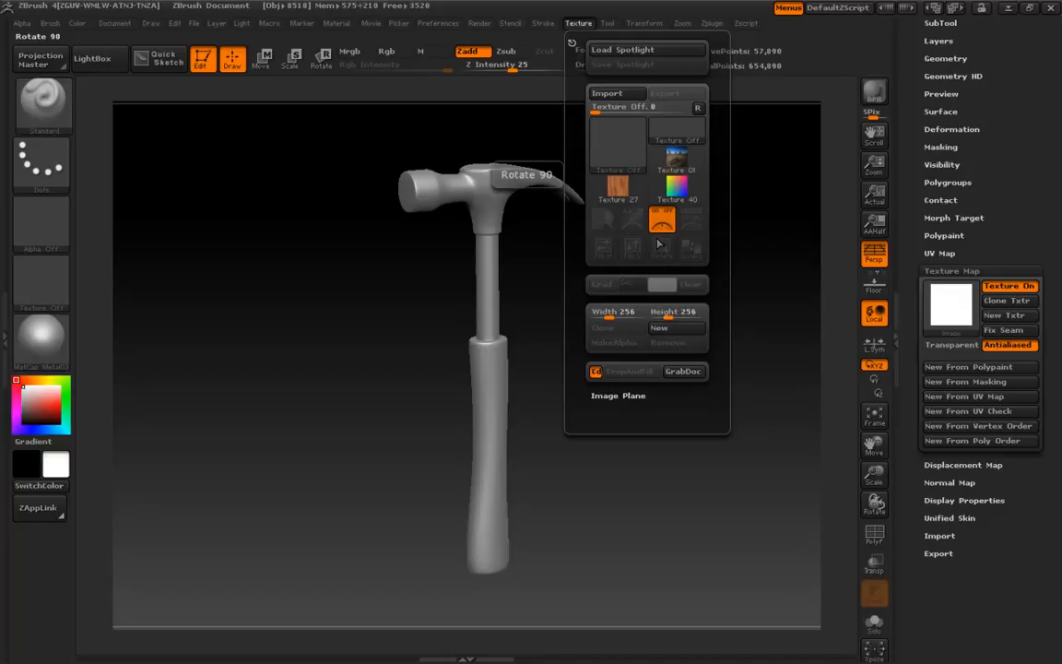
pyautogui.moveTo(618, 143)
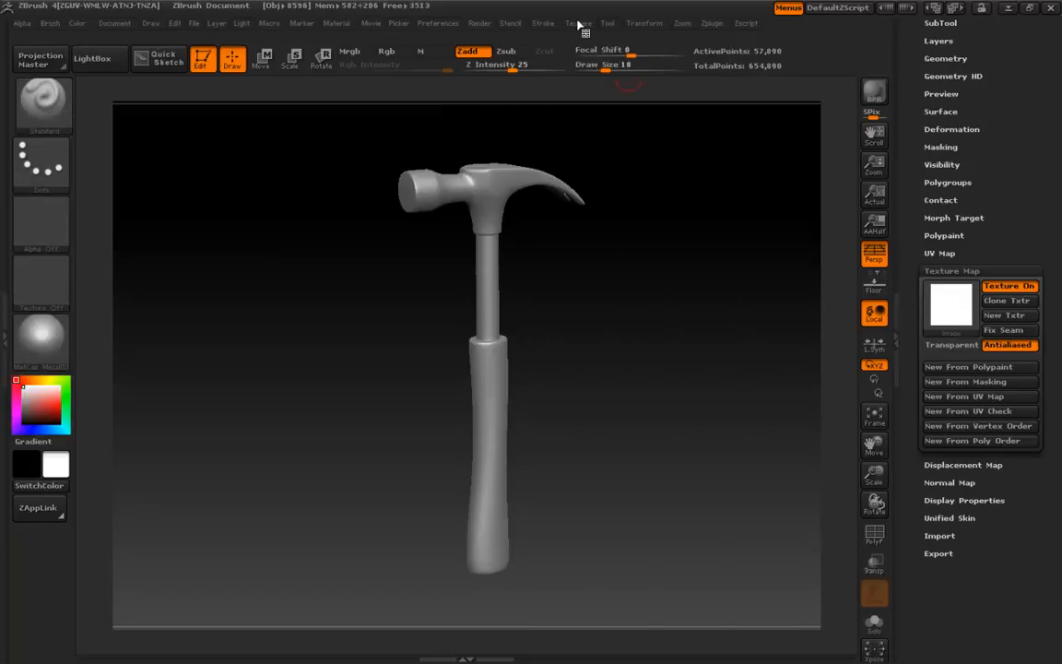
pyautogui.click(578, 23)
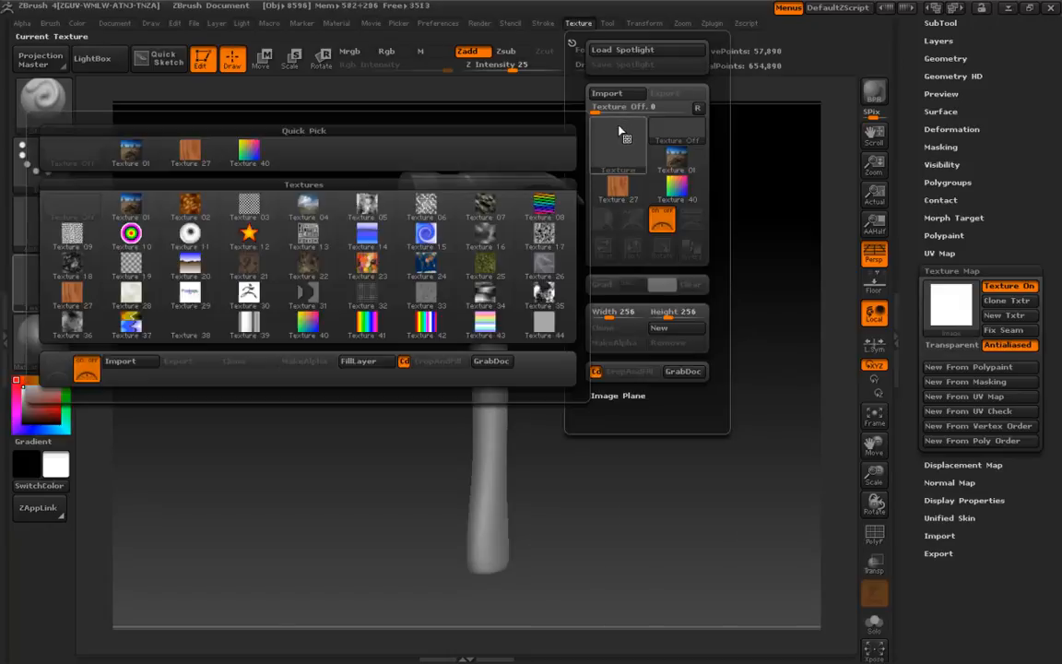
pyautogui.click(425, 274)
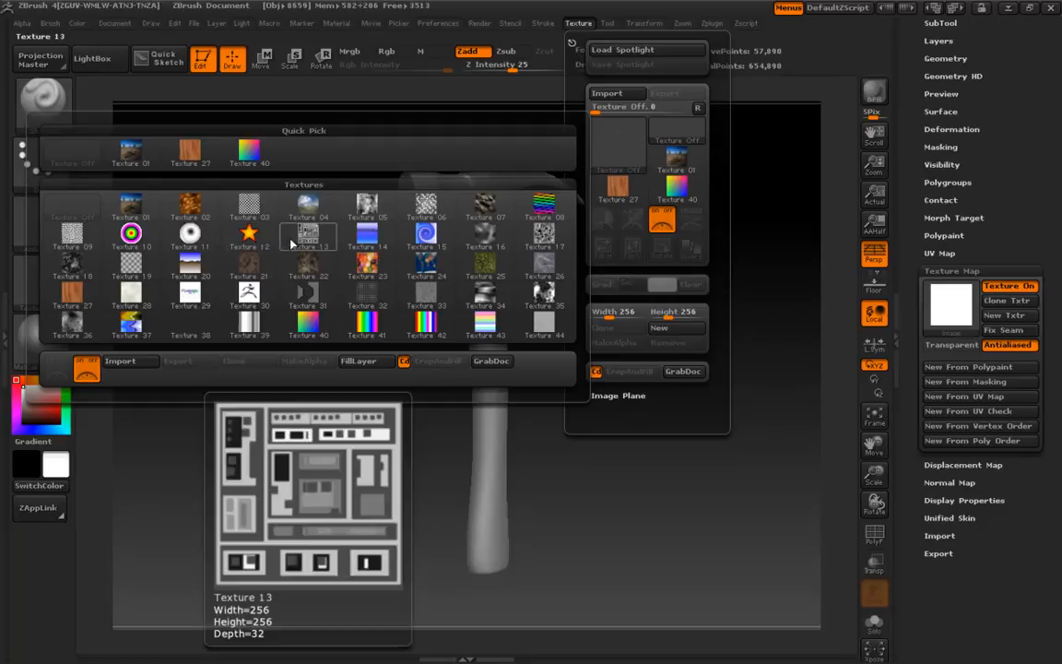
pyautogui.moveTo(336, 240)
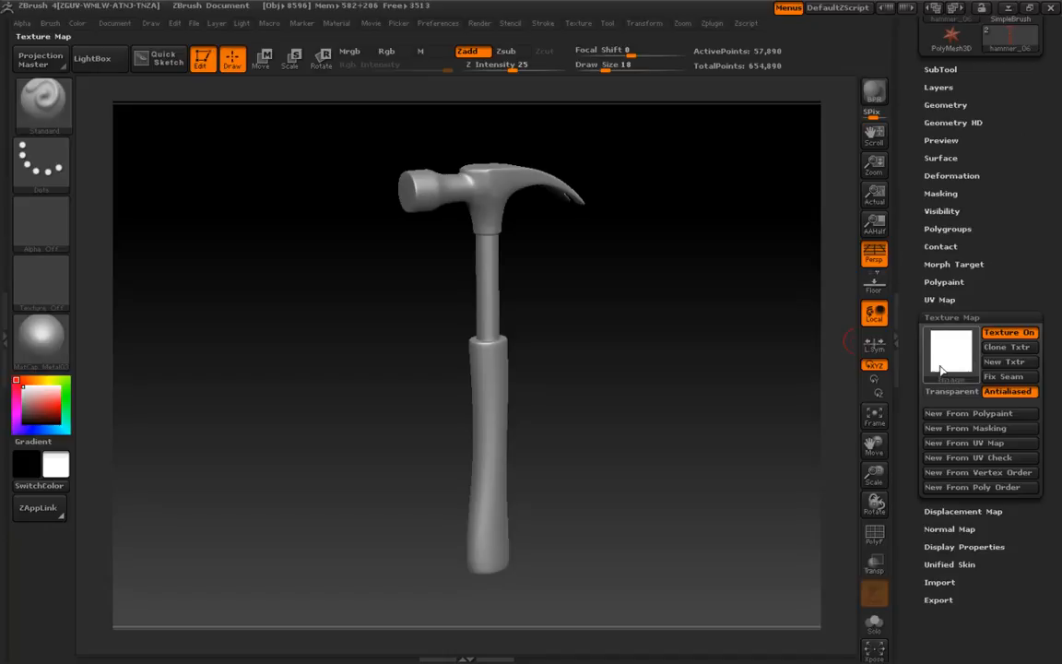
pyautogui.moveTo(950, 348)
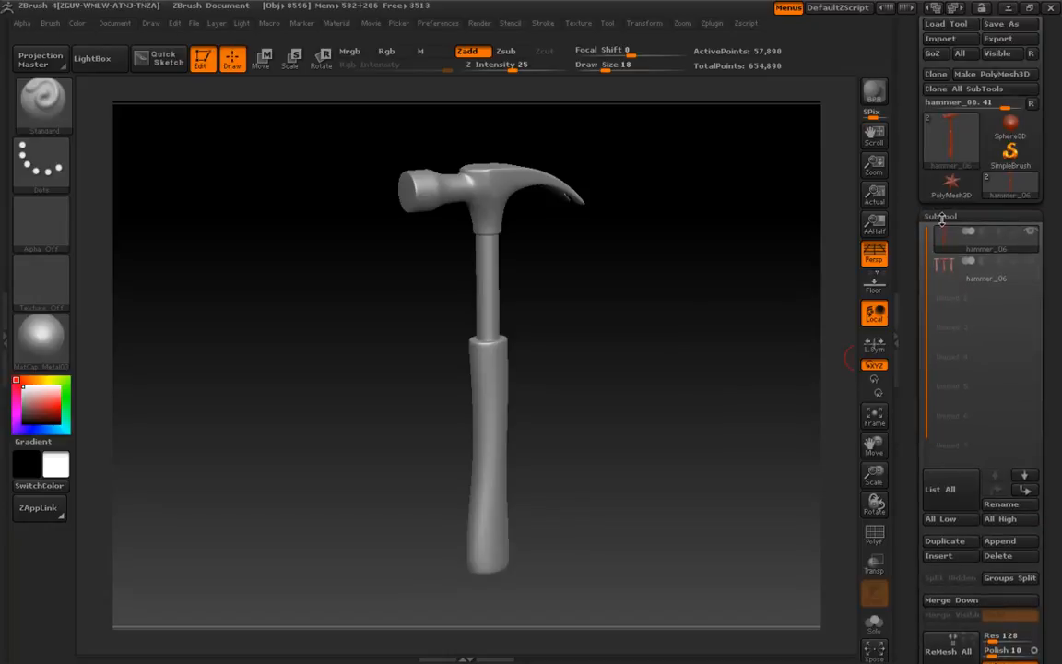
# Step: Collapse the SubTool list to get back to the Texture Map options
pyautogui.click(940, 216)
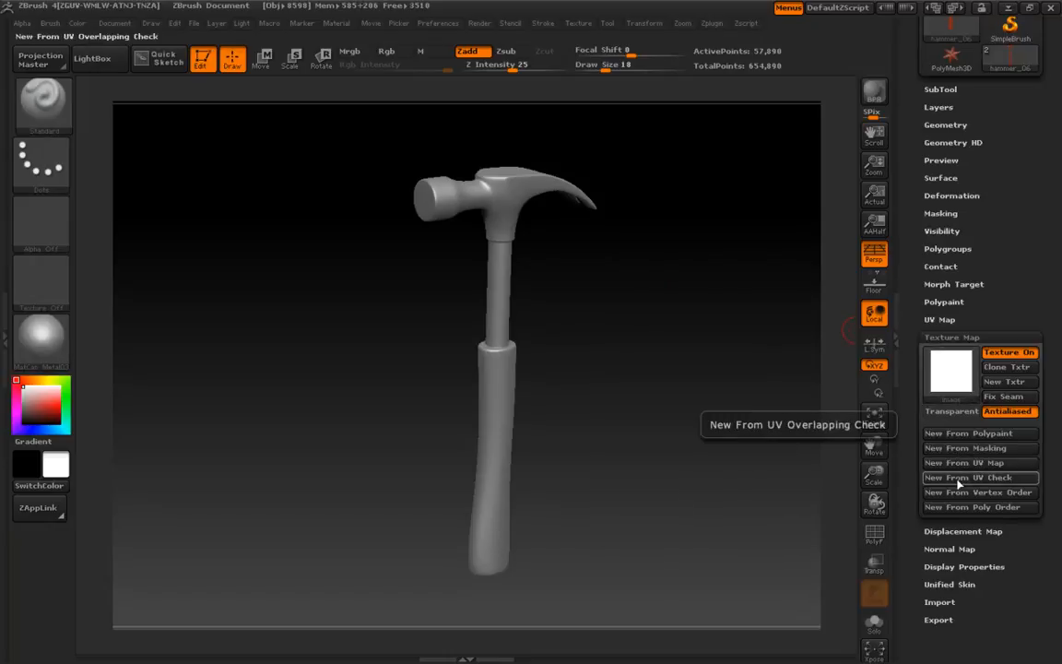
# Step: Generate a 2048×2048 texture map with New From UV Check
pyautogui.click(965, 477)
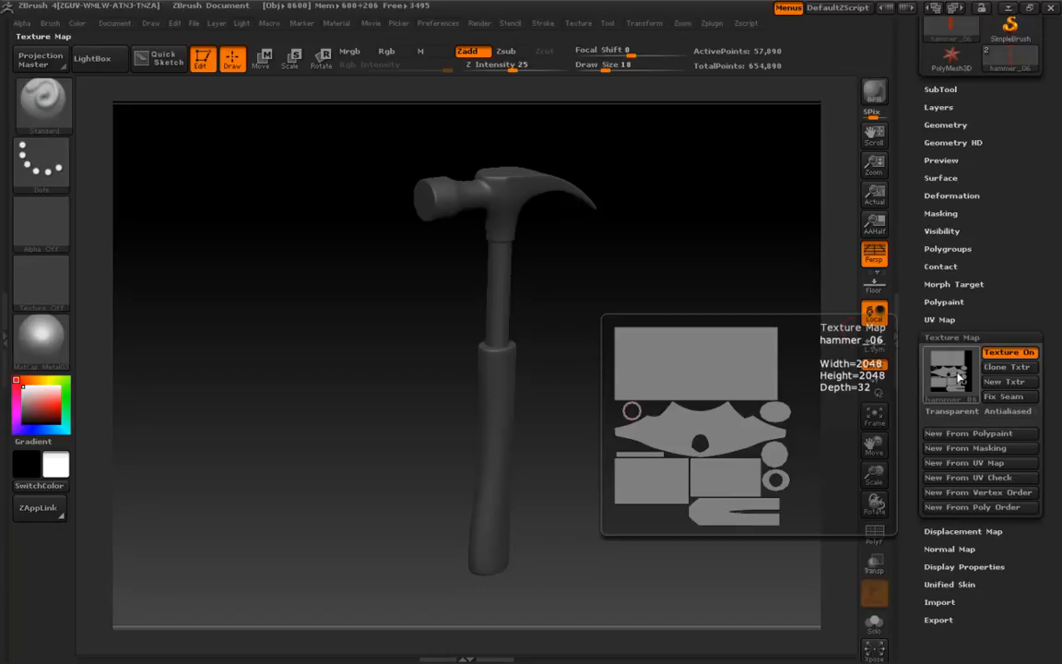
pyautogui.moveTo(957, 382)
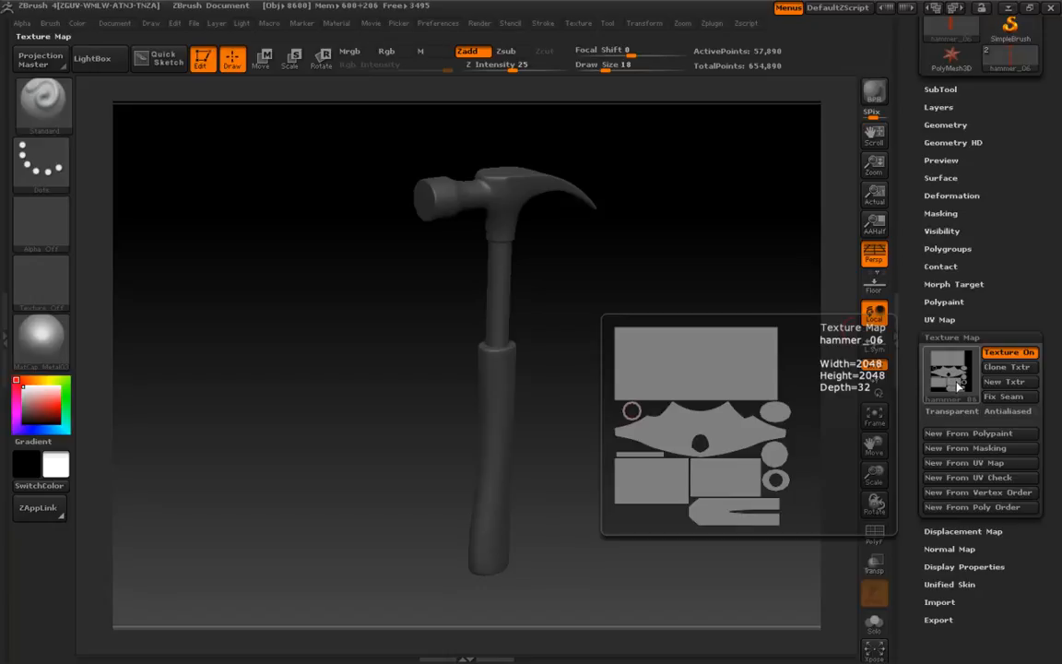
pyautogui.moveTo(975, 377)
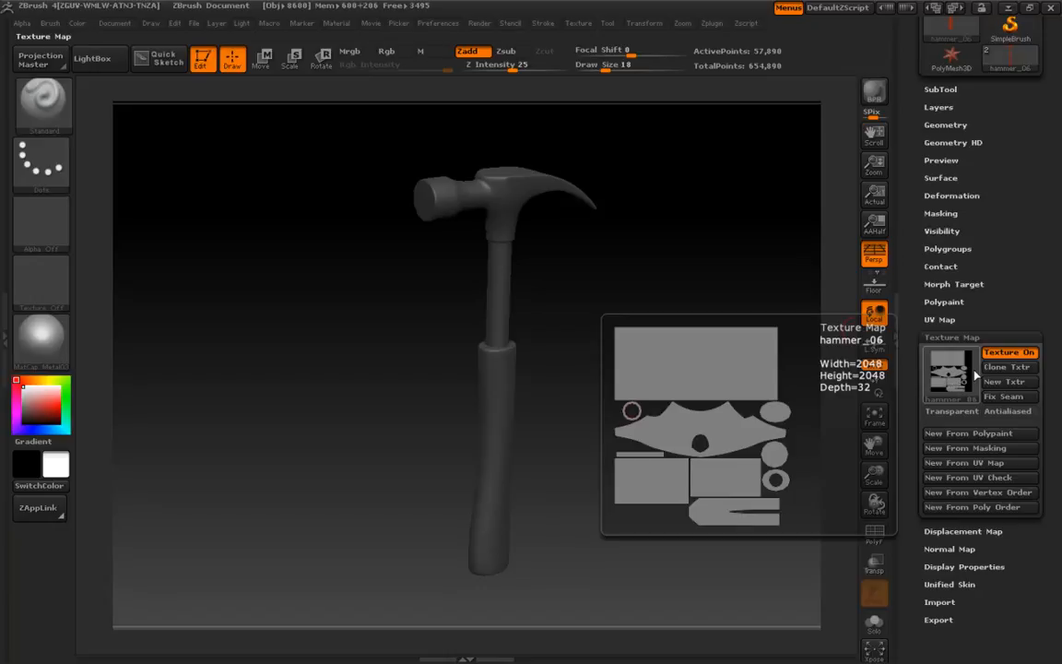
pyautogui.click(578, 23)
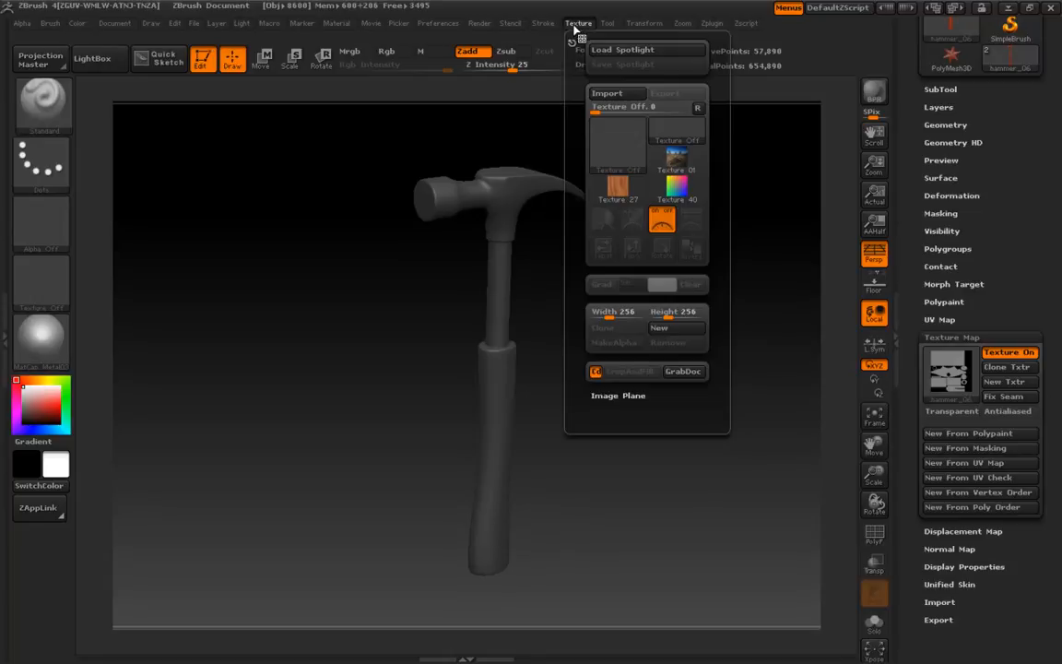
# Step: Browse the texture library and load hammer_06 as the current texture
pyautogui.click(618, 143)
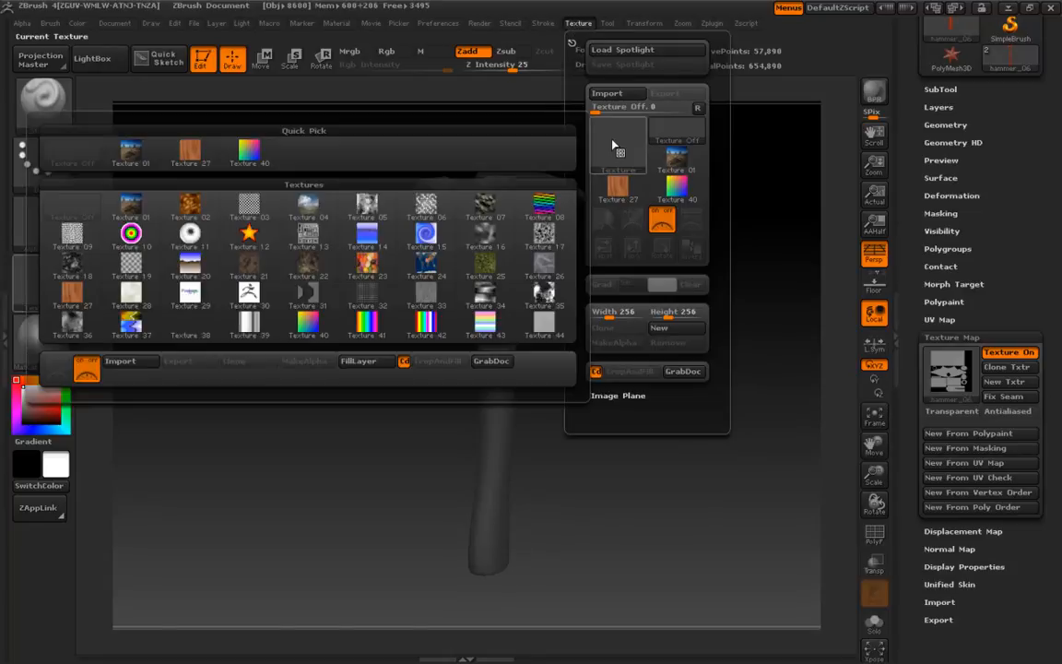
pyautogui.click(485, 267)
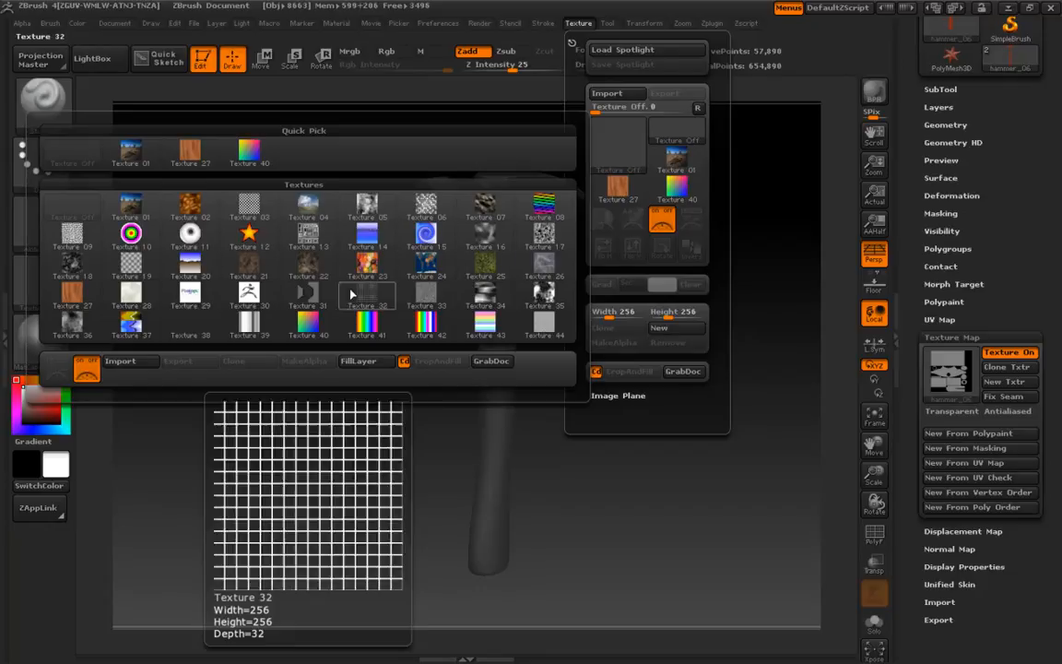
pyautogui.click(367, 235)
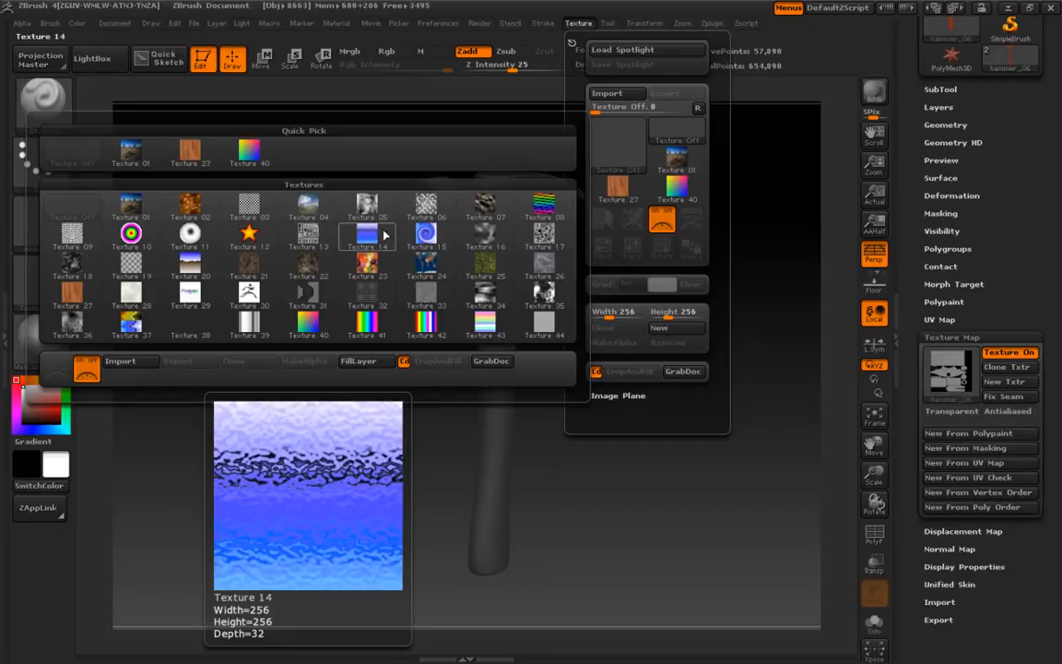
pyautogui.click(426, 304)
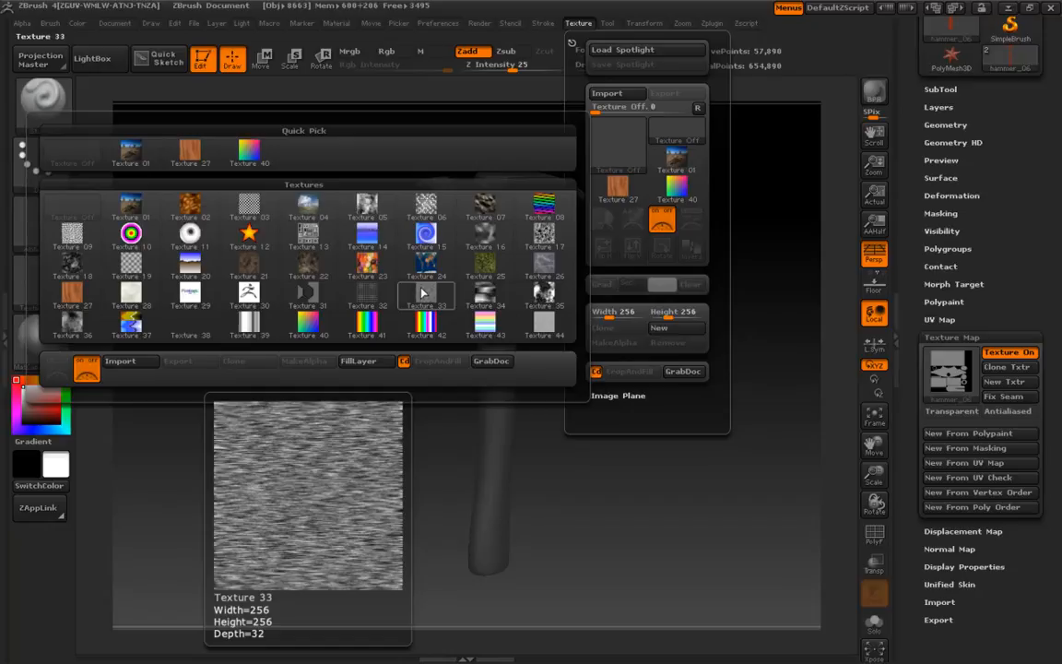
pyautogui.moveTo(424, 294)
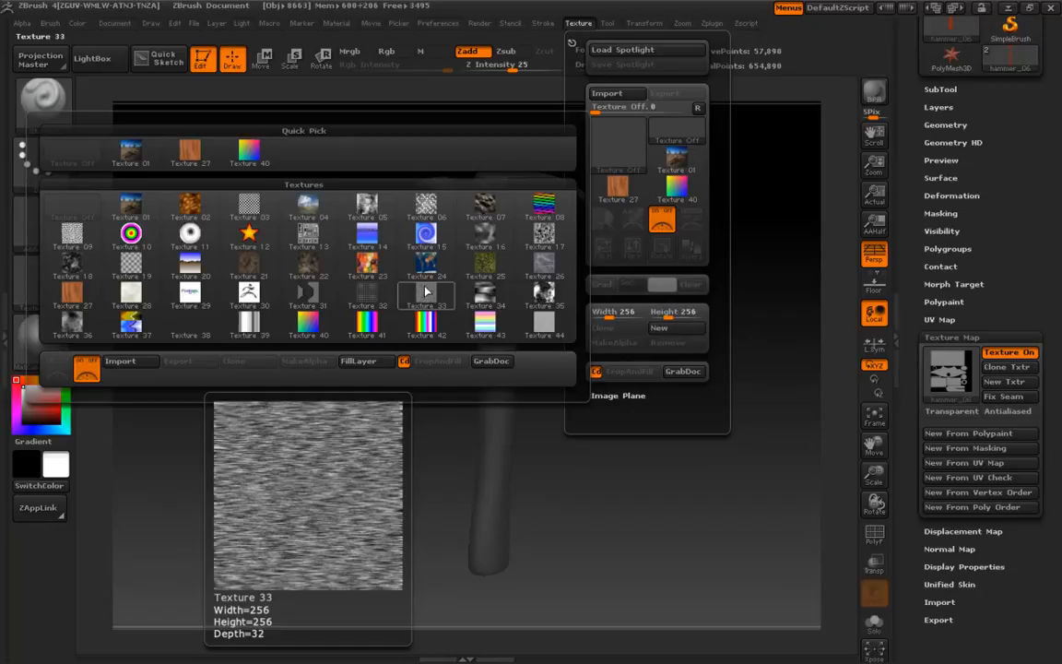
pyautogui.click(1008, 367)
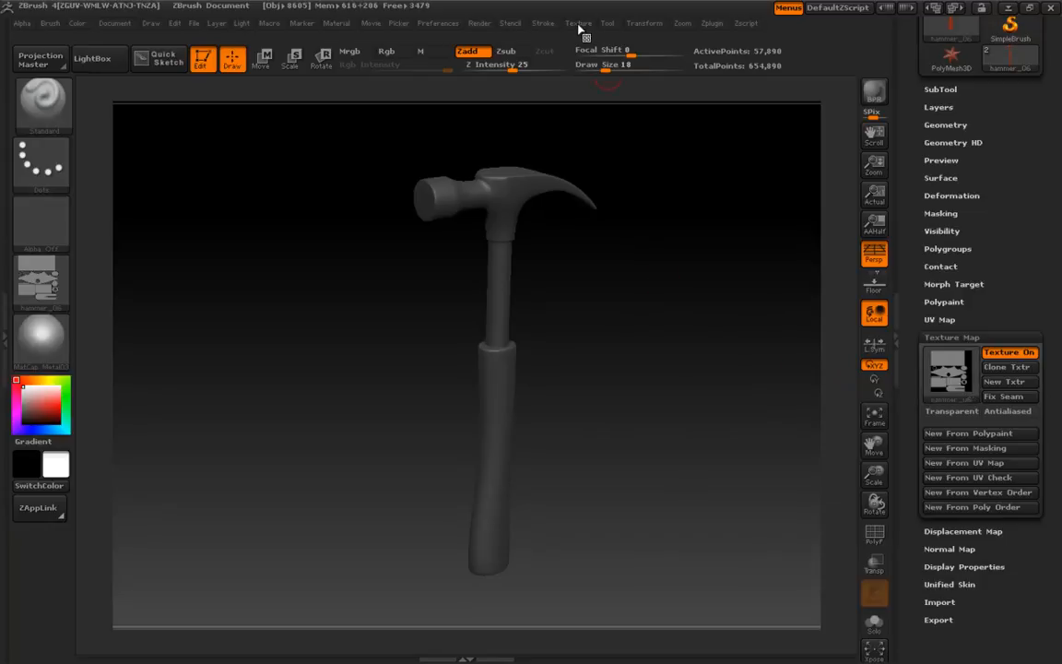
# Step: Begin exporting the hammer_06 UV texture from the Texture menu
pyautogui.click(578, 22)
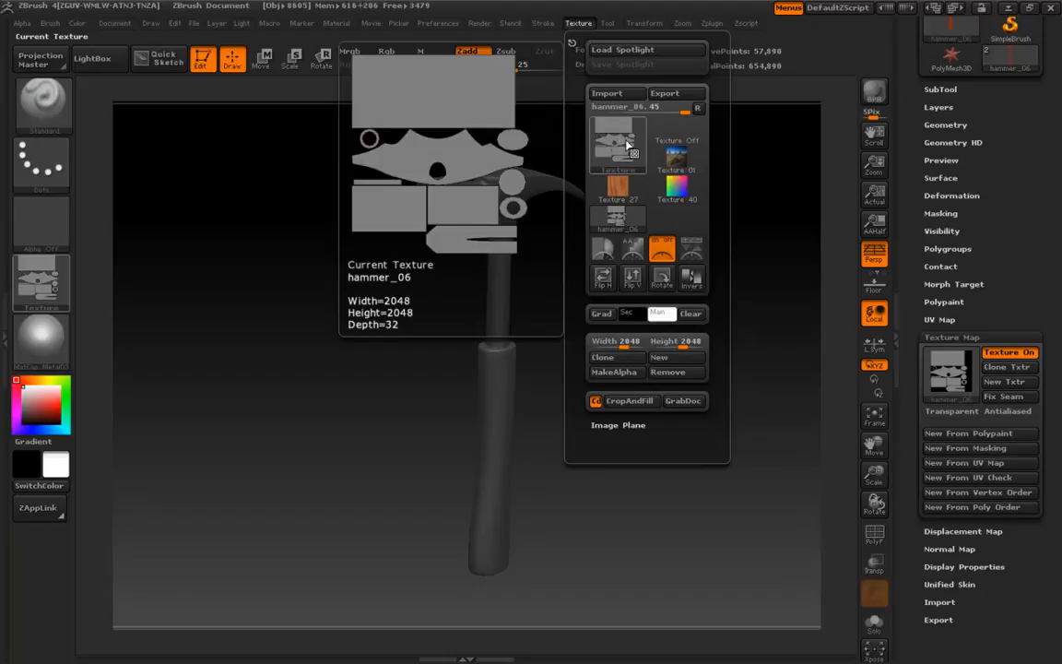
pyautogui.click(691, 278)
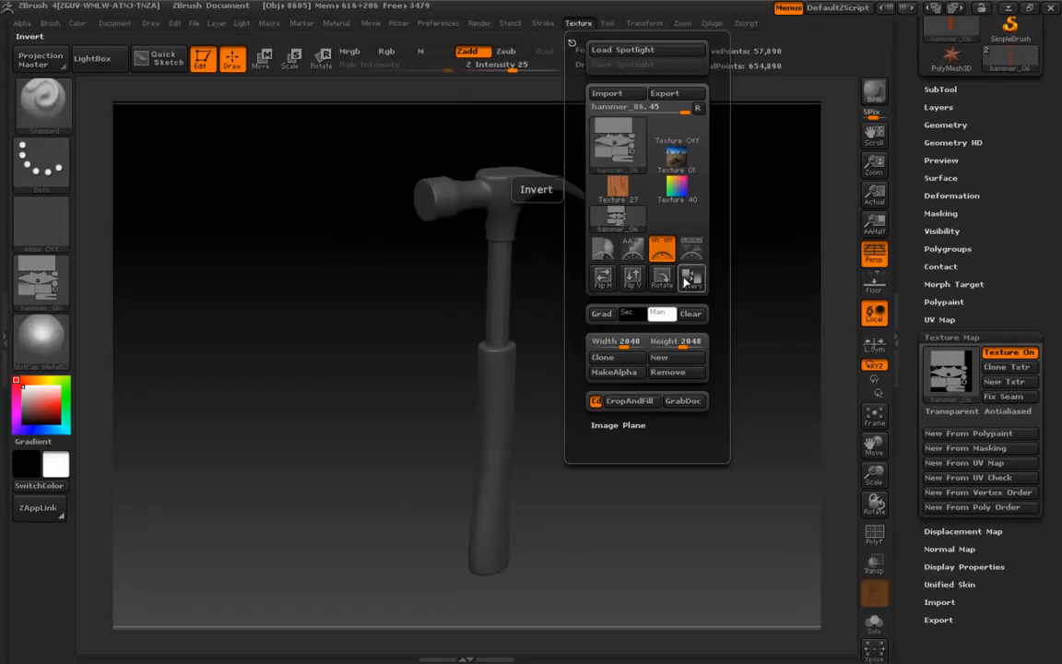
pyautogui.moveTo(677, 134)
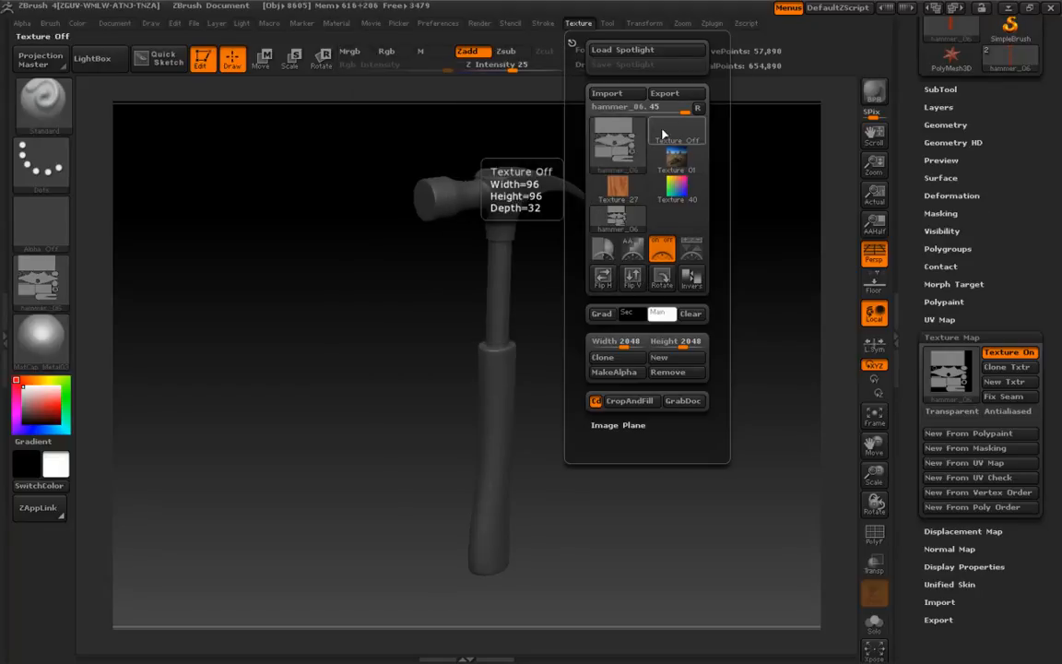
pyautogui.click(675, 93)
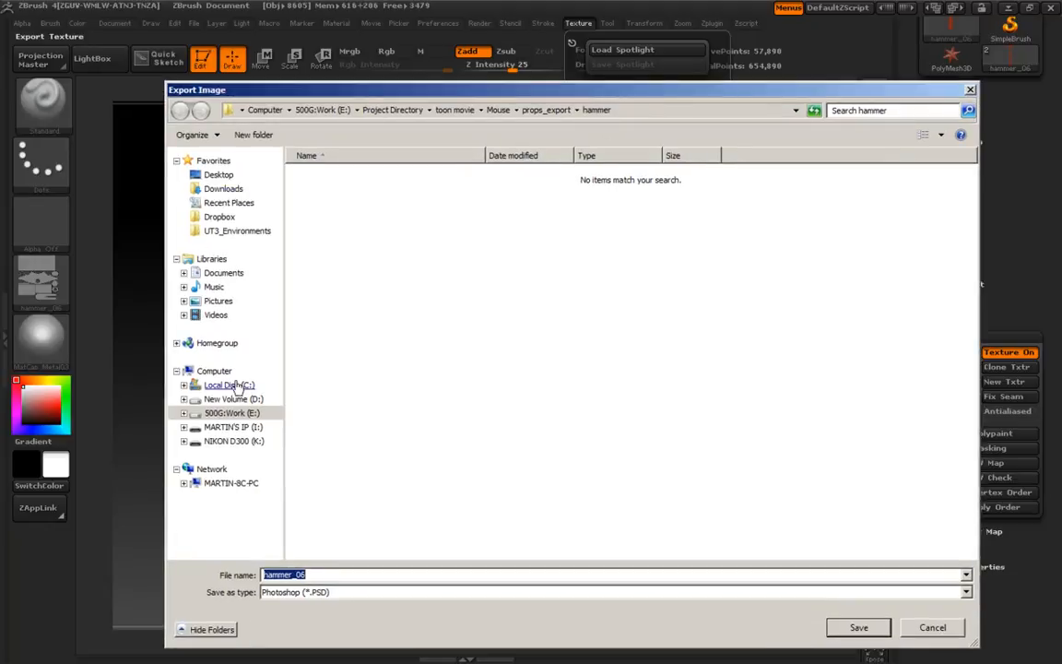
# Step: Save the exported UV texture as the hammer_08 Photoshop file on drive E:
pyautogui.click(231, 412)
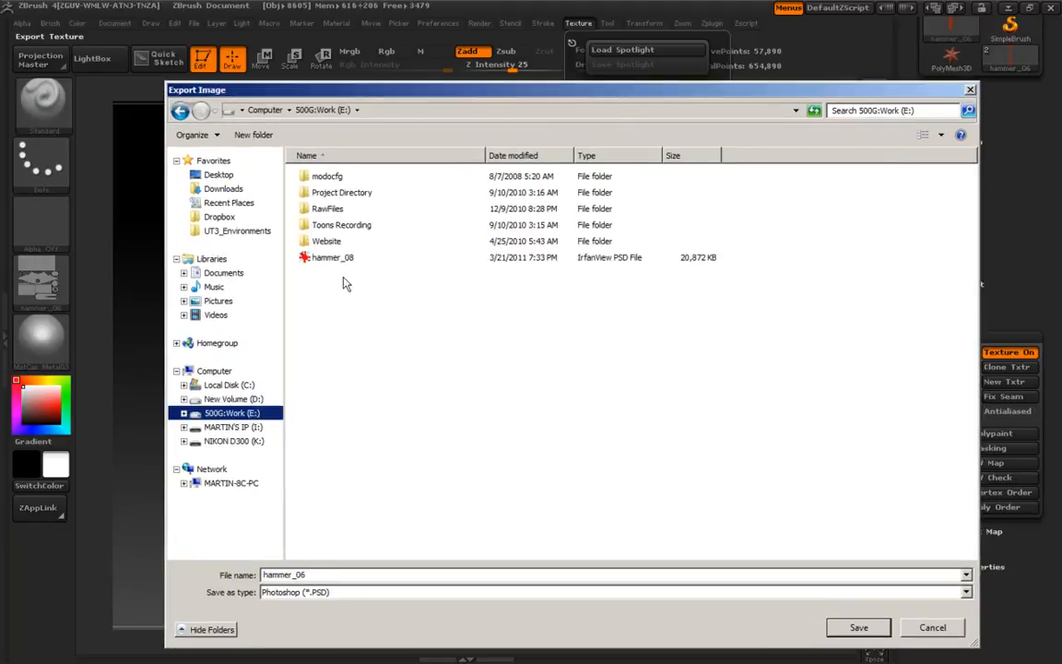
pyautogui.click(332, 257)
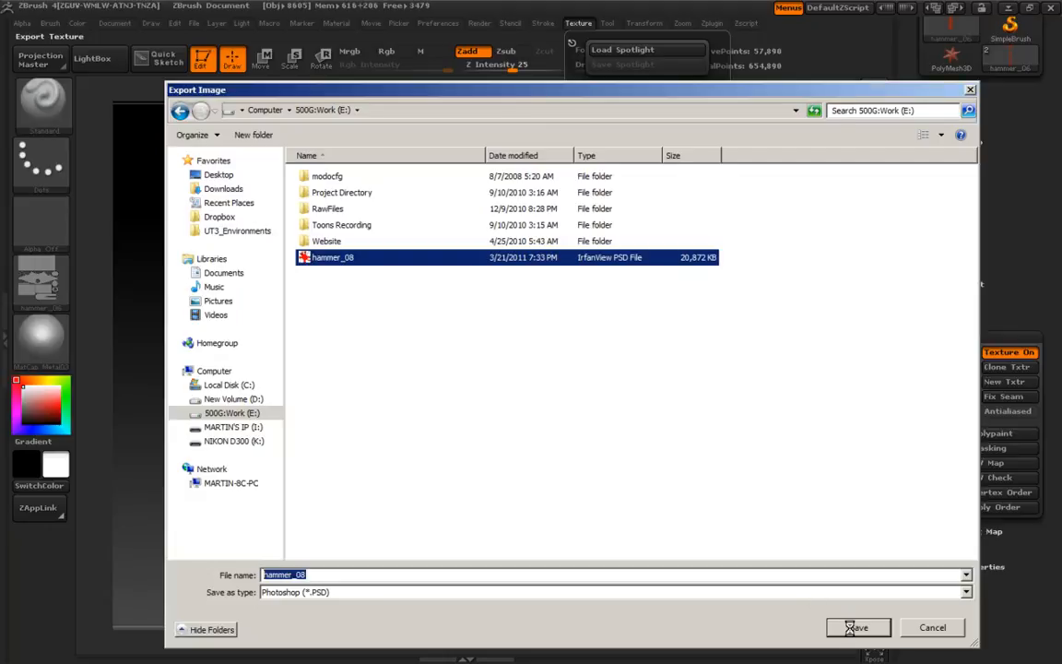
pyautogui.click(856, 627)
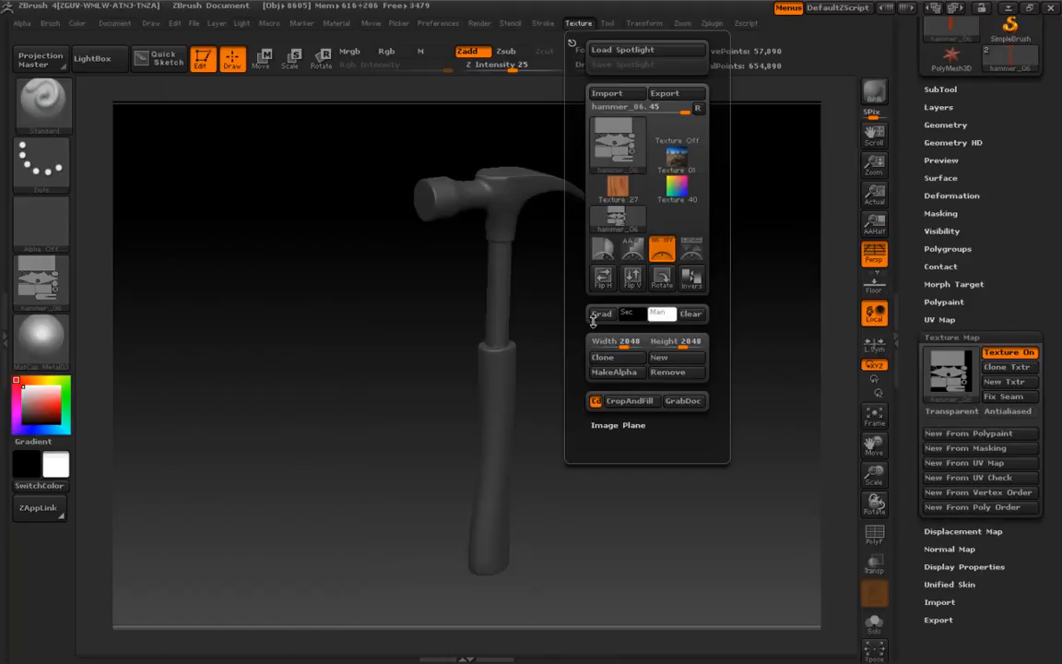
pyautogui.click(949, 373)
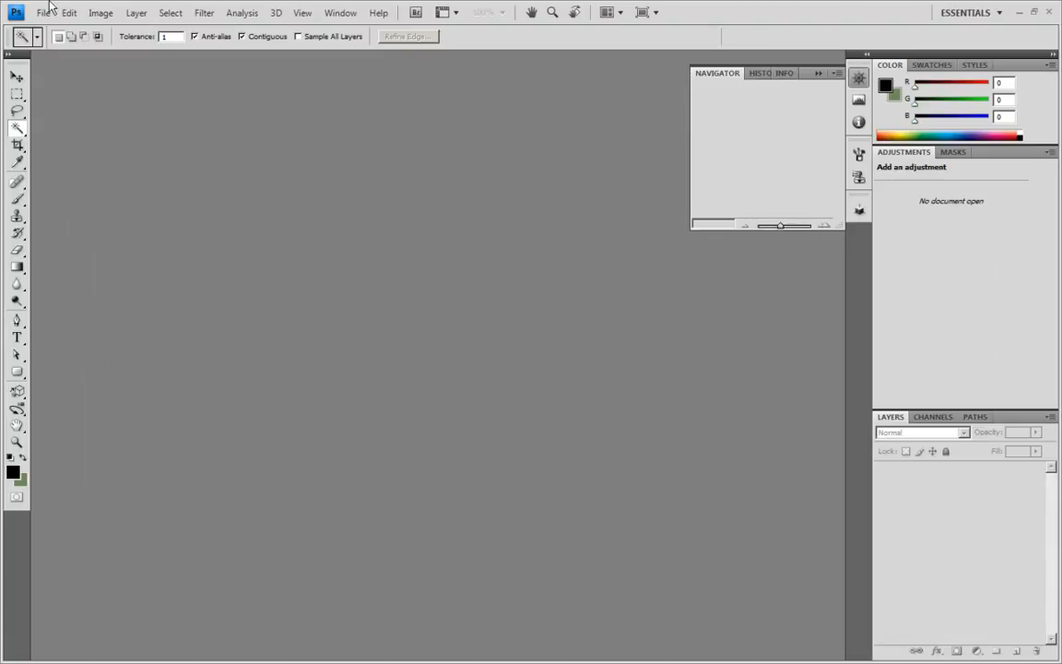
# Step: Open hammer_08 and type 'Texture Test' in grey Arial, about 109 pt, over the top rectangle
pyautogui.click(42, 12)
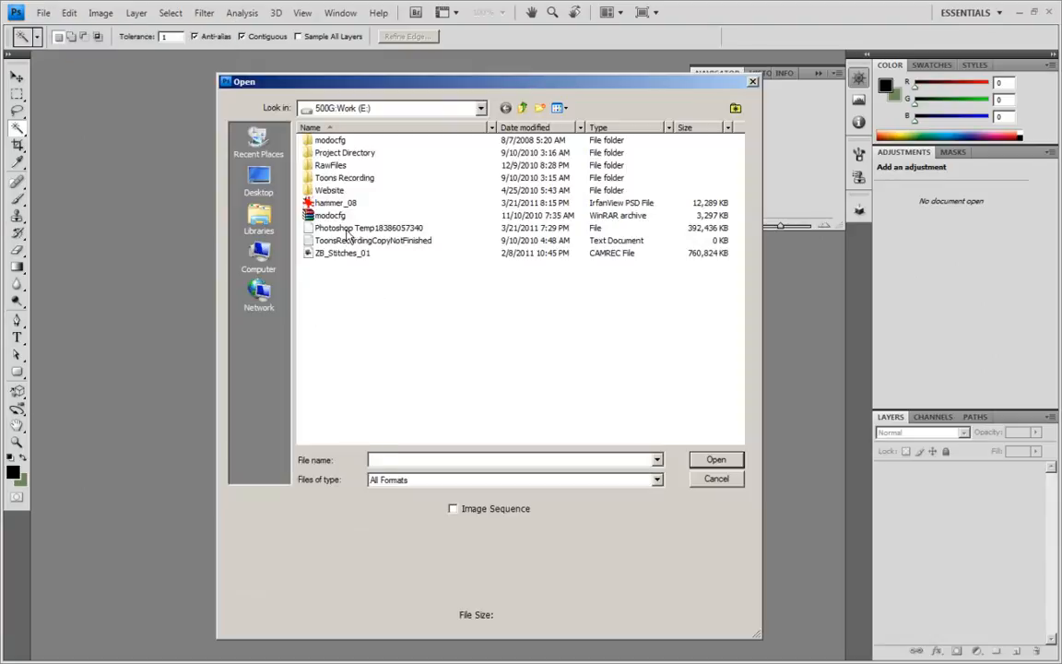
pyautogui.doubleClick(335, 202)
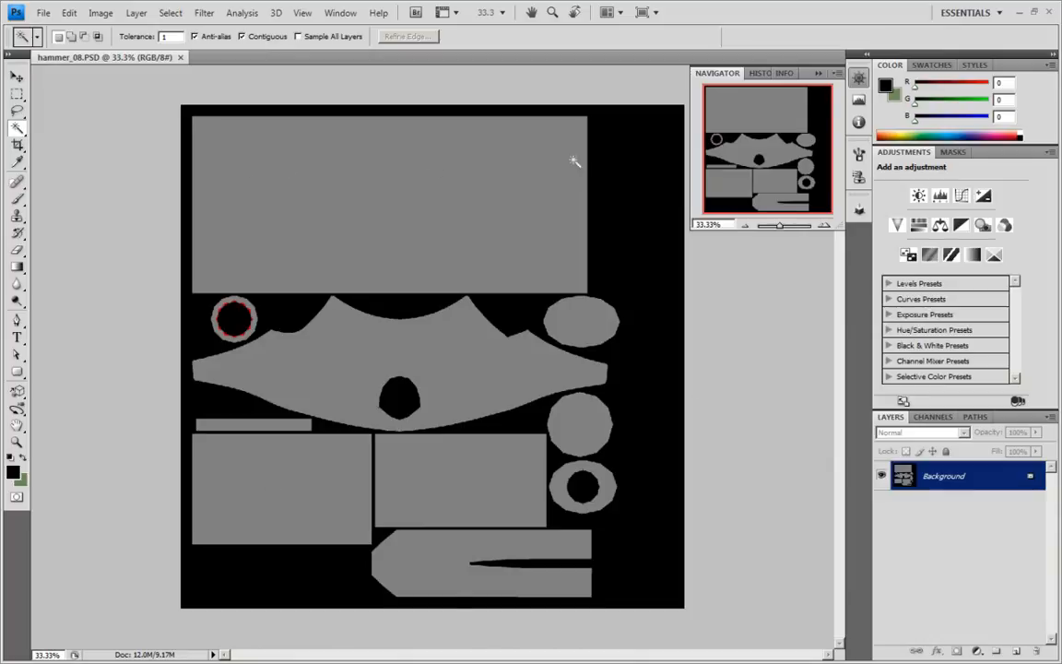
pyautogui.moveTo(18, 328)
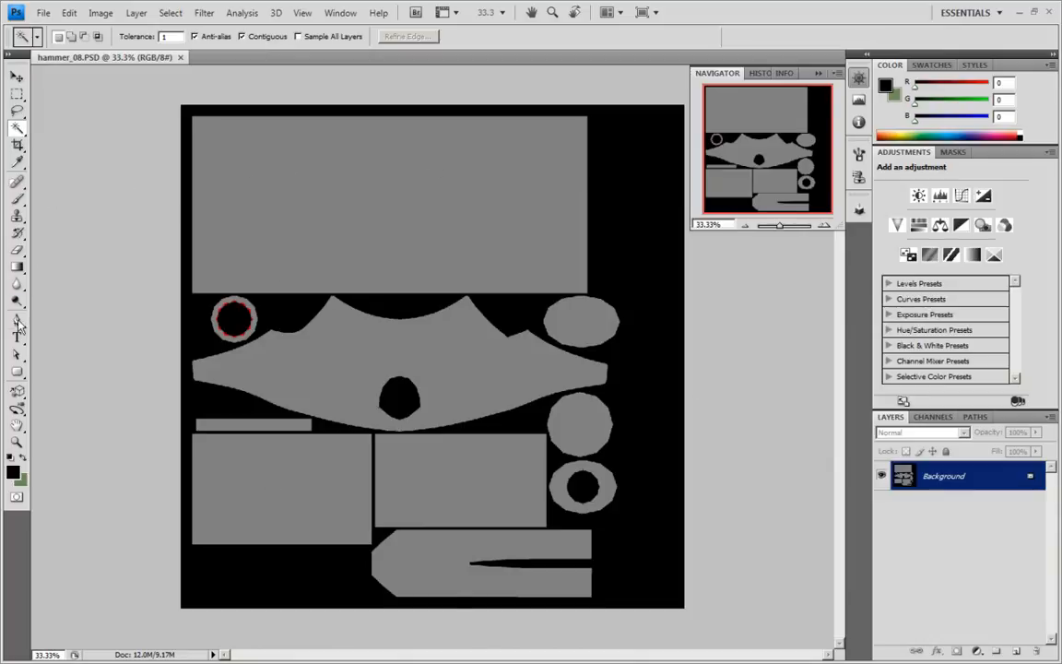
pyautogui.click(17, 338)
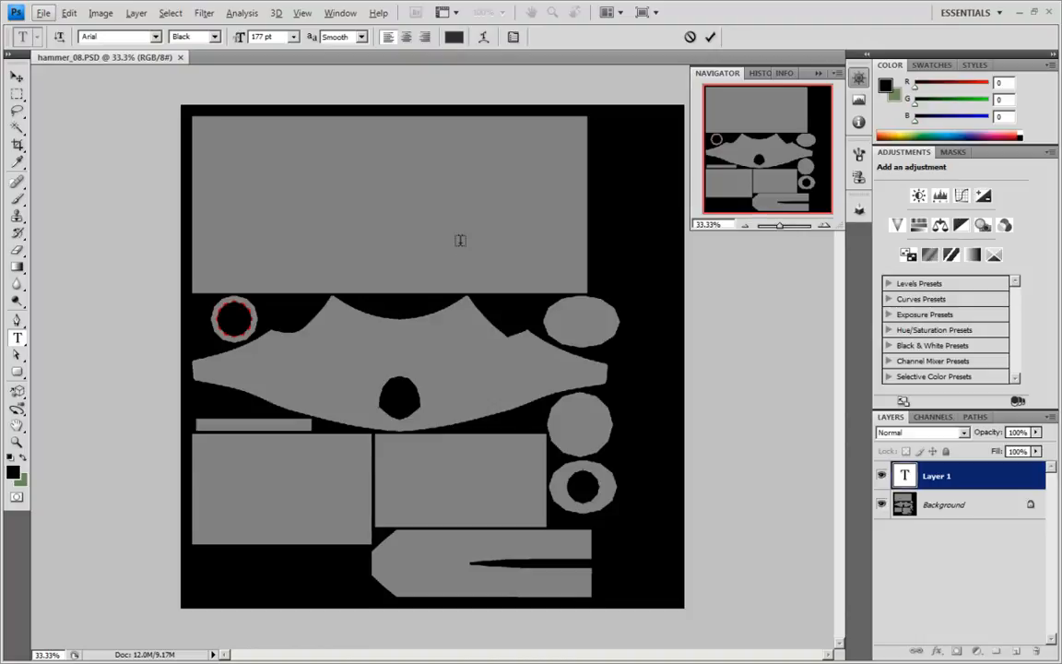
pyautogui.write('Texture Test')
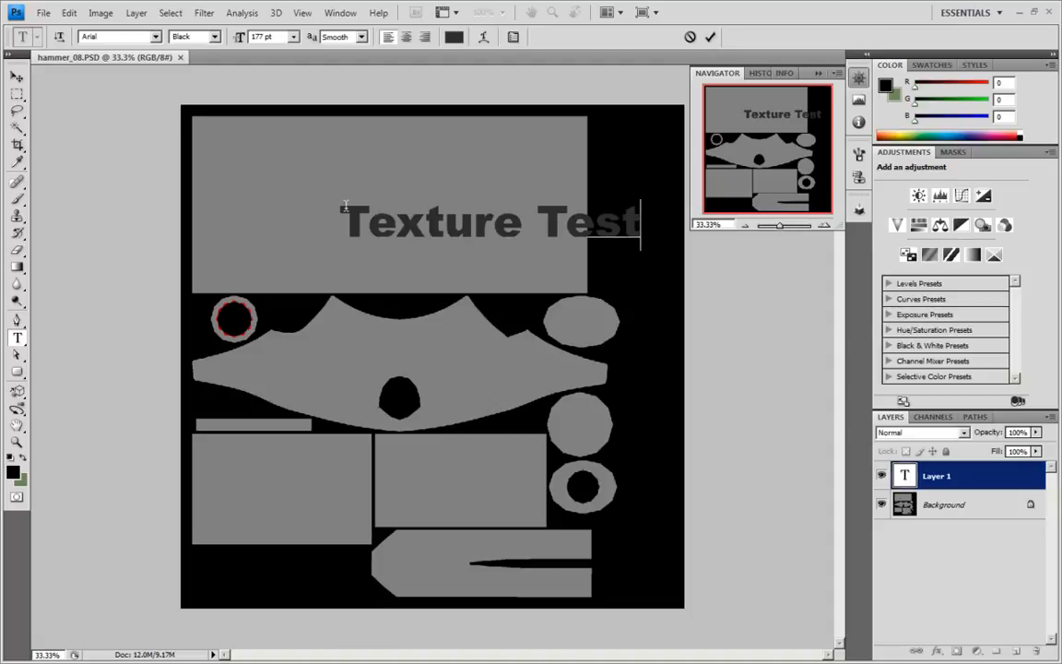
pyautogui.click(407, 37)
pyautogui.write('109')
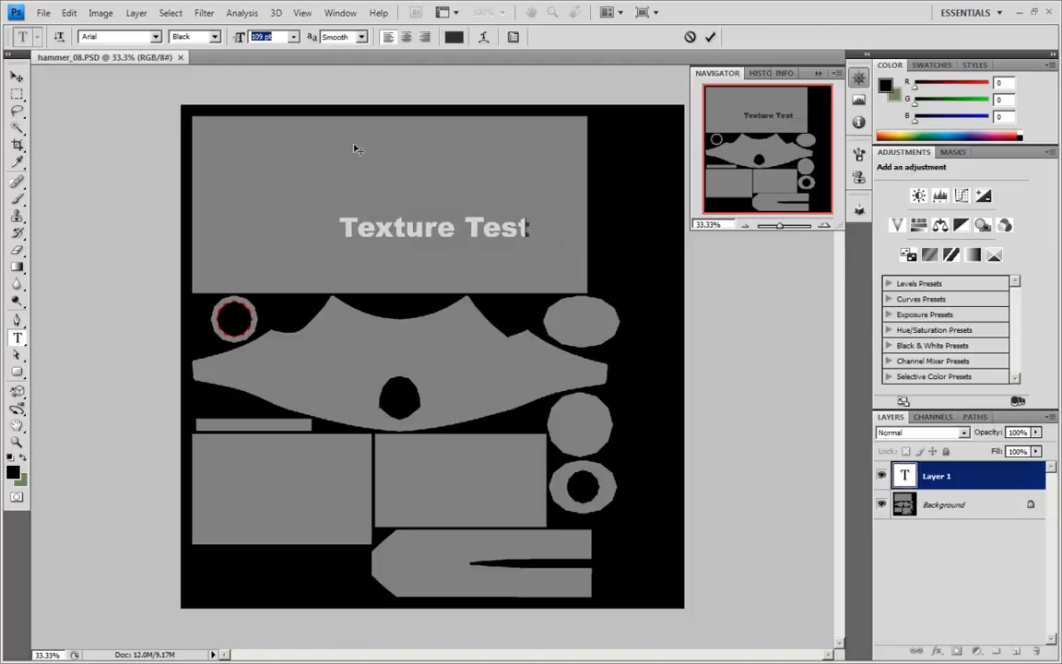
# Step: Rotate the Texture Test text -90°, move it to the right edge, and scale to about 93%
pyautogui.click(710, 37)
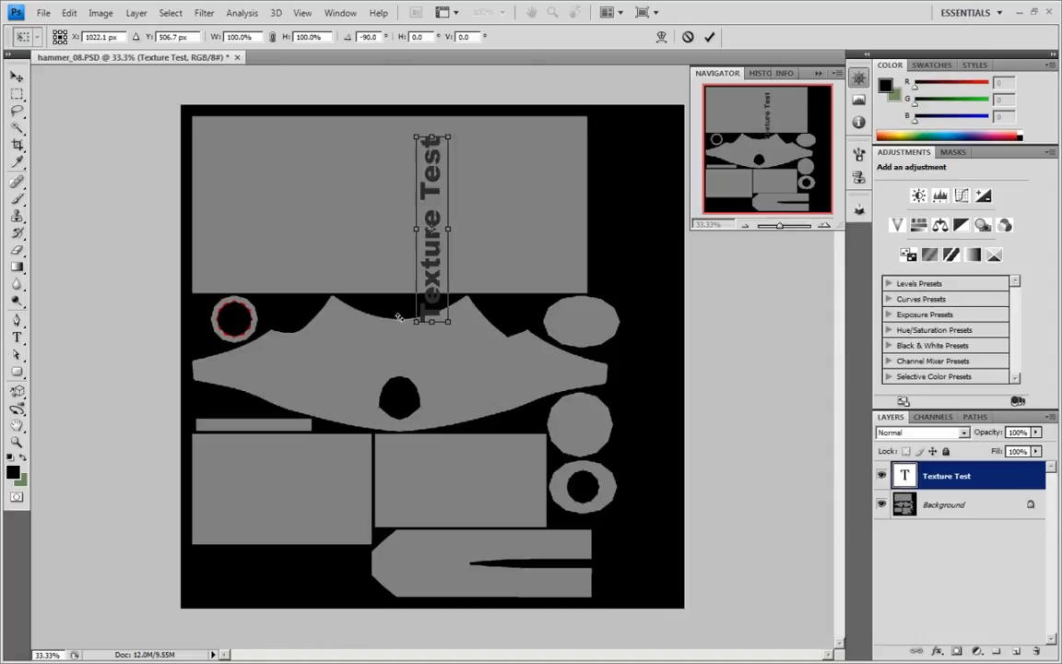
pyautogui.moveTo(431, 226); pyautogui.dragTo(542, 212)
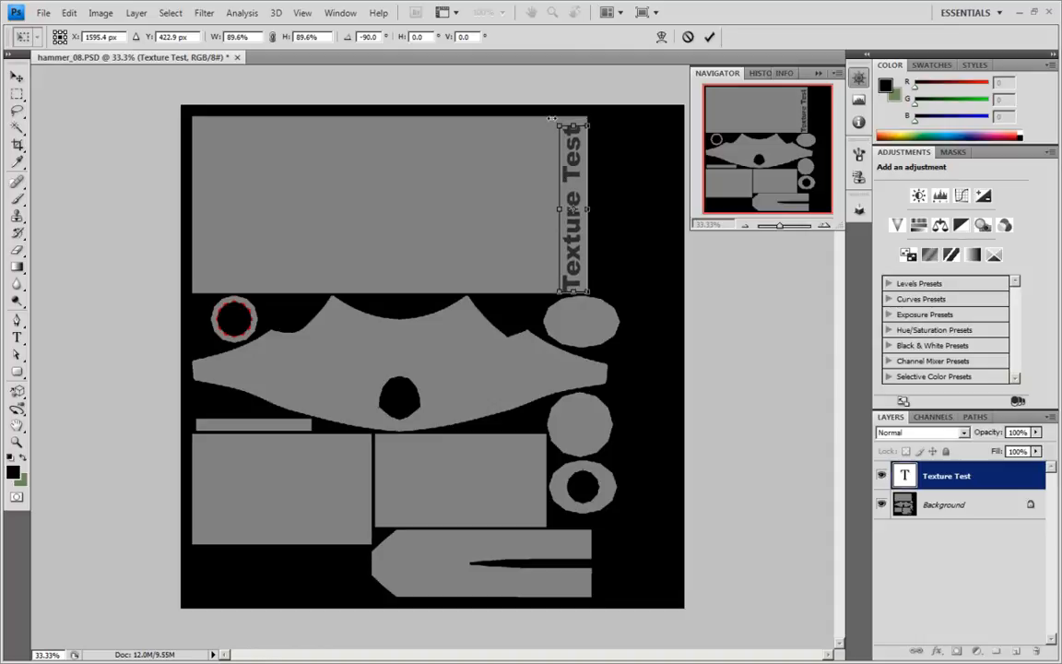
pyautogui.moveTo(560, 288); pyautogui.dragTo(560, 284)
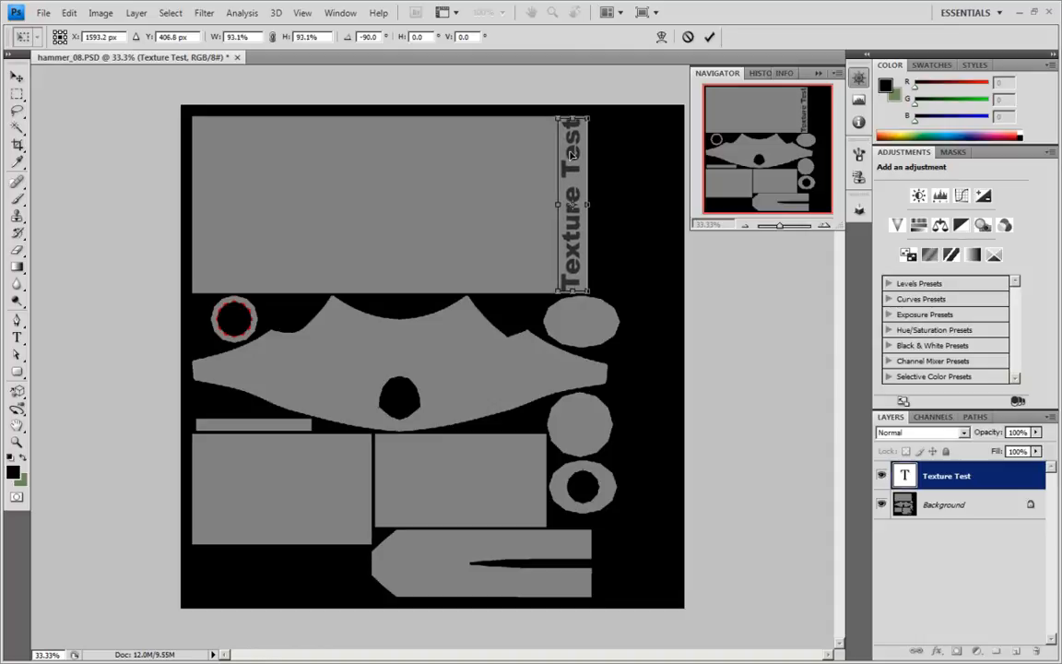
pyautogui.click(16, 337)
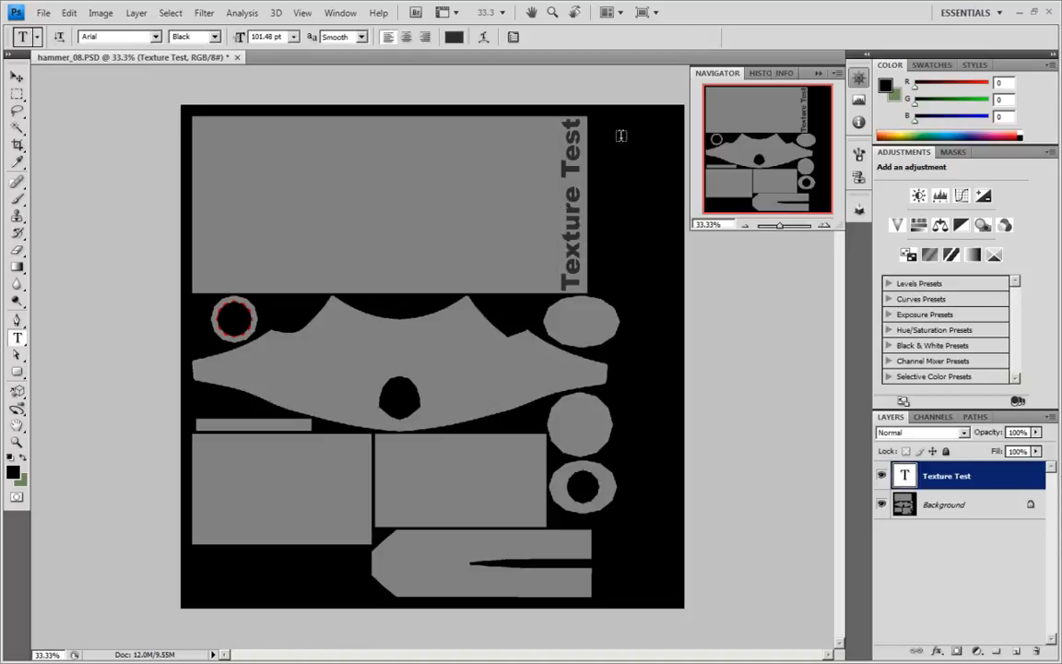
pyautogui.moveTo(401, 129)
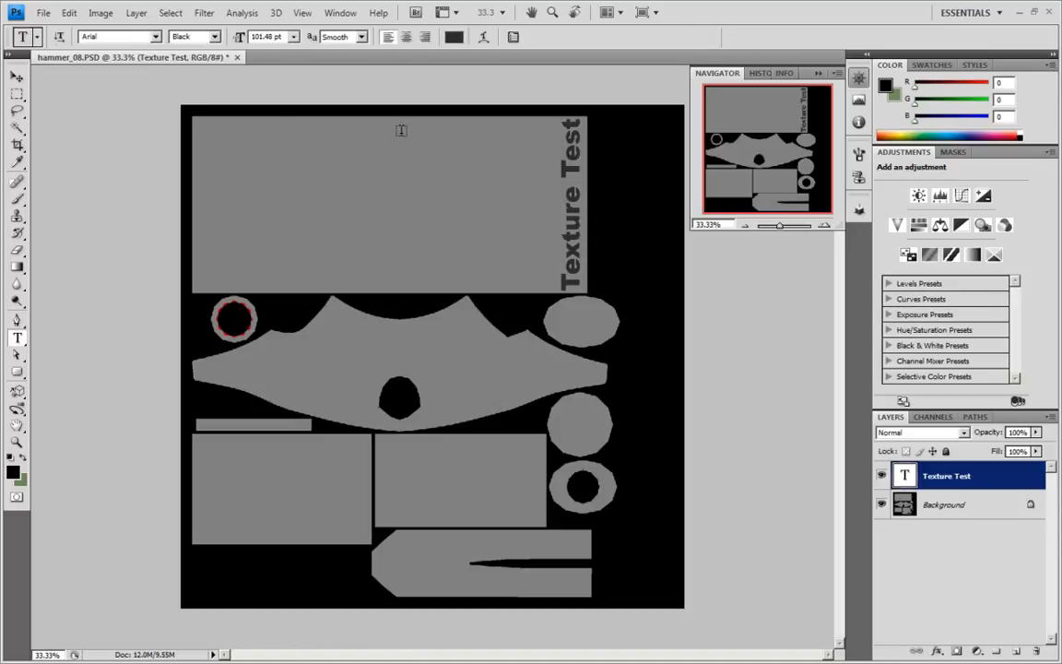
pyautogui.click(43, 12)
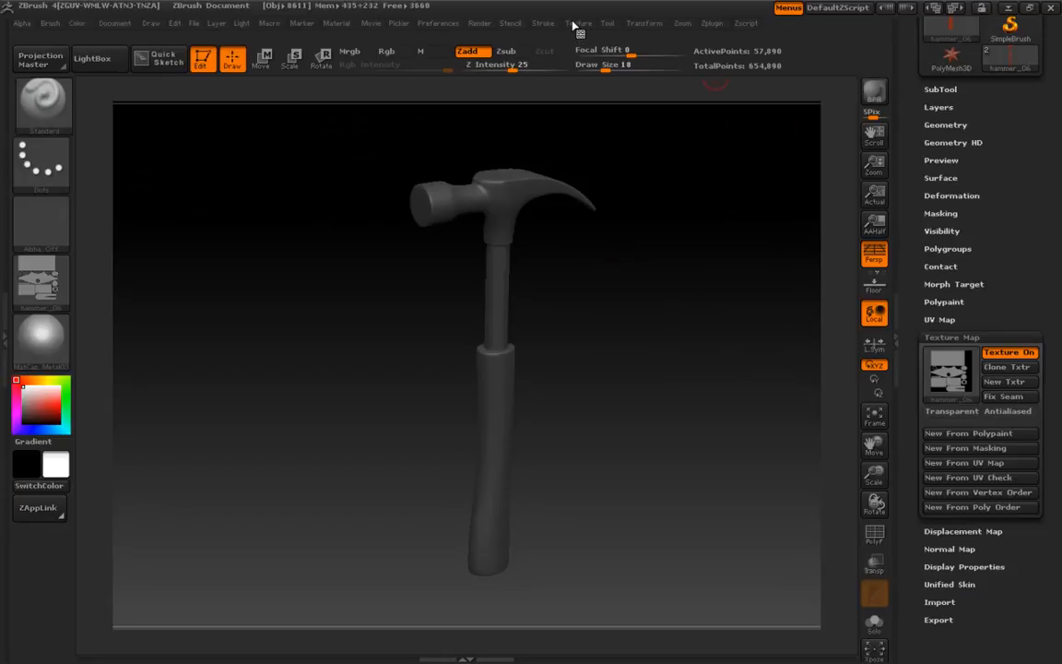
# Step: Import the updated hammer_08 PSD as the hammer's texture map and orbit to check the handle lettering
pyautogui.click(576, 23)
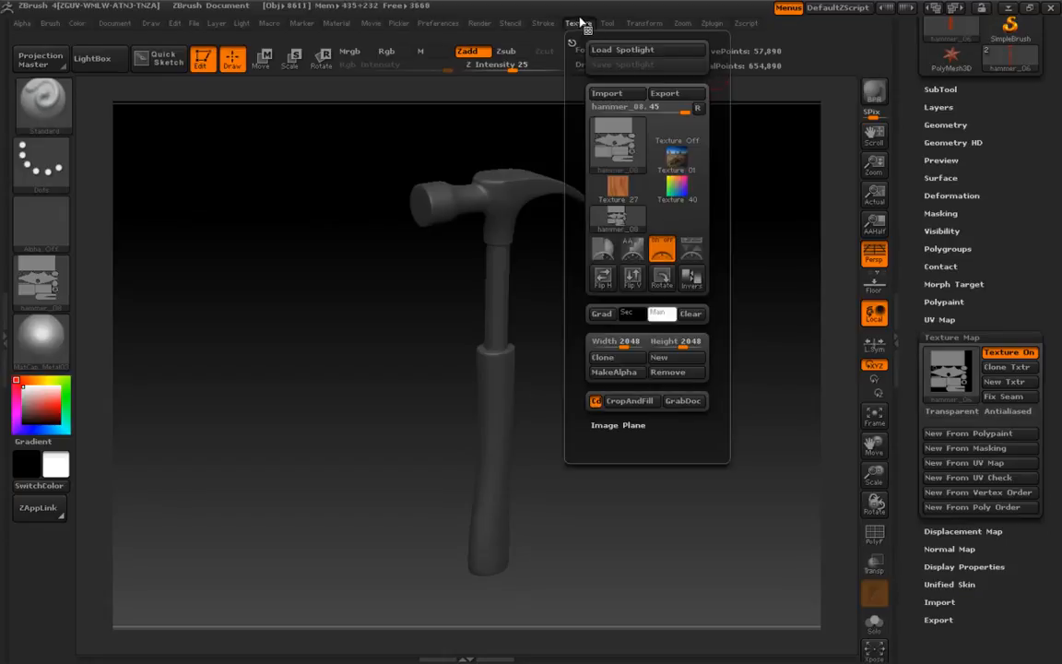
pyautogui.click(616, 92)
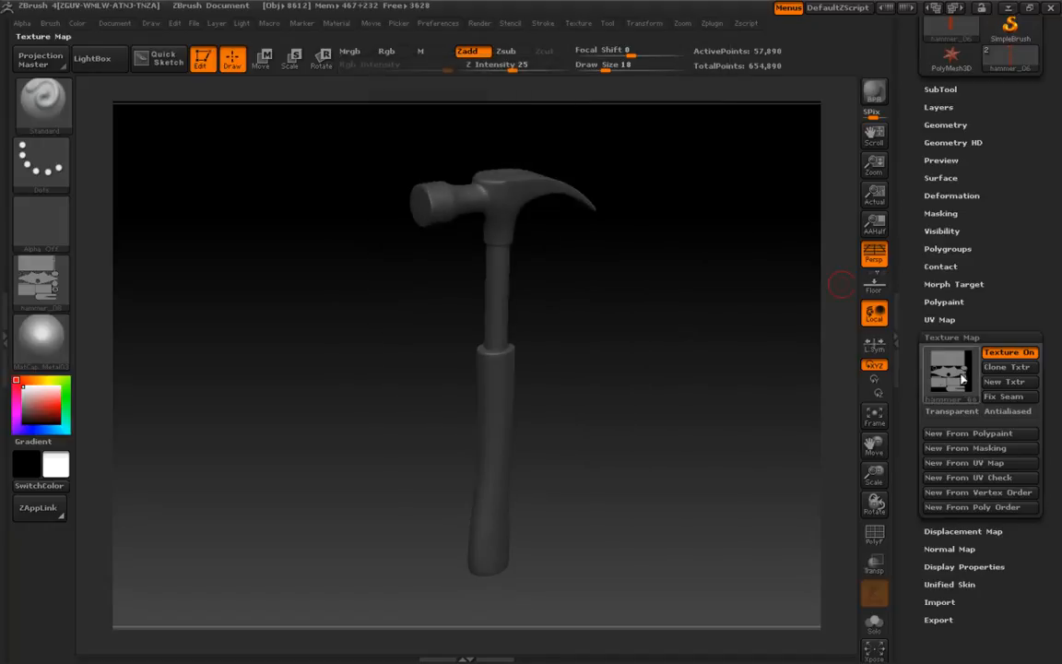
pyautogui.click(949, 373)
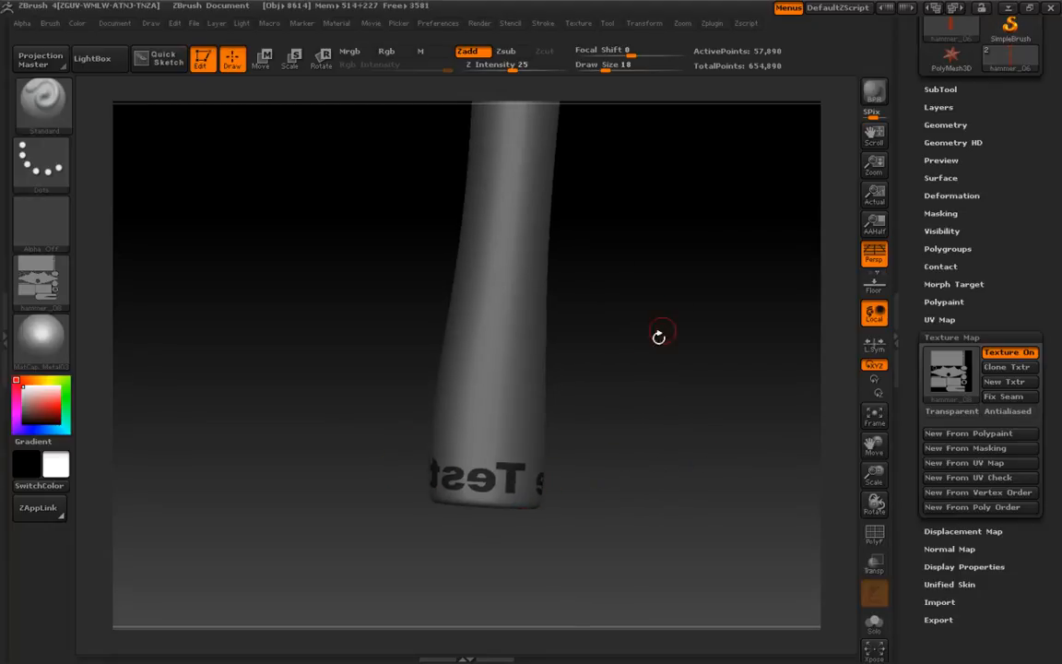
pyautogui.moveTo(660, 336); pyautogui.dragTo(706, 365)
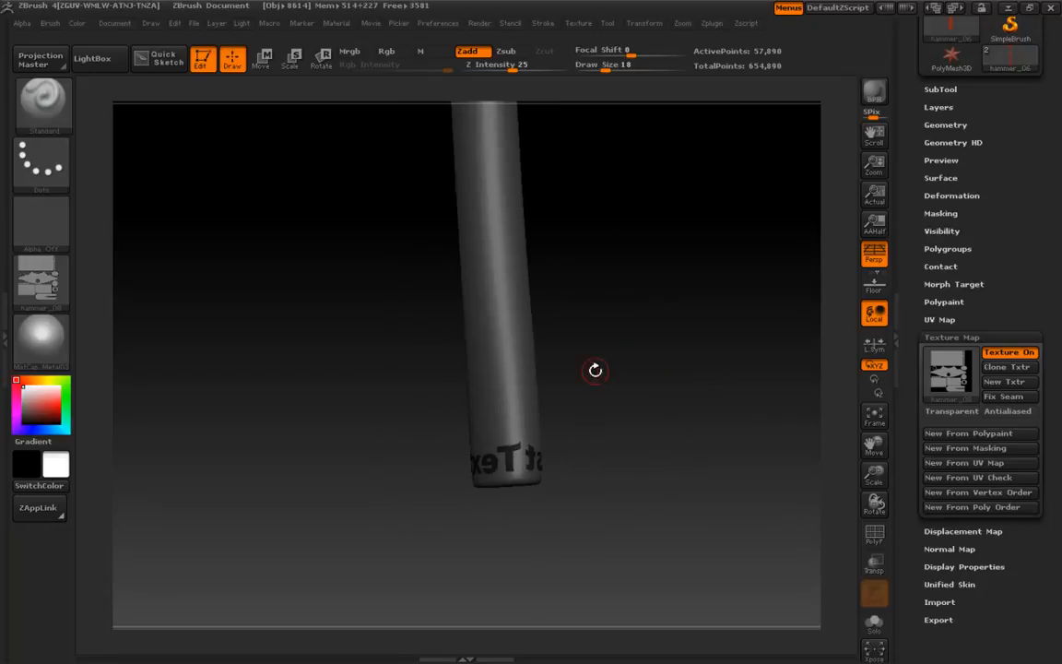
pyautogui.moveTo(595, 371); pyautogui.dragTo(622, 436)
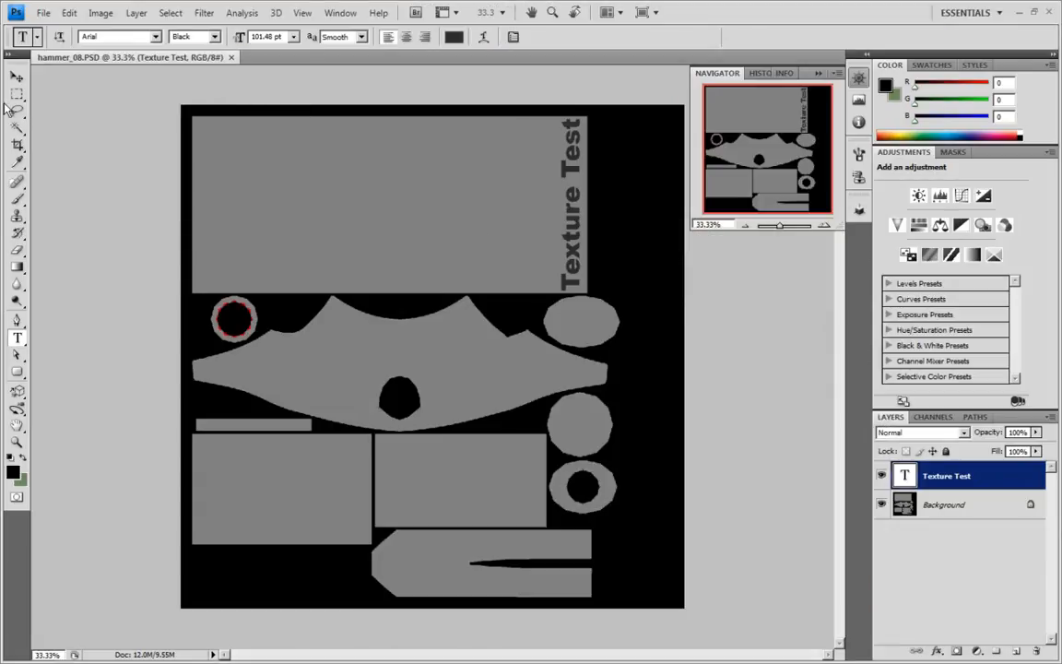
# Step: Magic Wand-select the top rectangle and add a Pattern fill layer to it
pyautogui.click(943, 504)
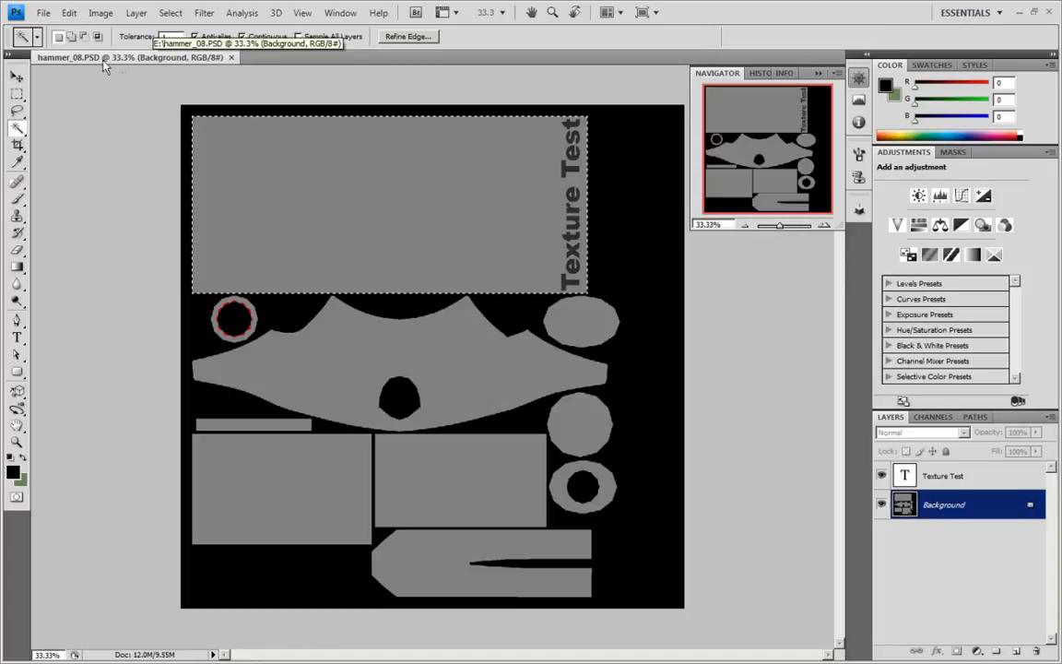
pyautogui.click(68, 12)
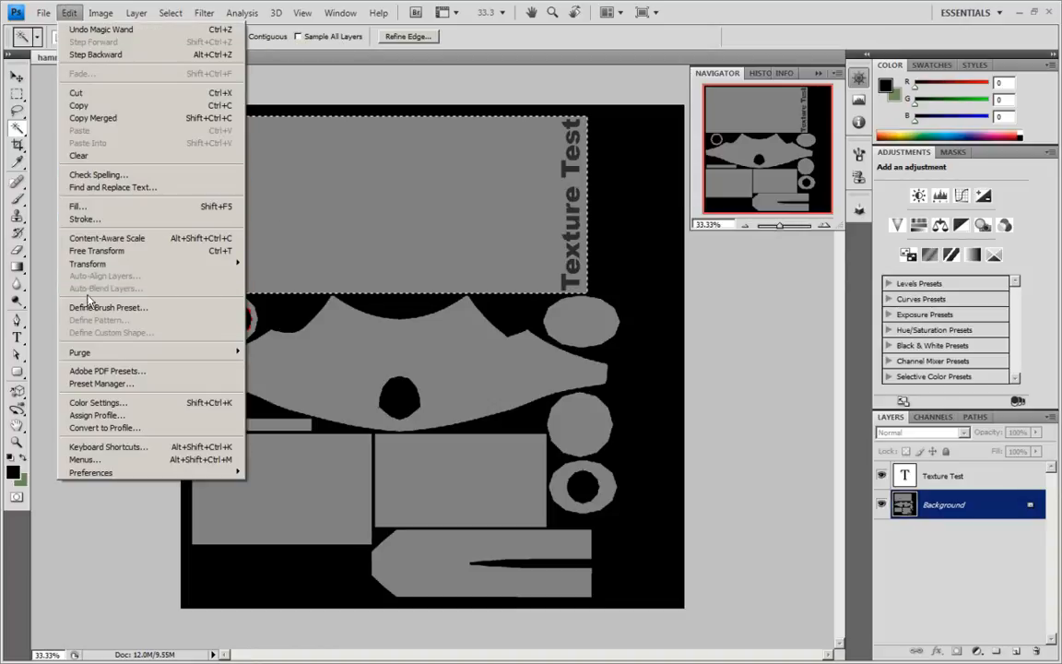
pyautogui.click(136, 12)
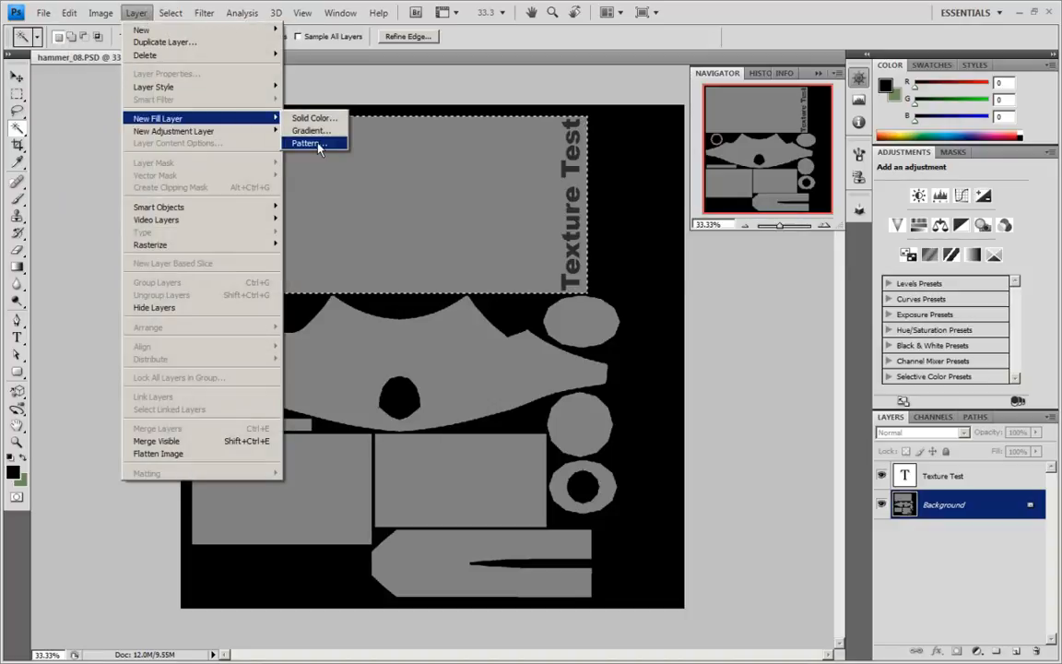
pyautogui.click(307, 143)
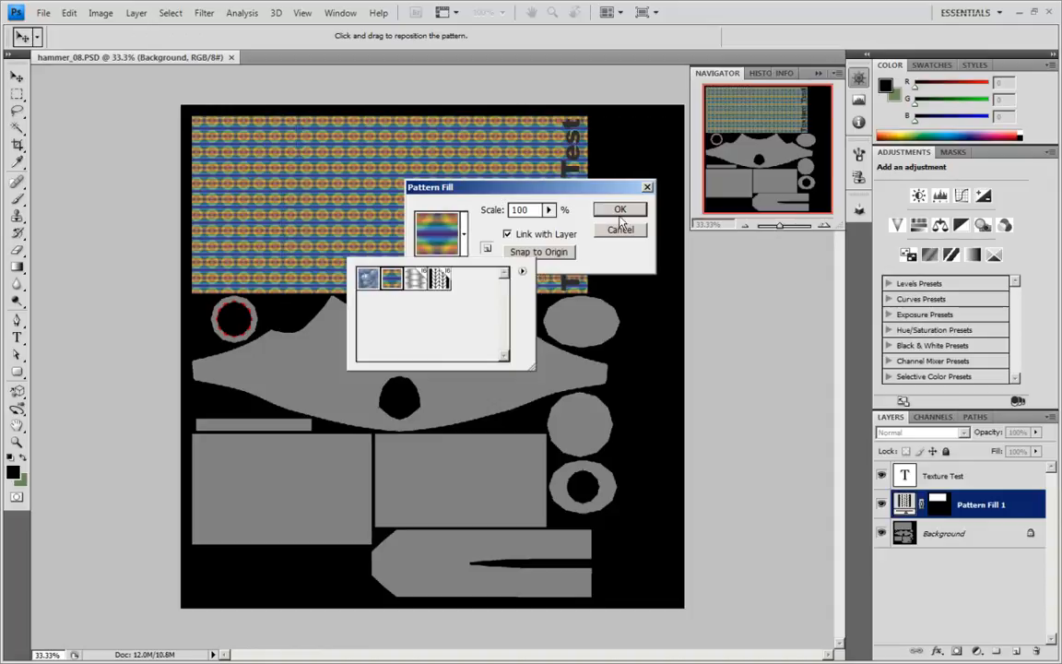
pyautogui.click(620, 210)
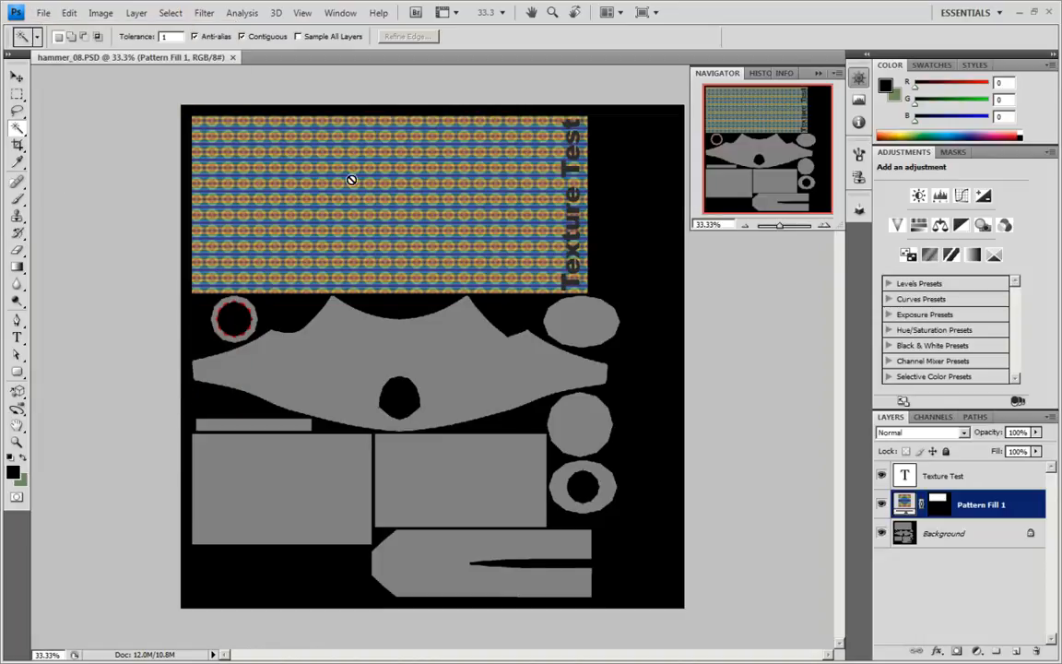
pyautogui.moveTo(680, 146)
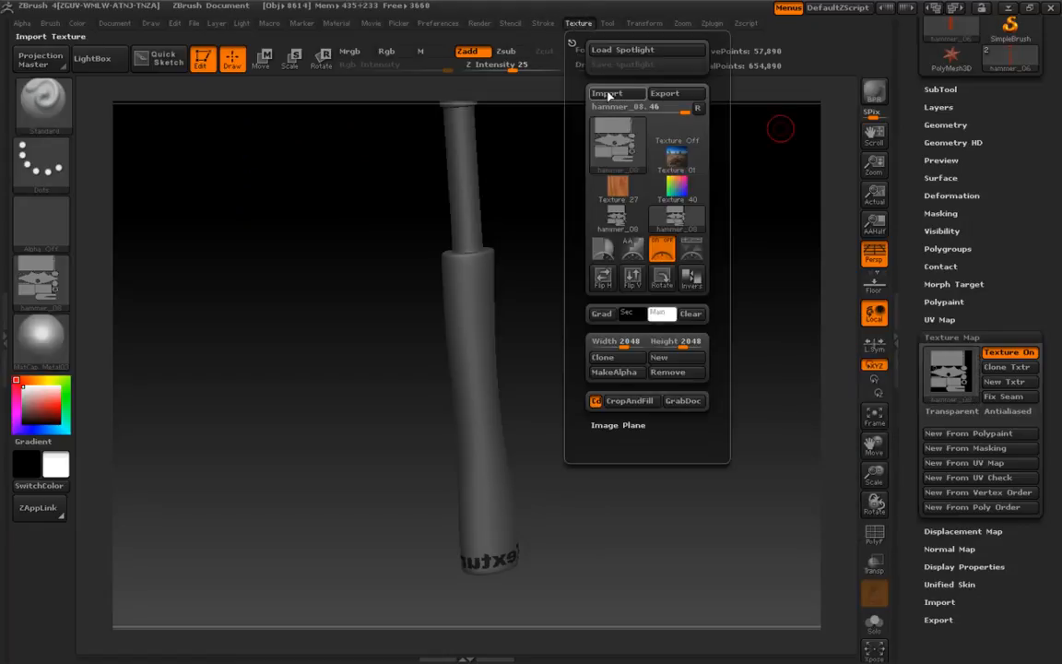
pyautogui.click(606, 93)
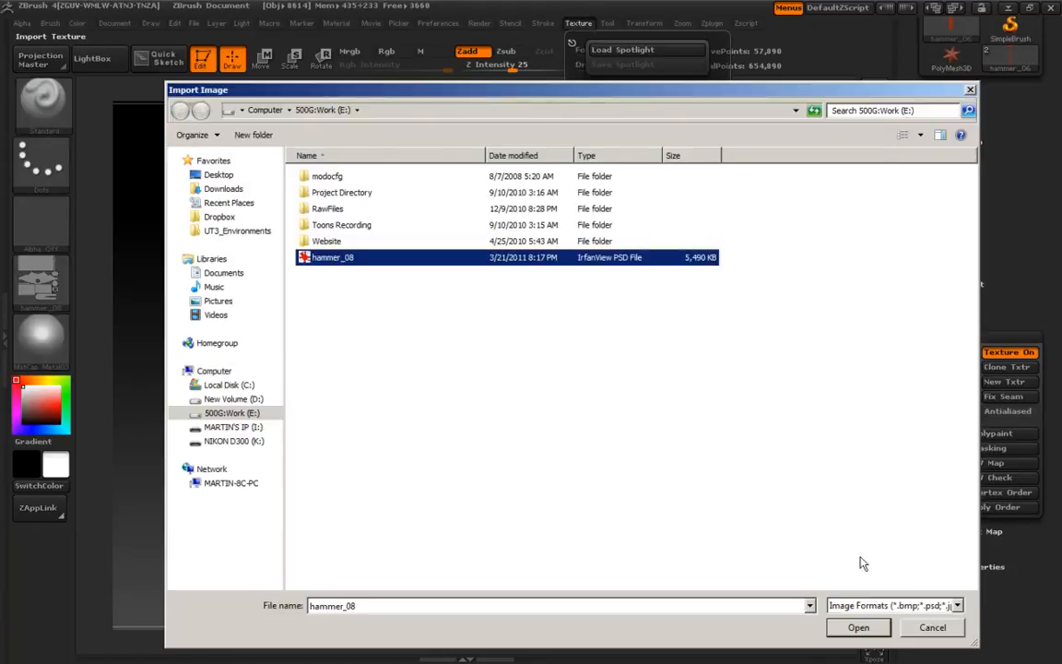
pyautogui.click(858, 627)
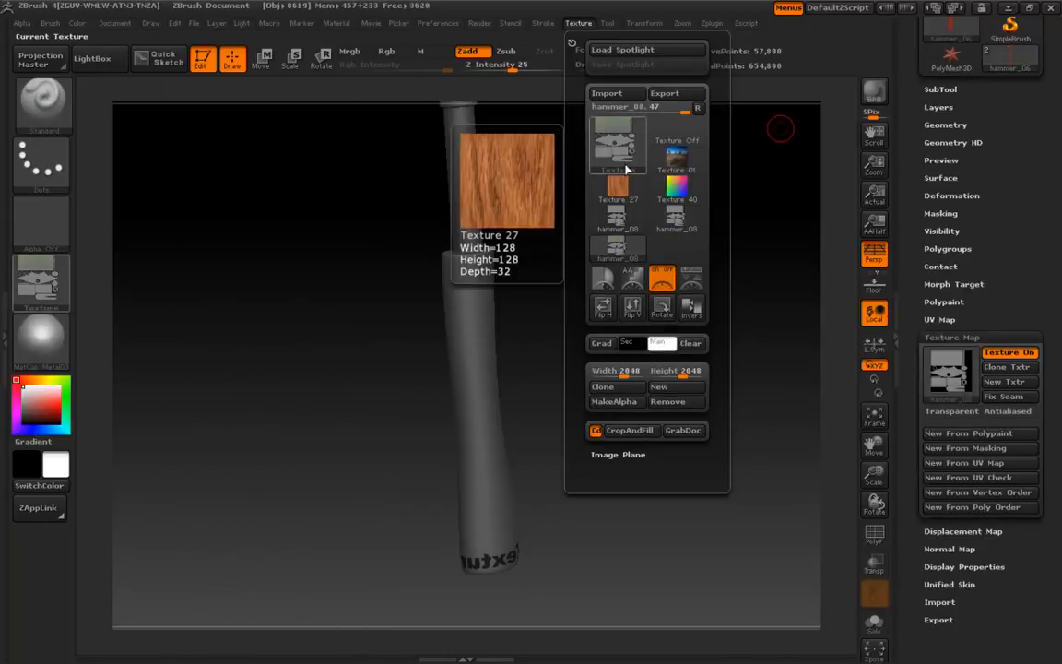
pyautogui.click(950, 373)
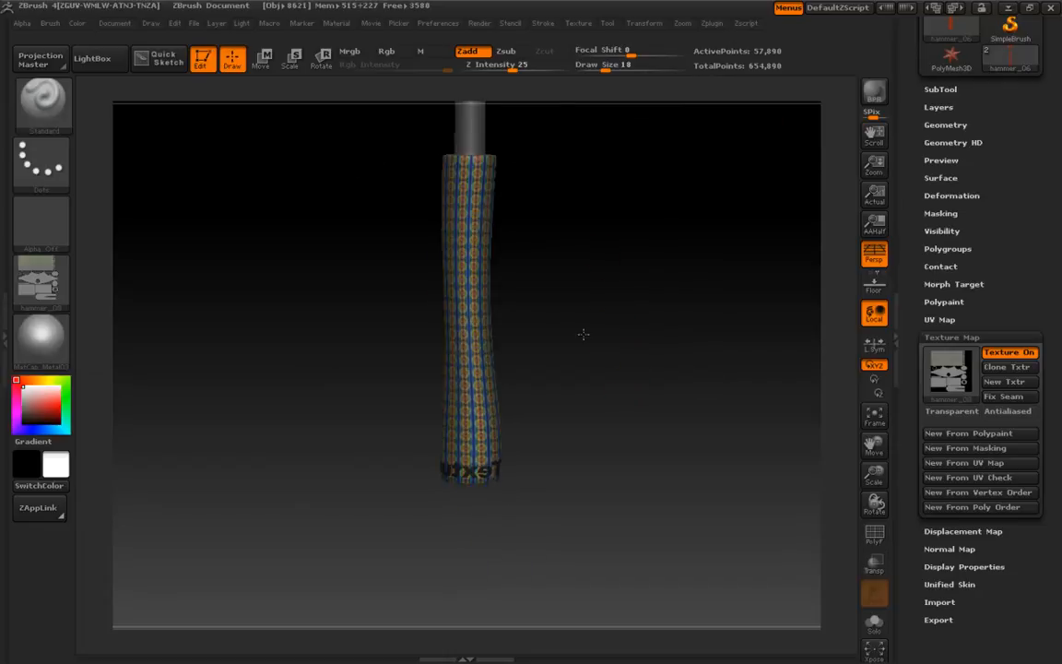
pyautogui.moveTo(583, 333); pyautogui.dragTo(600, 419)
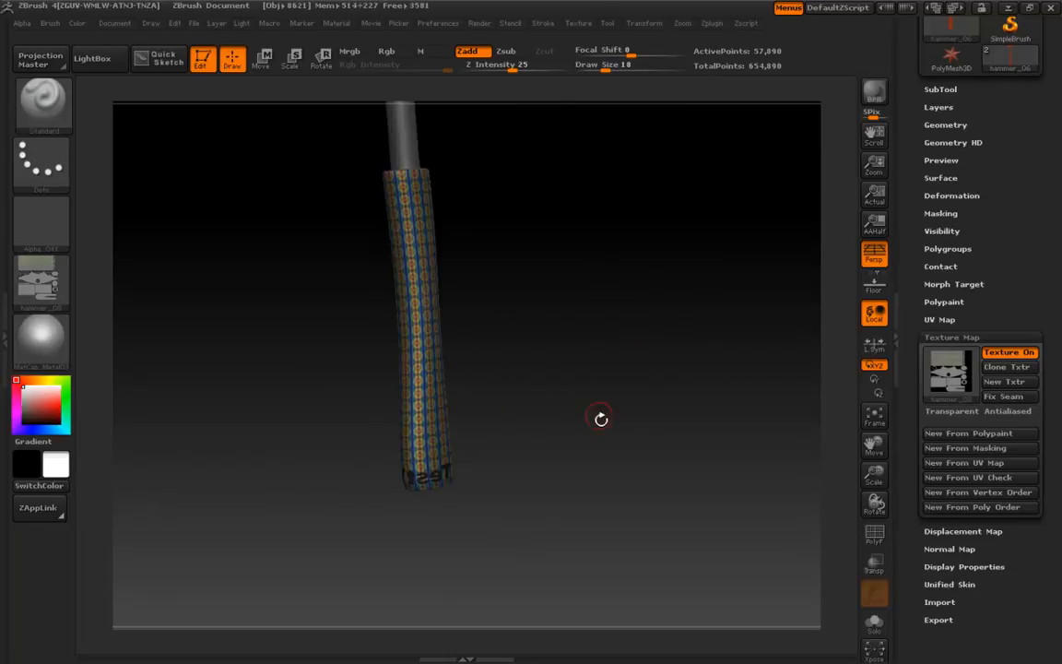
pyautogui.moveTo(600, 420); pyautogui.dragTo(618, 422)
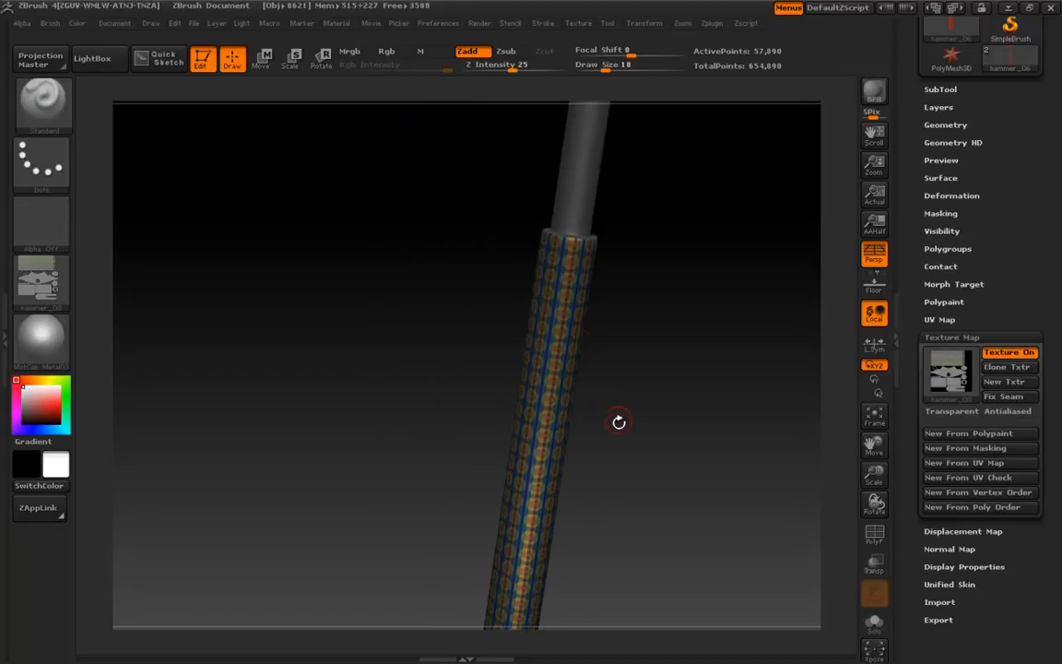
pyautogui.moveTo(618, 421); pyautogui.dragTo(639, 377)
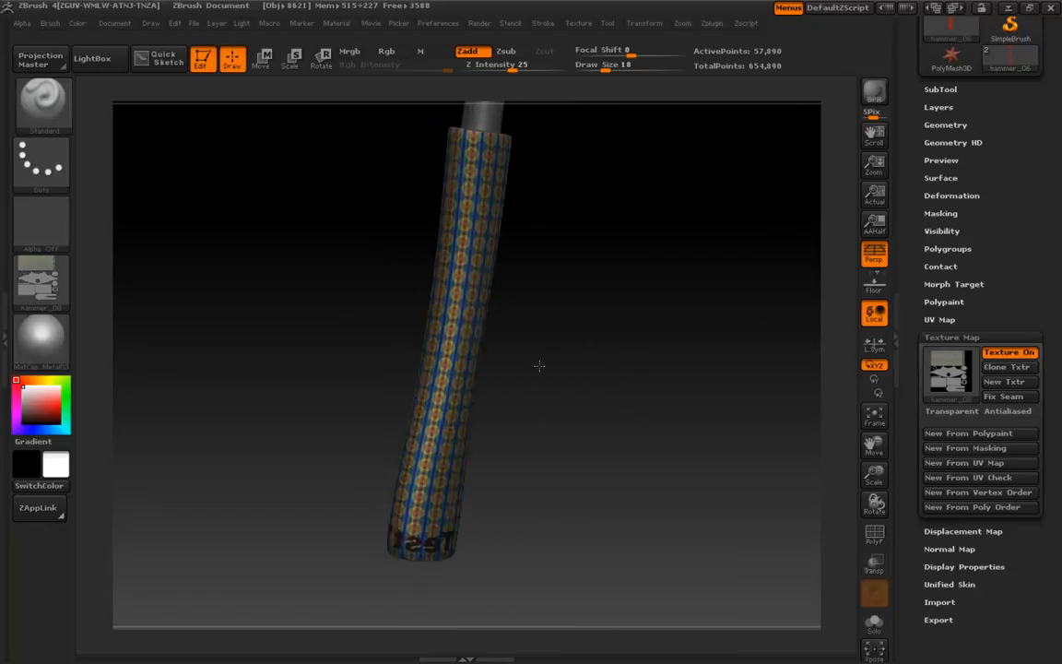
pyautogui.moveTo(540, 366); pyautogui.dragTo(581, 330)
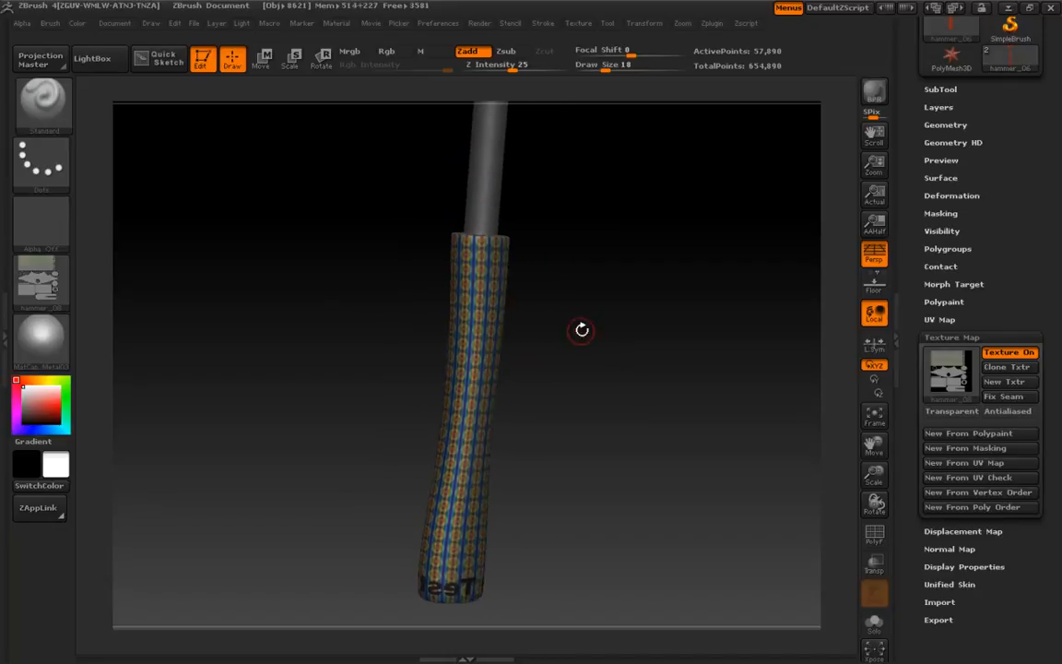
pyautogui.moveTo(581, 330); pyautogui.dragTo(563, 470)
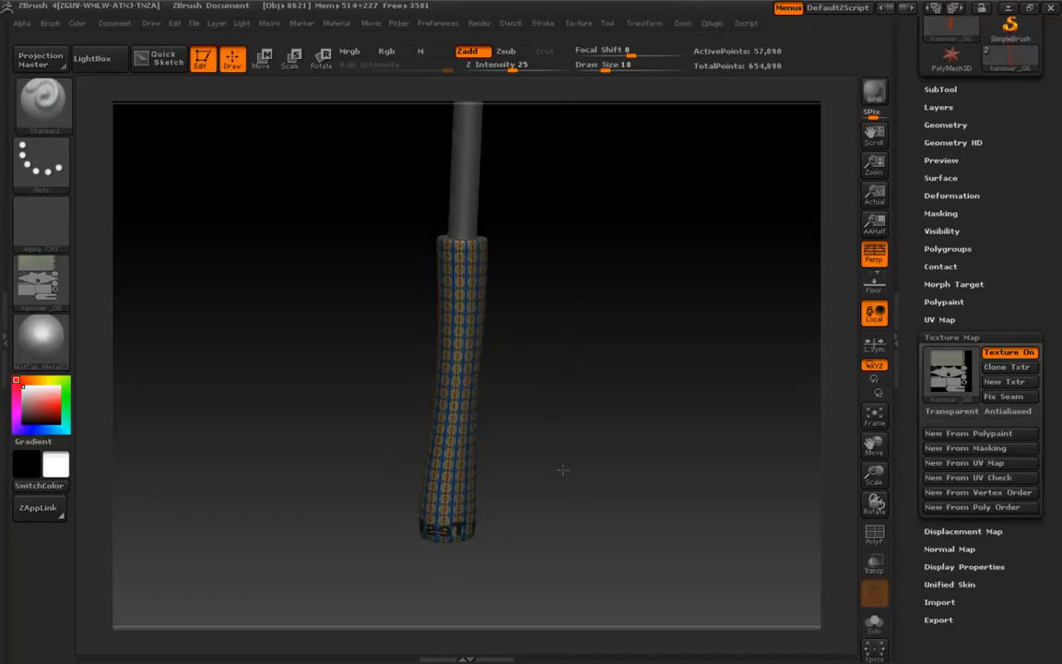
pyautogui.moveTo(562, 470); pyautogui.dragTo(314, 293)
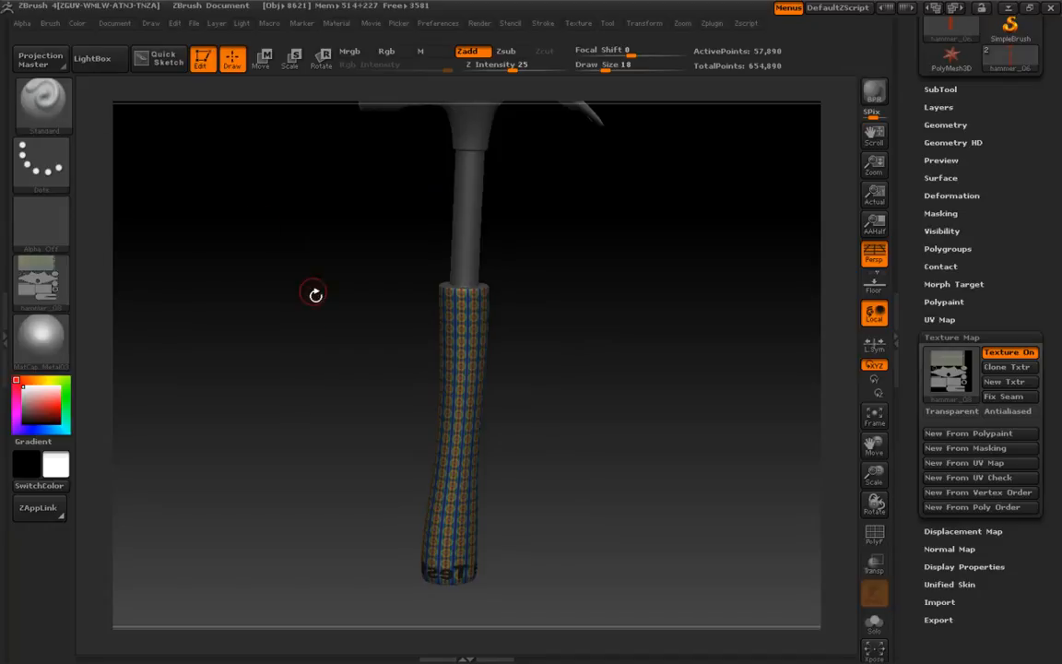
pyautogui.moveTo(39, 508)
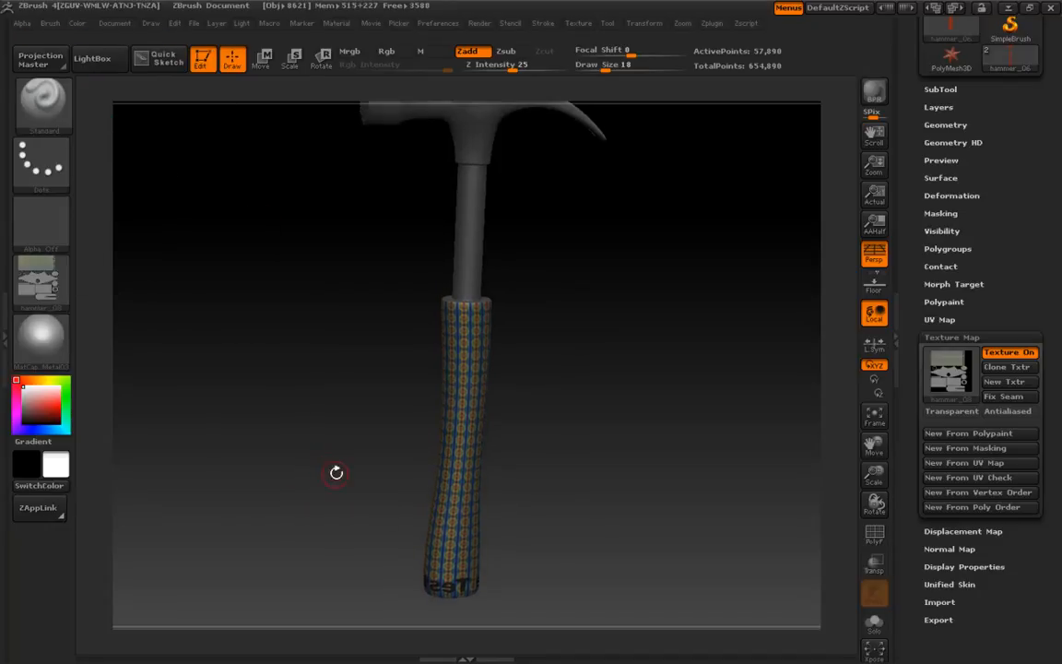
pyautogui.moveTo(335, 473); pyautogui.dragTo(325, 460)
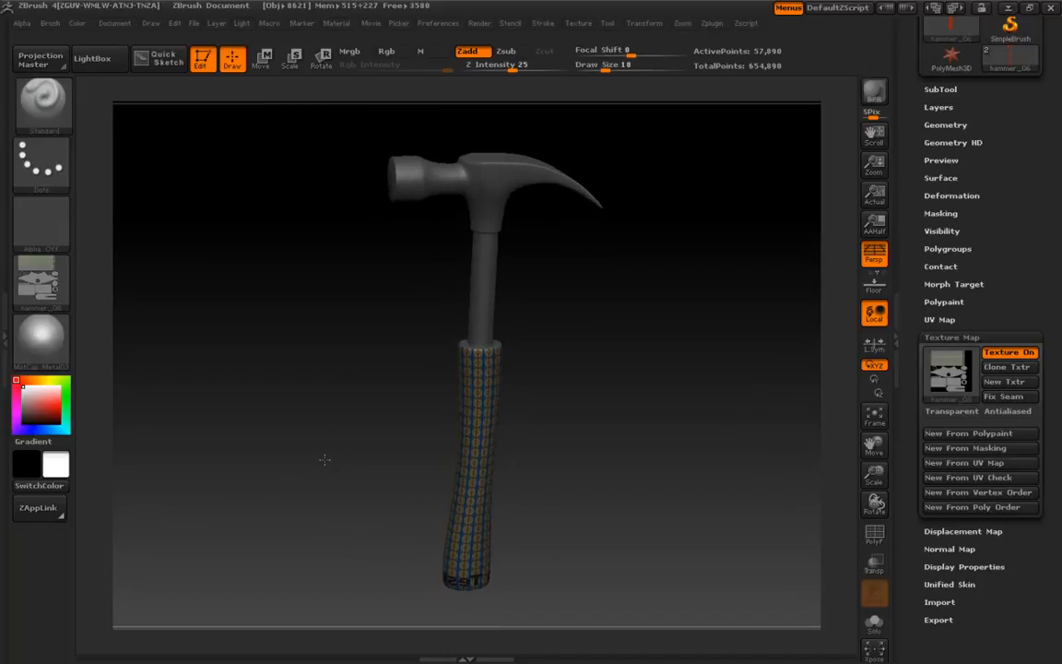
pyautogui.moveTo(325, 460); pyautogui.dragTo(431, 464)
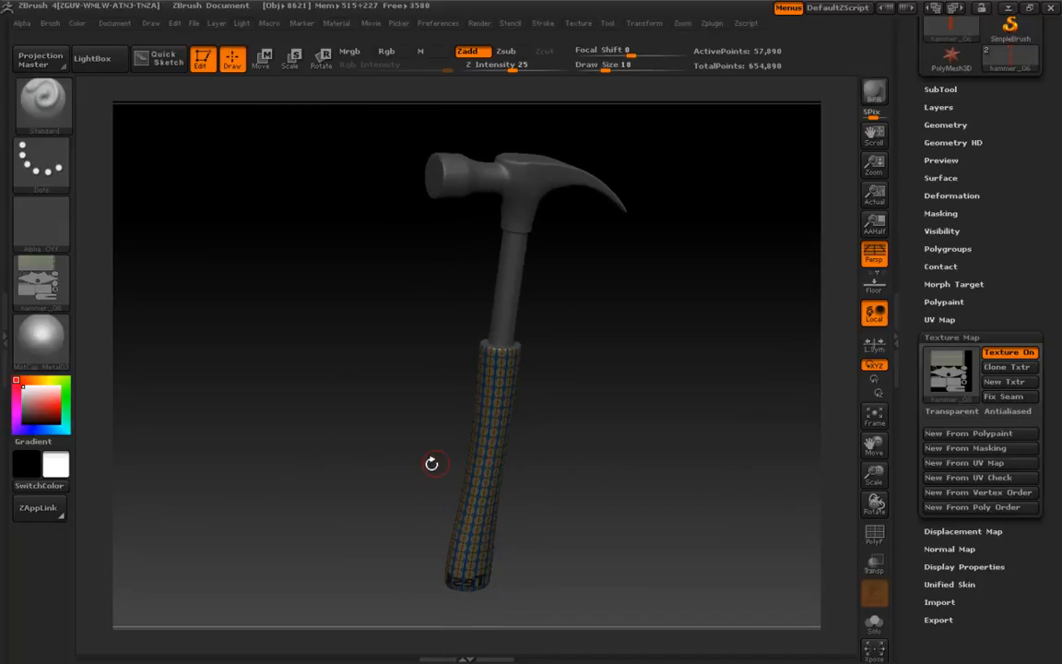
pyautogui.moveTo(431, 464); pyautogui.dragTo(593, 436)
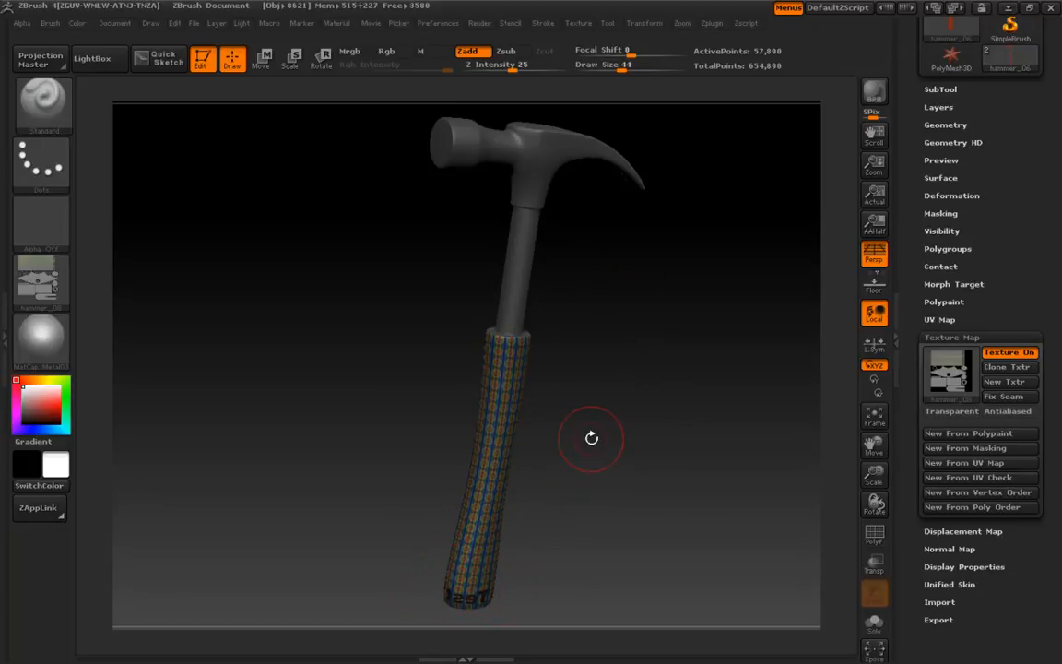
pyautogui.moveTo(587, 437)
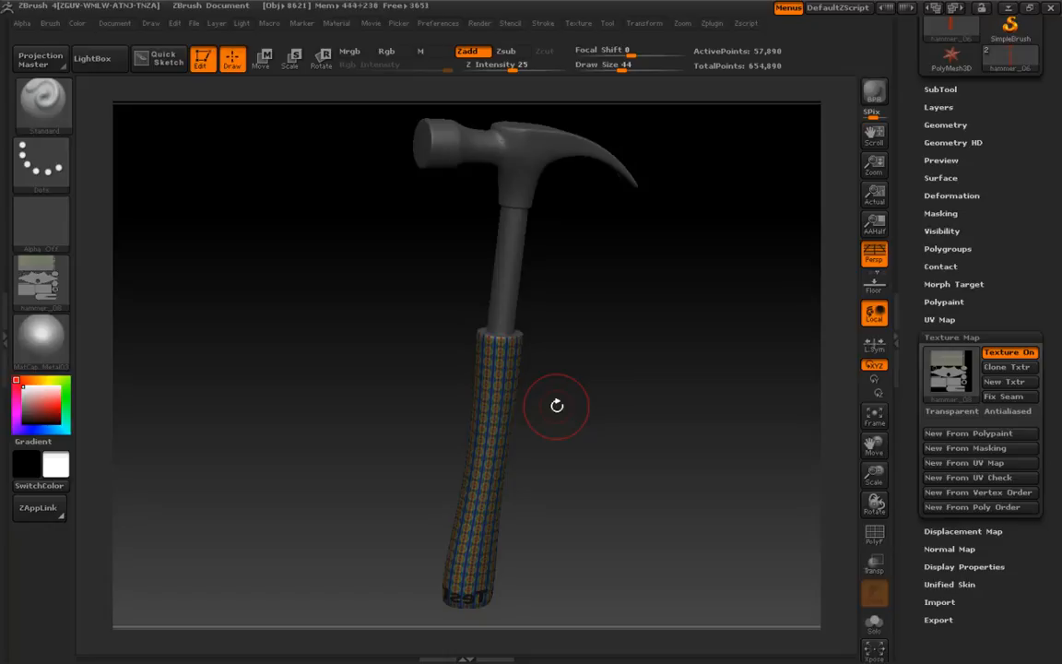
pyautogui.moveTo(790, 380)
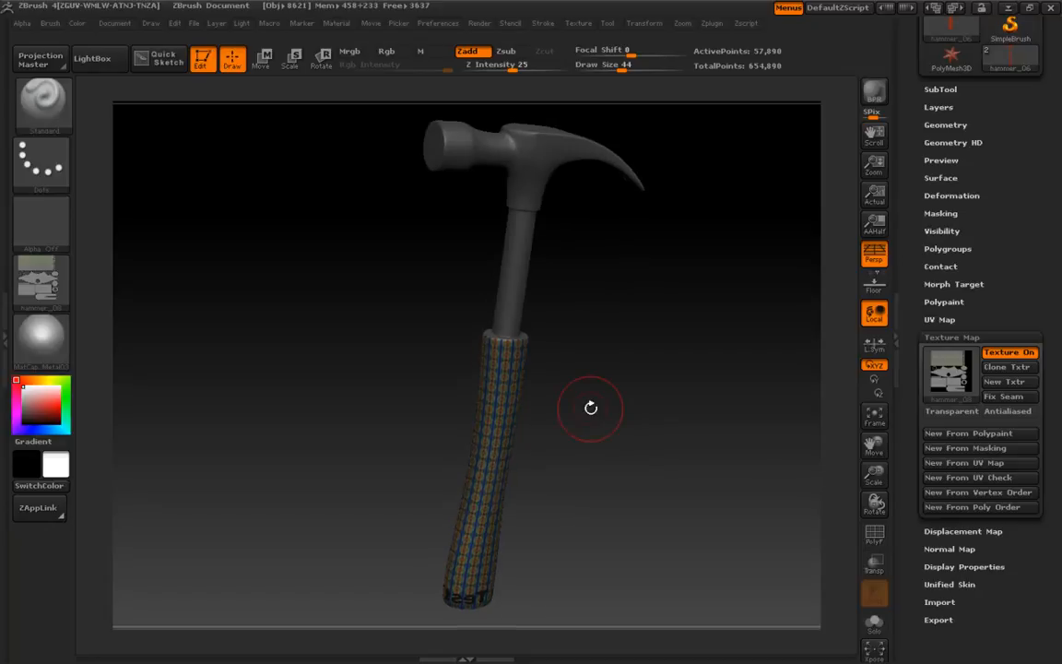
pyautogui.moveTo(619, 406)
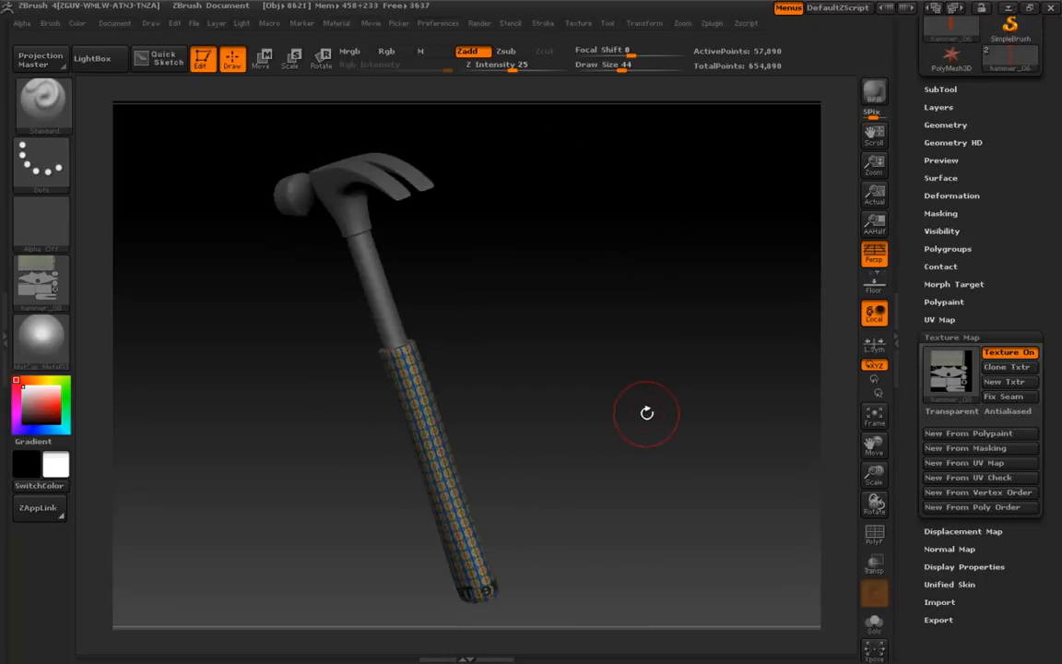
pyautogui.moveTo(645, 413); pyautogui.dragTo(643, 452)
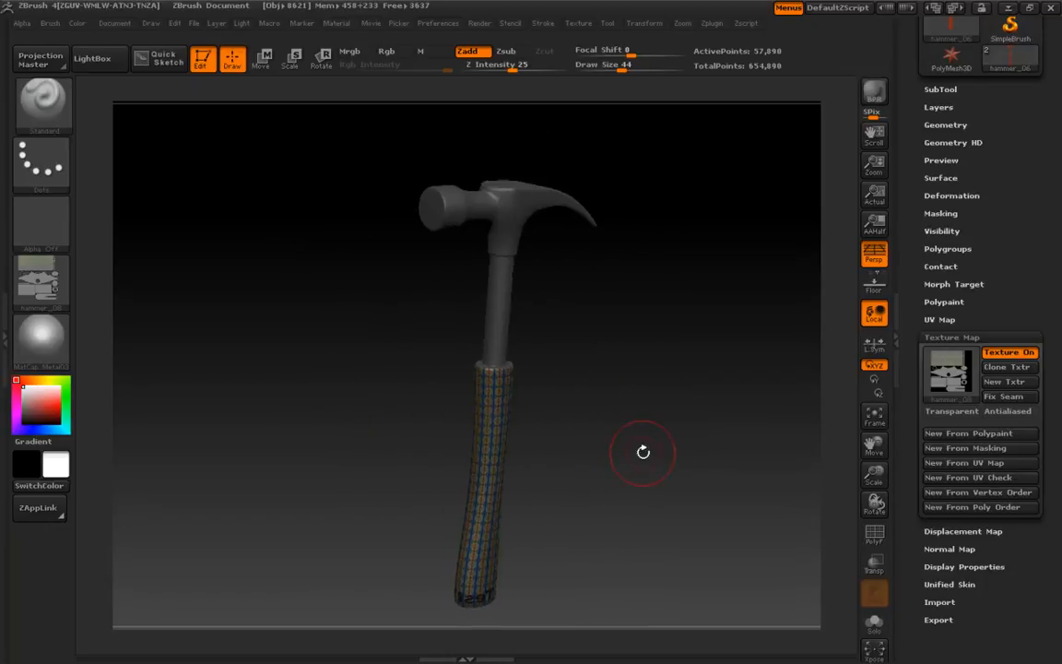
pyautogui.moveTo(644, 452); pyautogui.dragTo(623, 421)
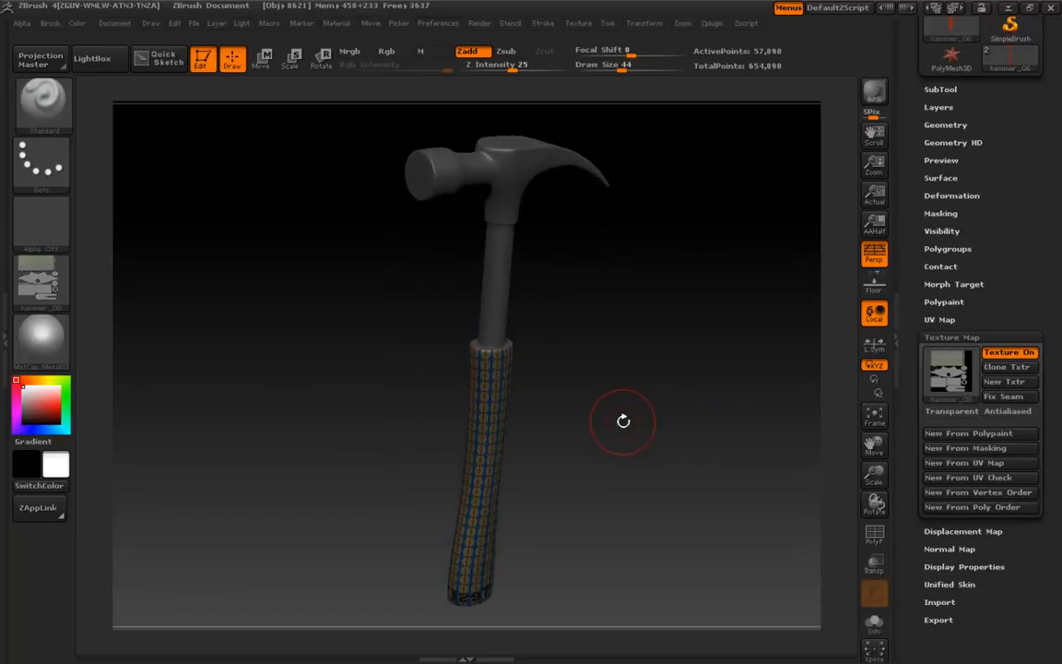
pyautogui.moveTo(623, 421); pyautogui.dragTo(596, 416)
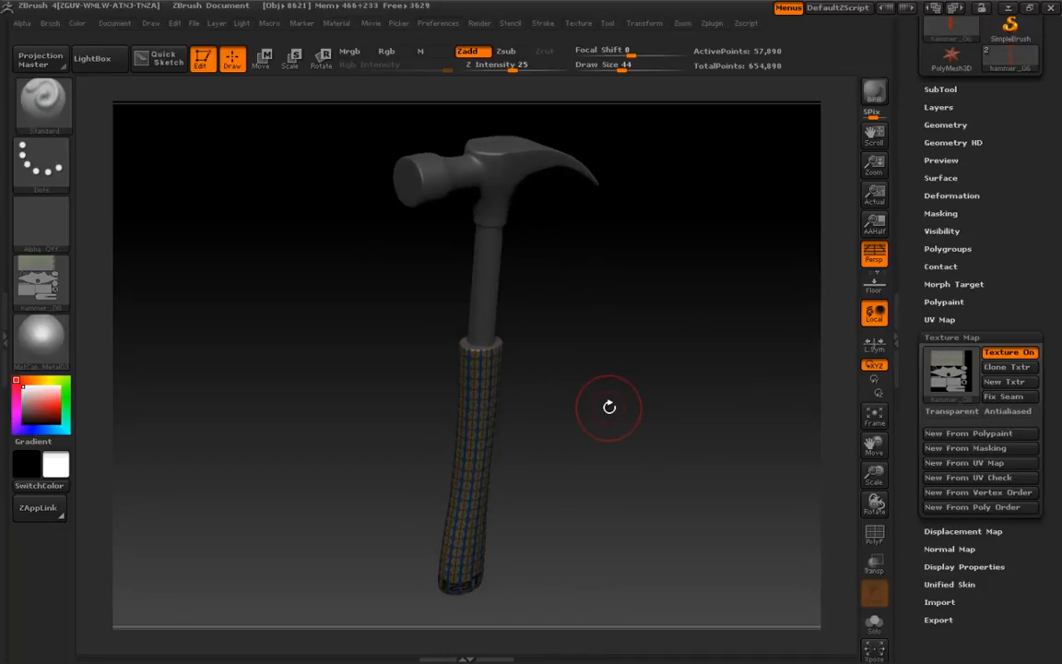
pyautogui.moveTo(571, 397)
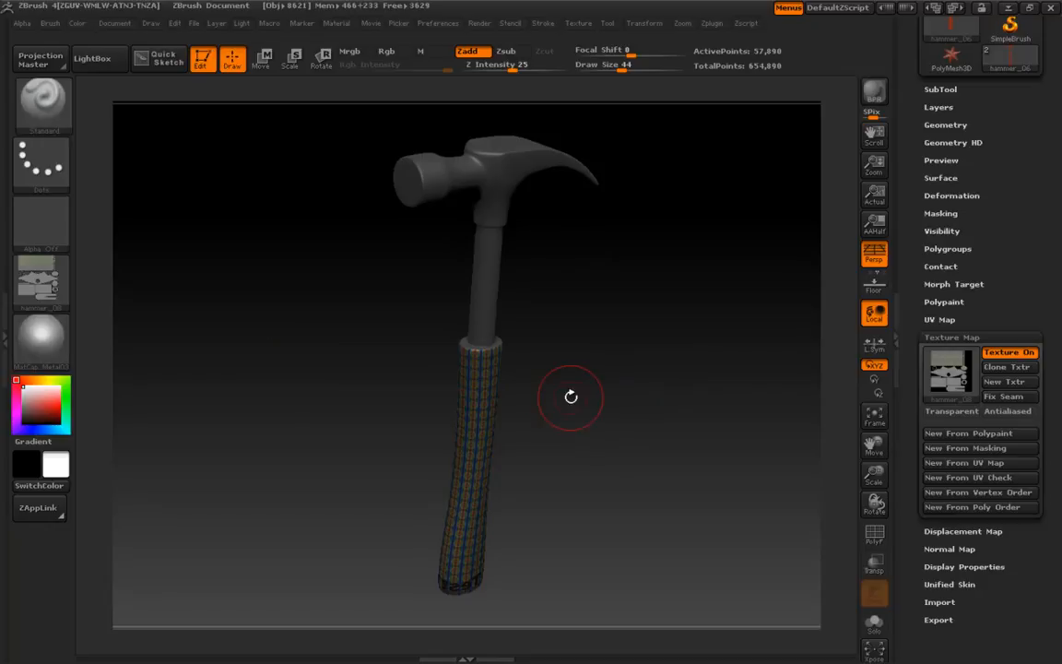
pyautogui.moveTo(569, 397)
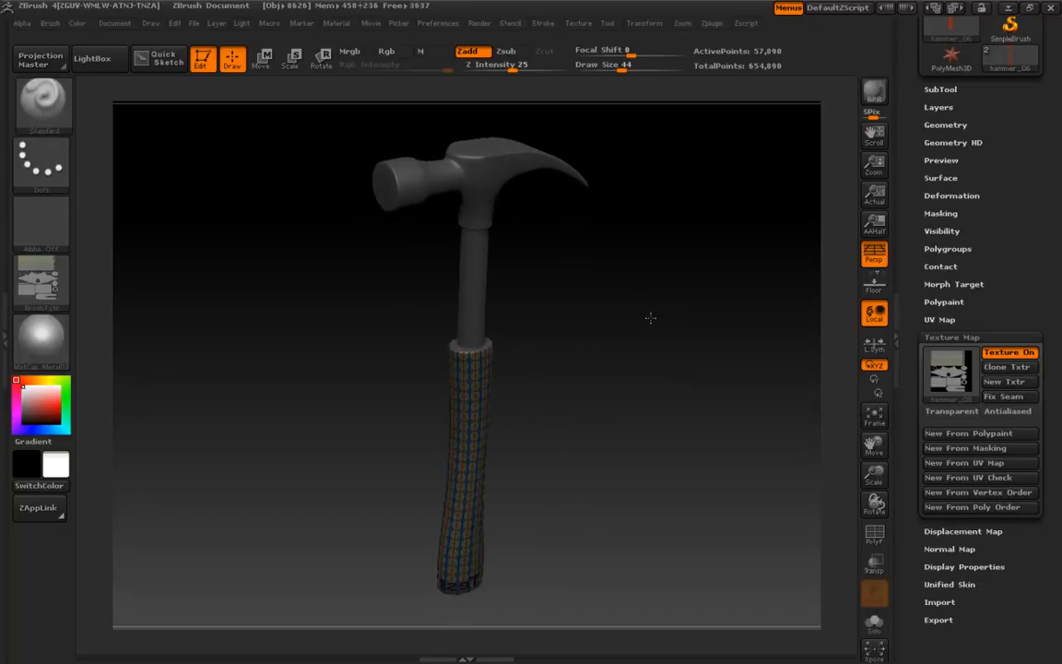
pyautogui.moveTo(651, 318); pyautogui.dragTo(550, 337)
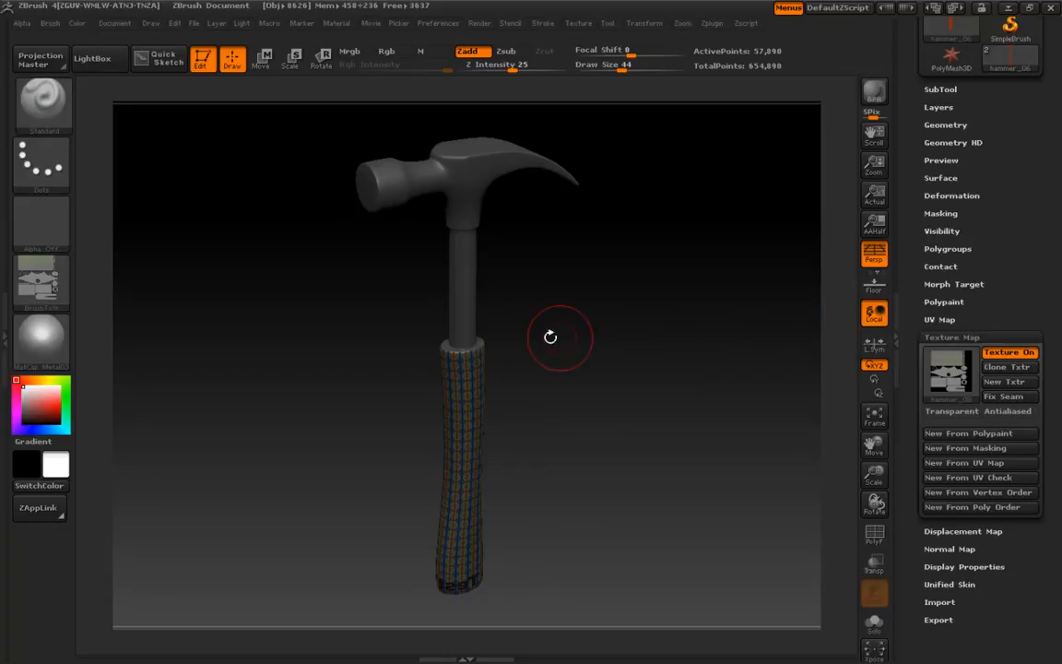
pyautogui.moveTo(550, 338); pyautogui.dragTo(588, 297)
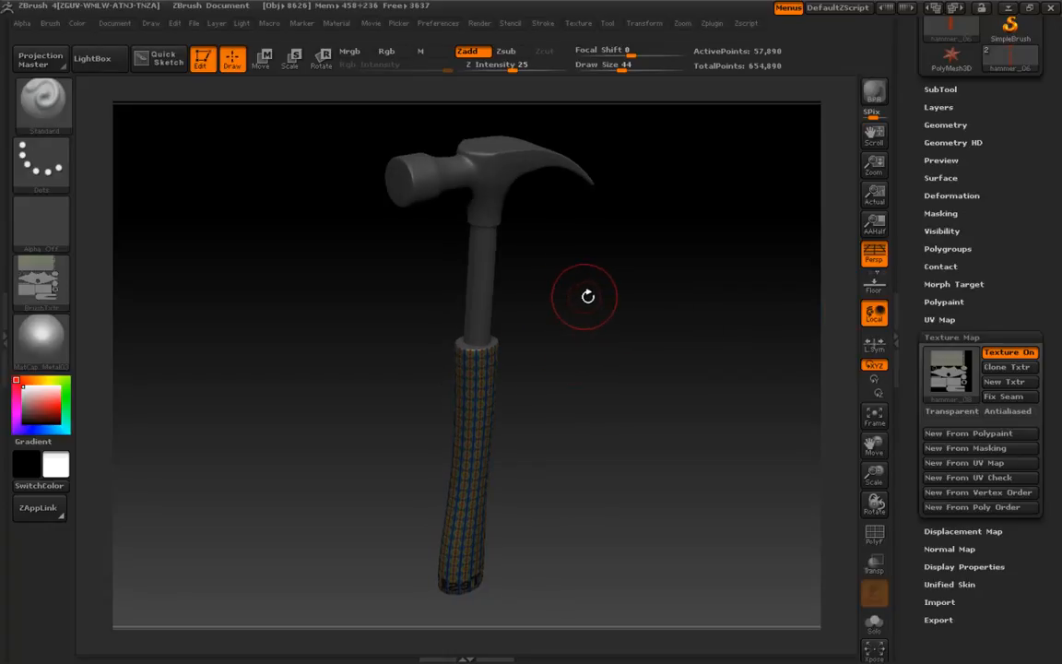
pyautogui.moveTo(498, 390)
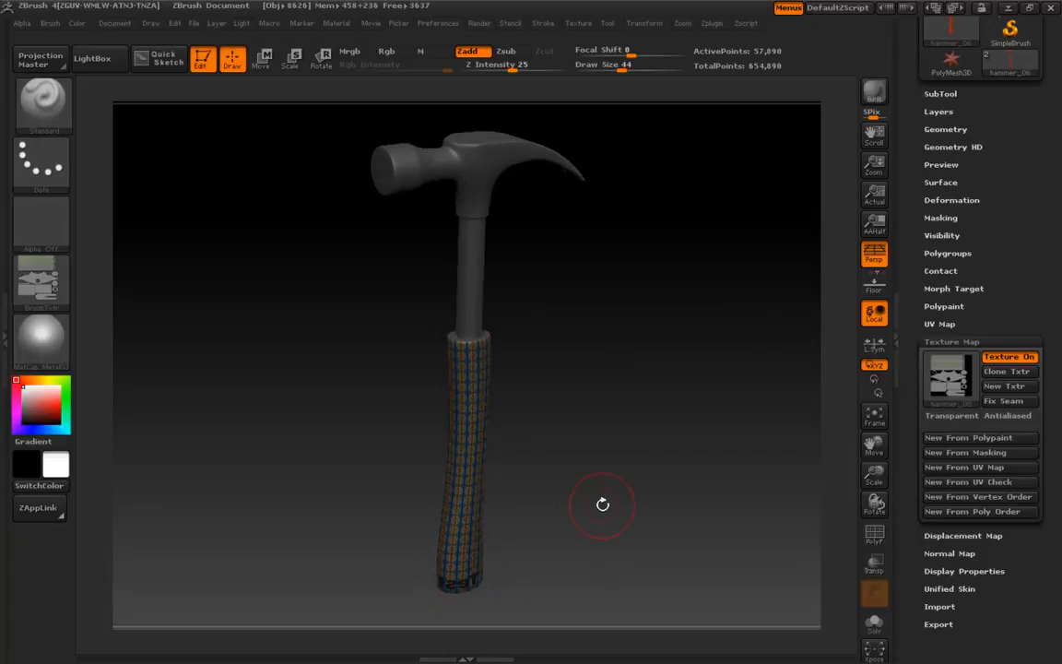
pyautogui.moveTo(648, 23)
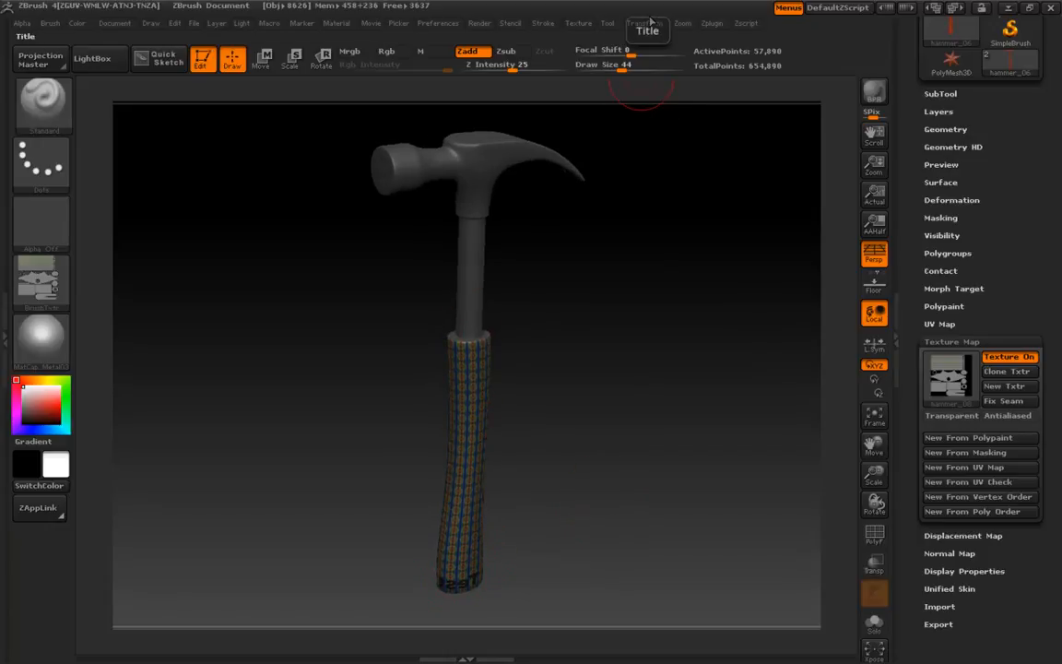
pyautogui.moveTo(532, 377)
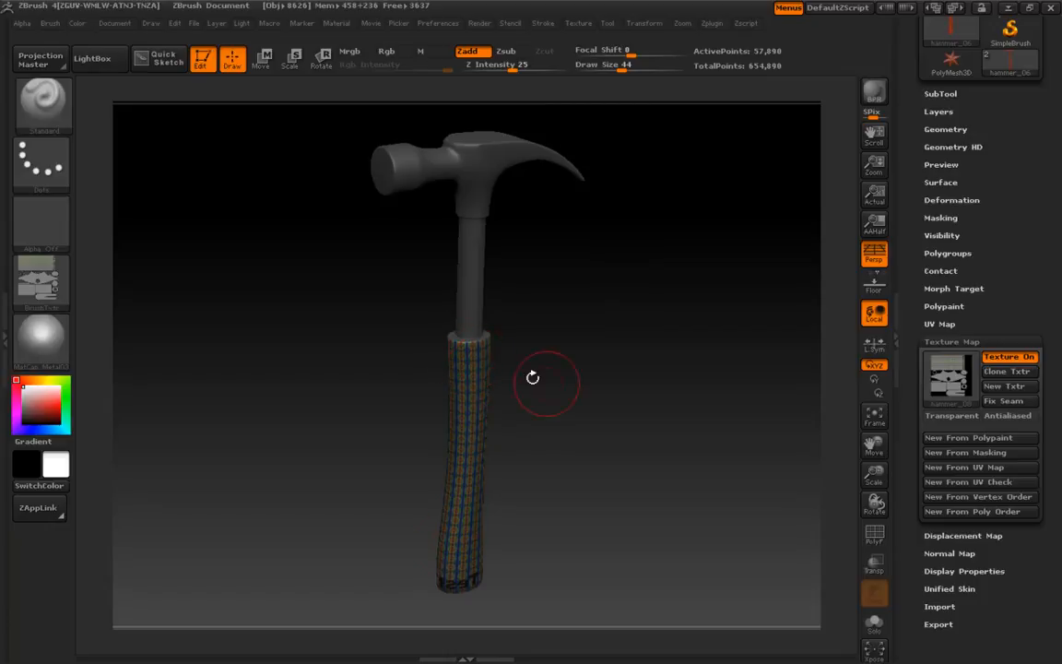
pyautogui.moveTo(532, 377); pyautogui.dragTo(532, 457)
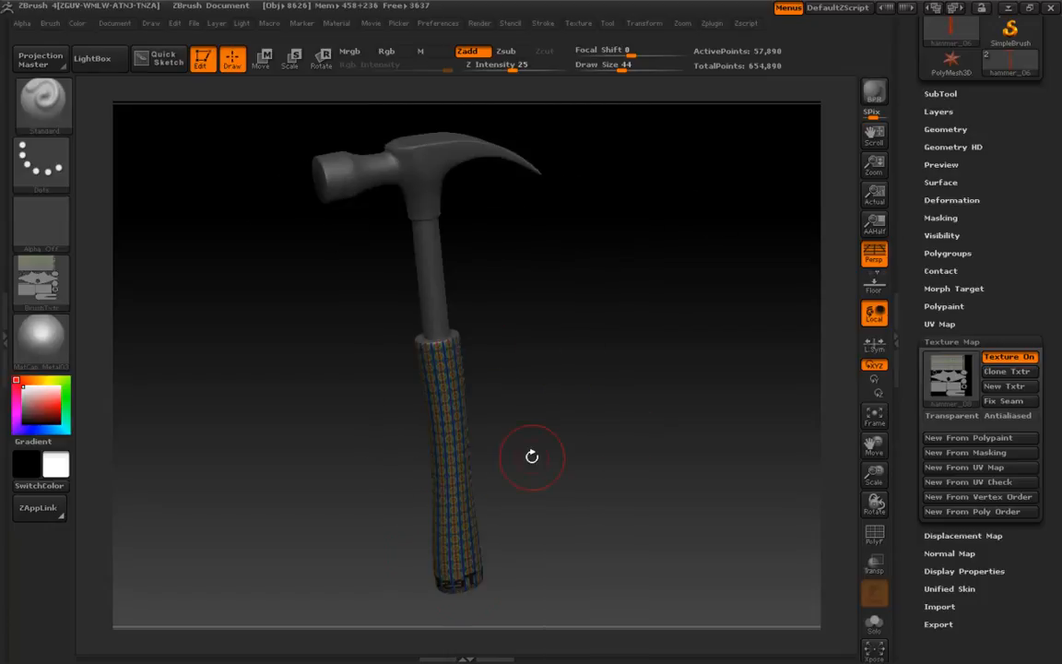
pyautogui.moveTo(532, 456); pyautogui.dragTo(653, 373)
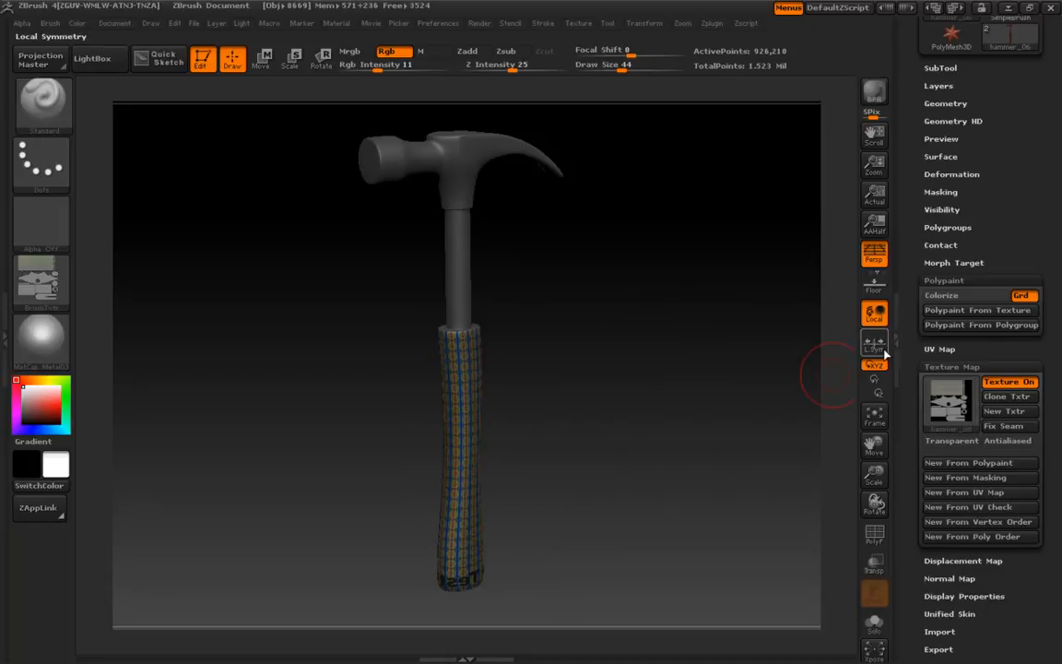
# Step: Bake the handle texture into polypaint with Rgb on via Polypaint From Texture
pyautogui.click(386, 64)
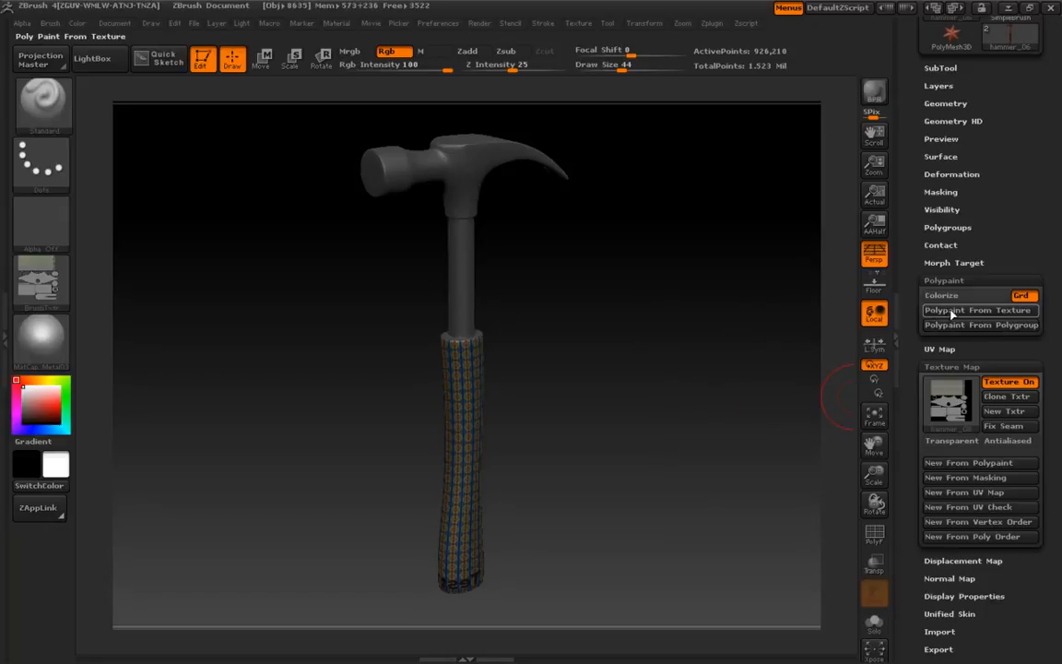
pyautogui.moveTo(978, 310)
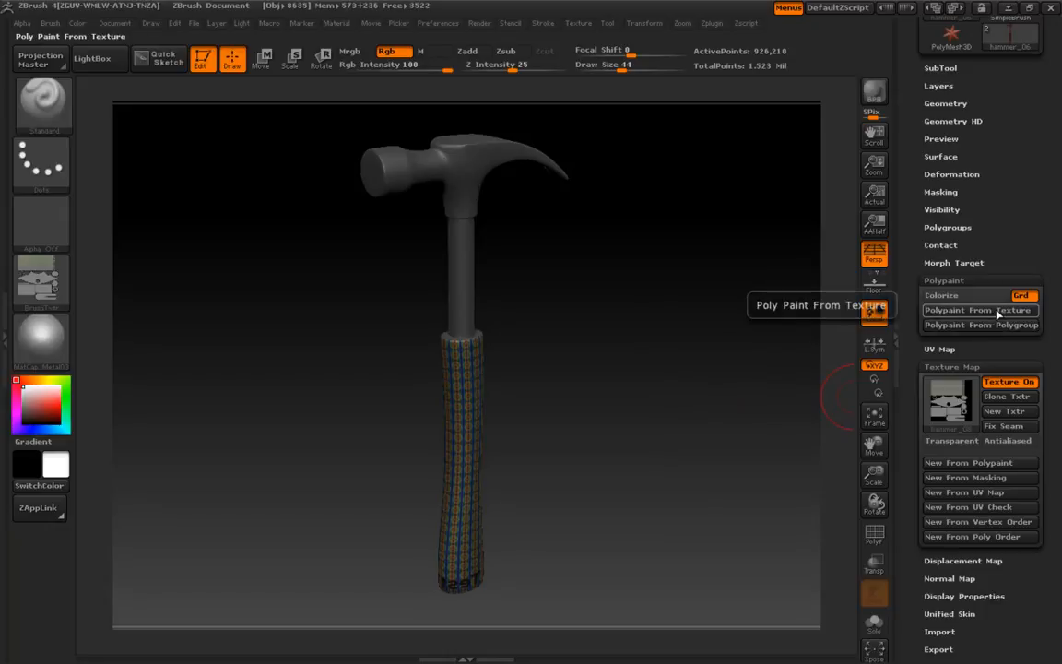
pyautogui.click(979, 310)
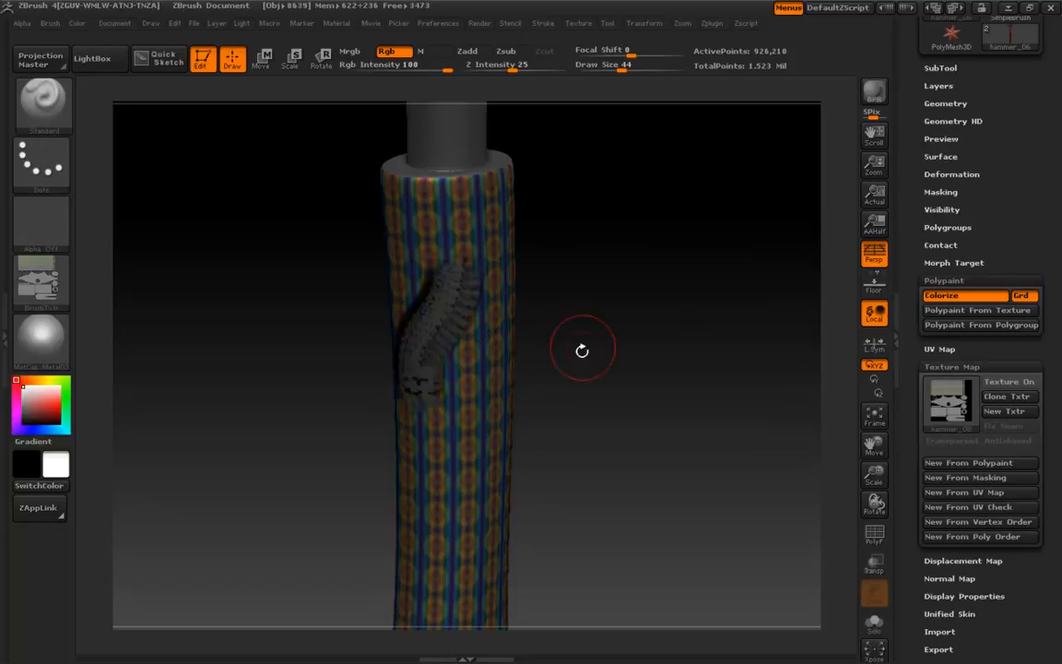
# Step: Turn off the texture and paint red Rgb strokes across the handle
pyautogui.click(41, 283)
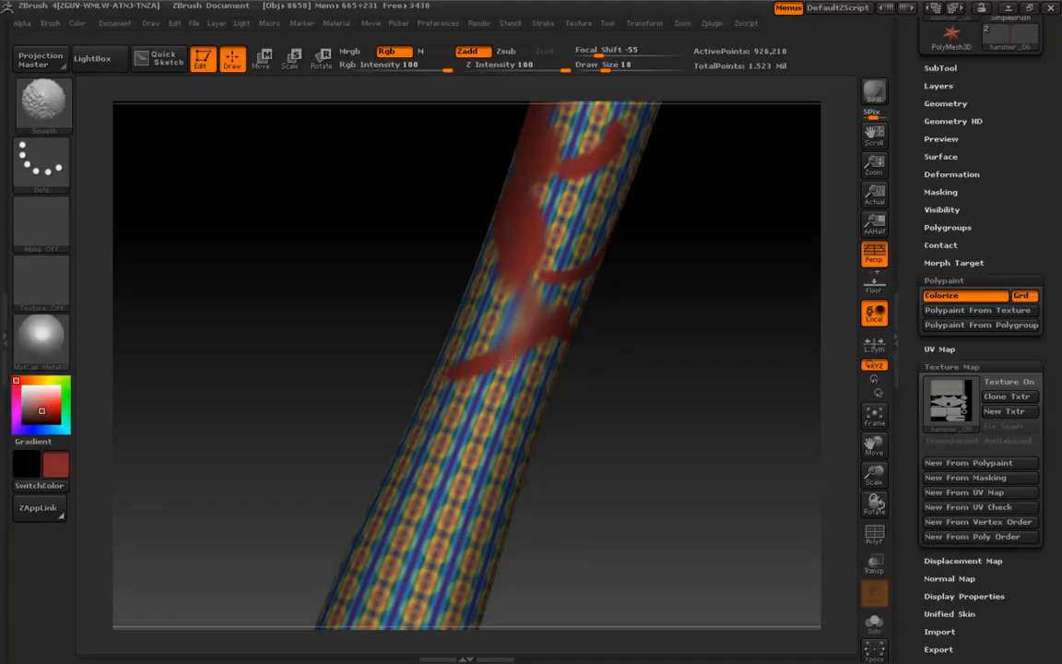
pyautogui.moveTo(512, 359); pyautogui.dragTo(567, 277)
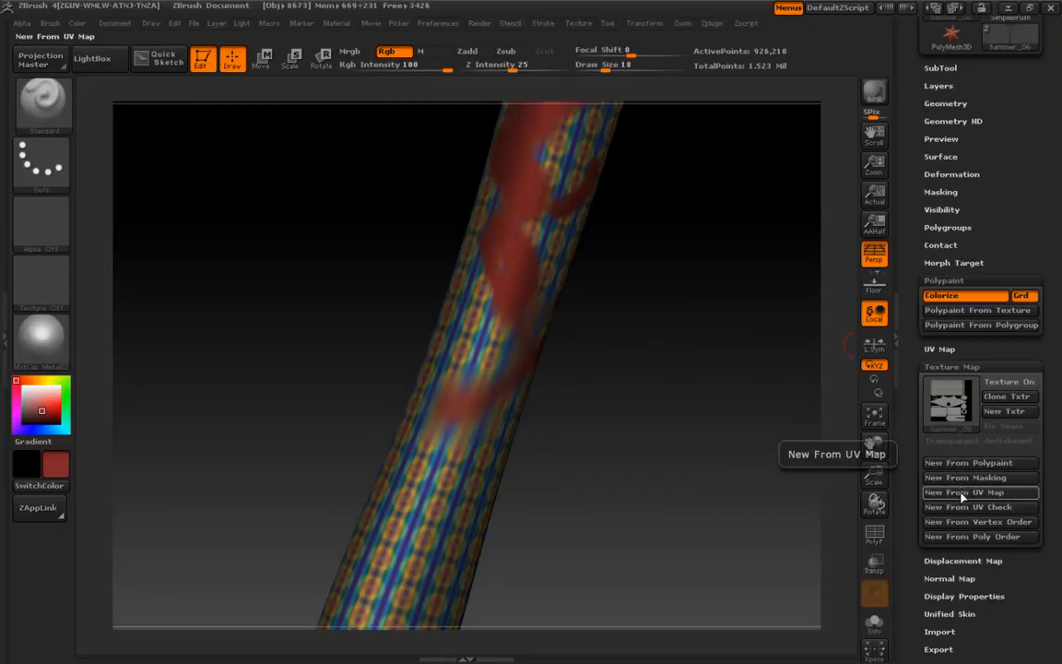
pyautogui.moveTo(981, 462)
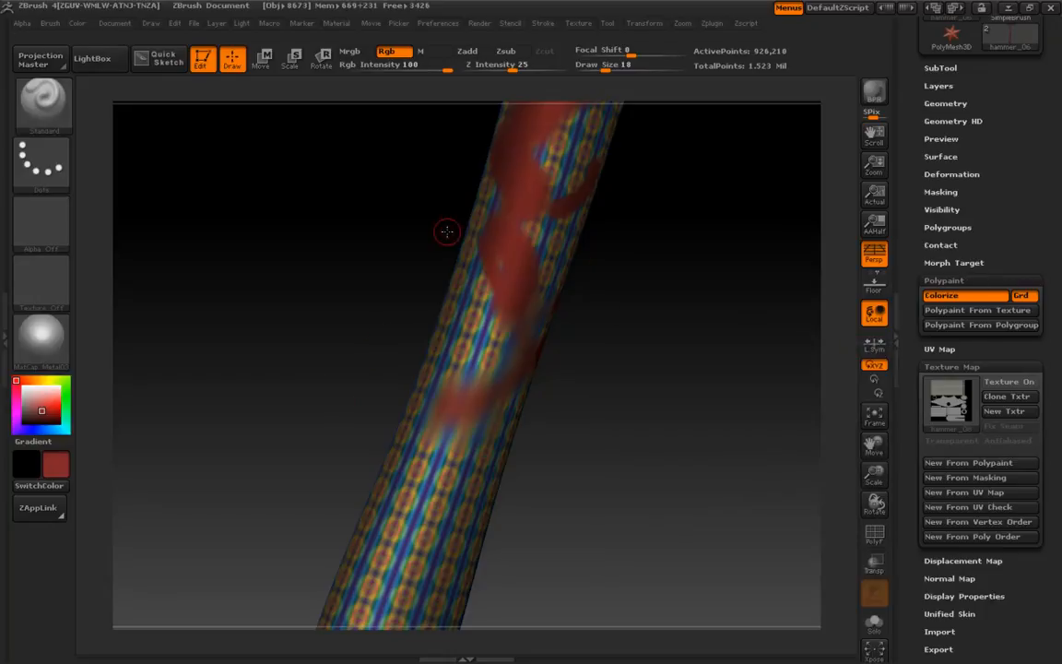
pyautogui.moveTo(775, 424)
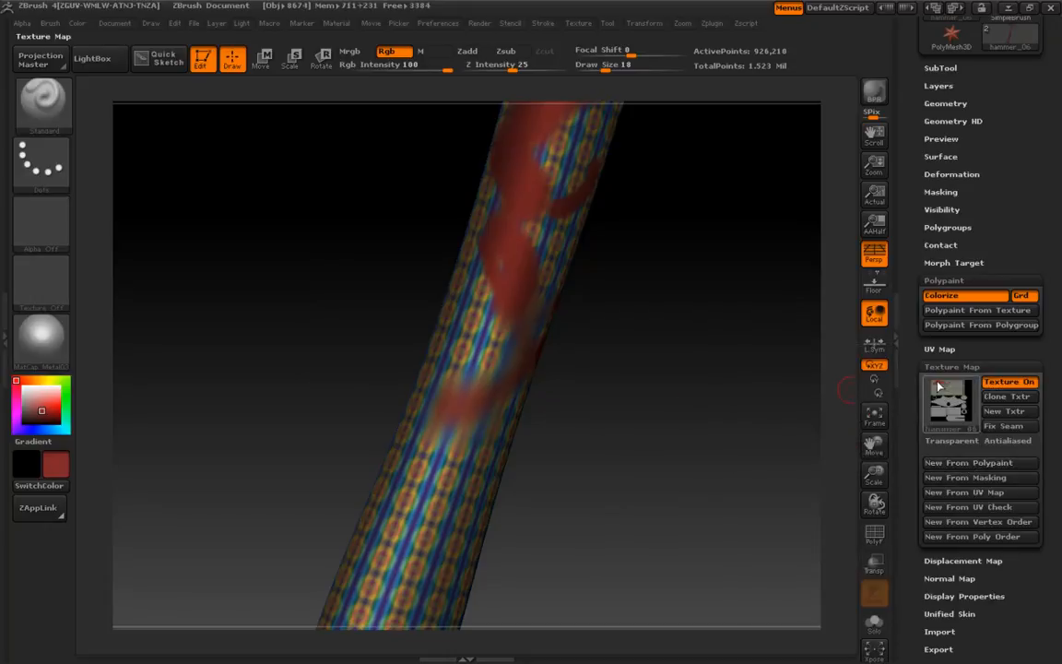
pyautogui.moveTo(950, 401)
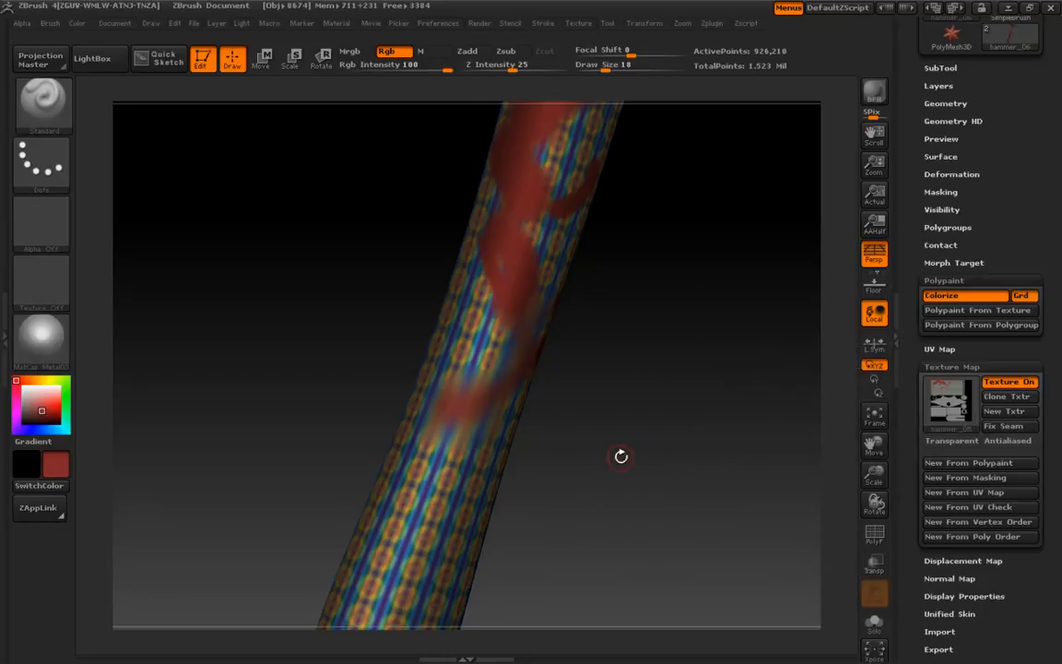
# Step: Zoom out, orbit to review the red strokes, and create a texture map New From Polypaint
pyautogui.moveTo(620, 456); pyautogui.dragTo(648, 403)
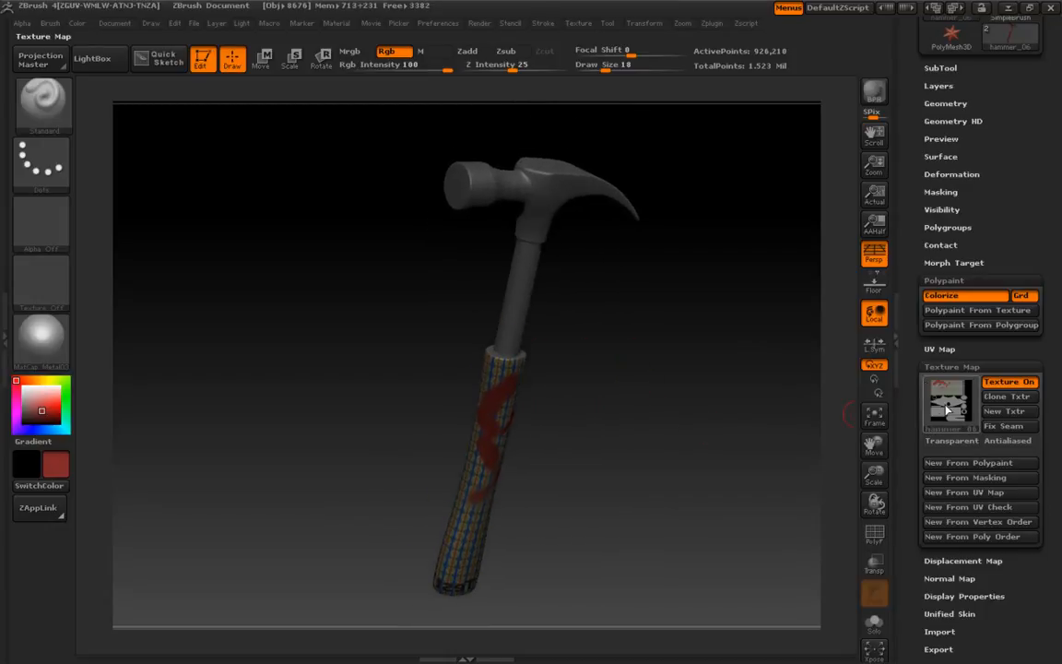
pyautogui.click(977, 310)
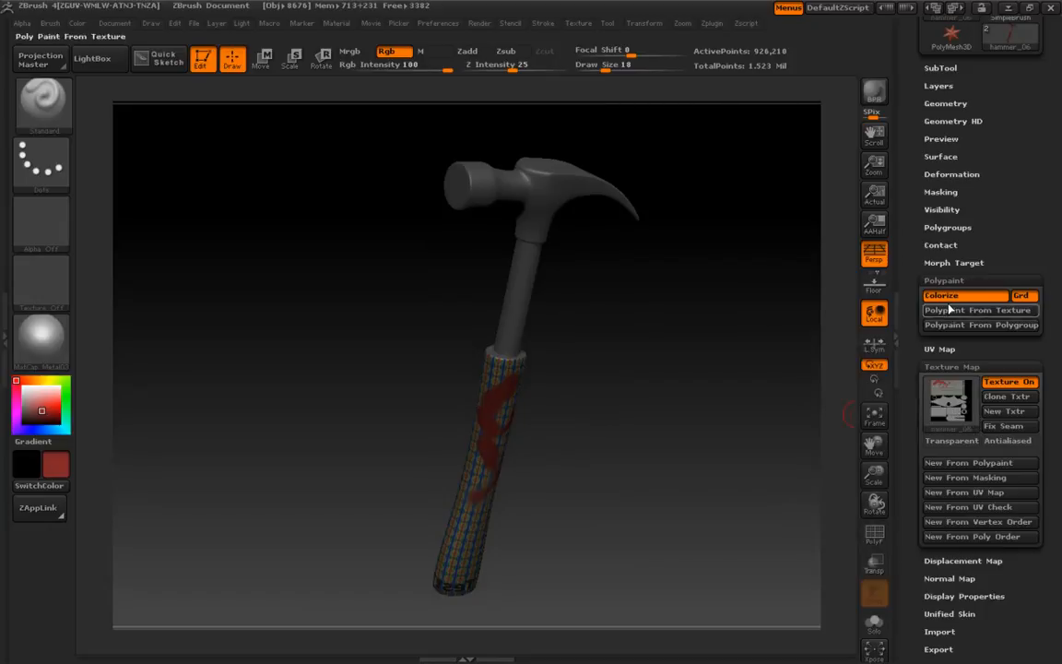
pyautogui.click(977, 310)
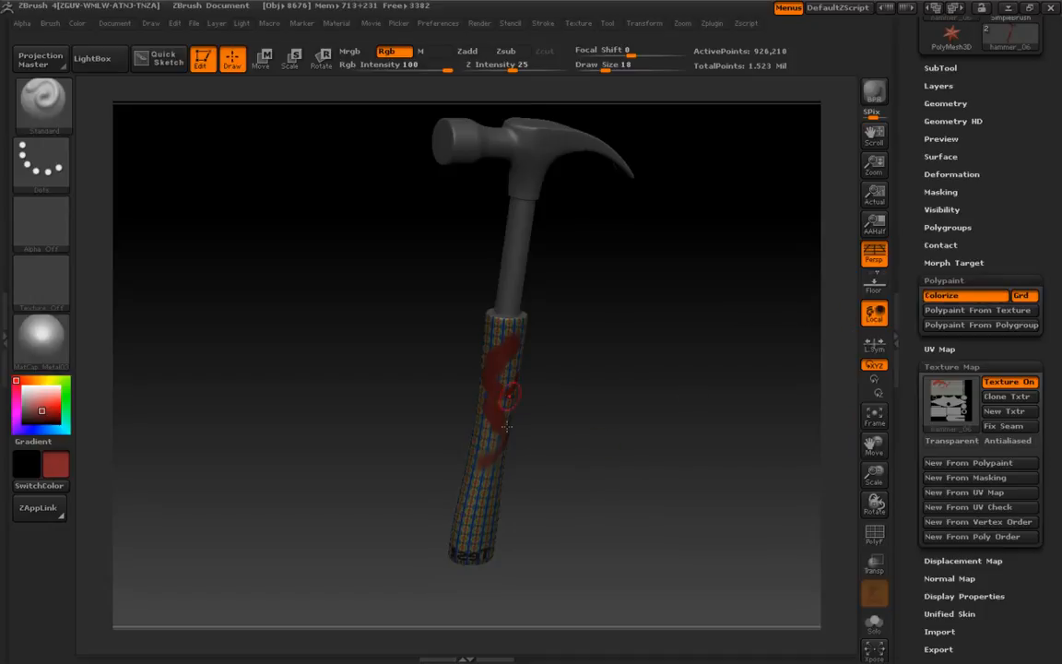
pyautogui.moveTo(507, 424); pyautogui.dragTo(623, 433)
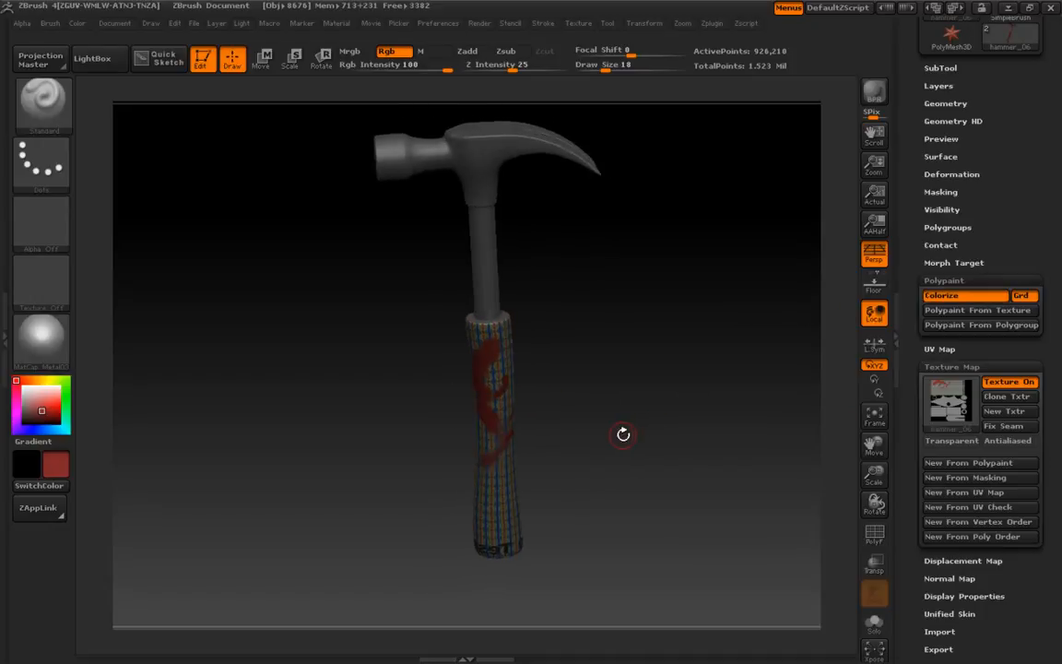
pyautogui.moveTo(623, 434); pyautogui.dragTo(588, 448)
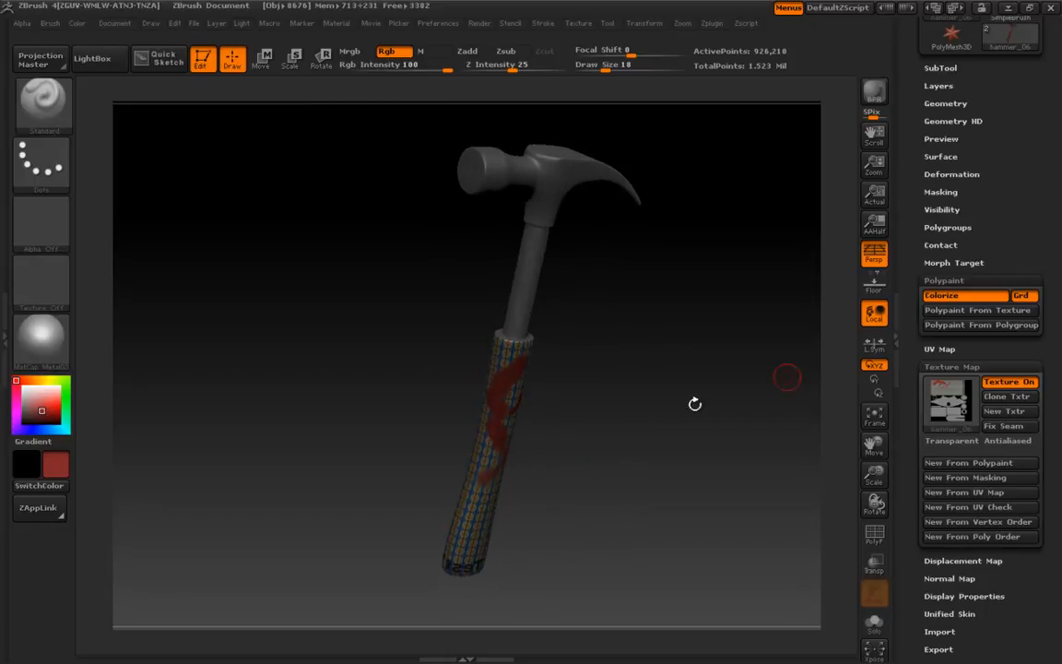
pyautogui.moveTo(980, 309)
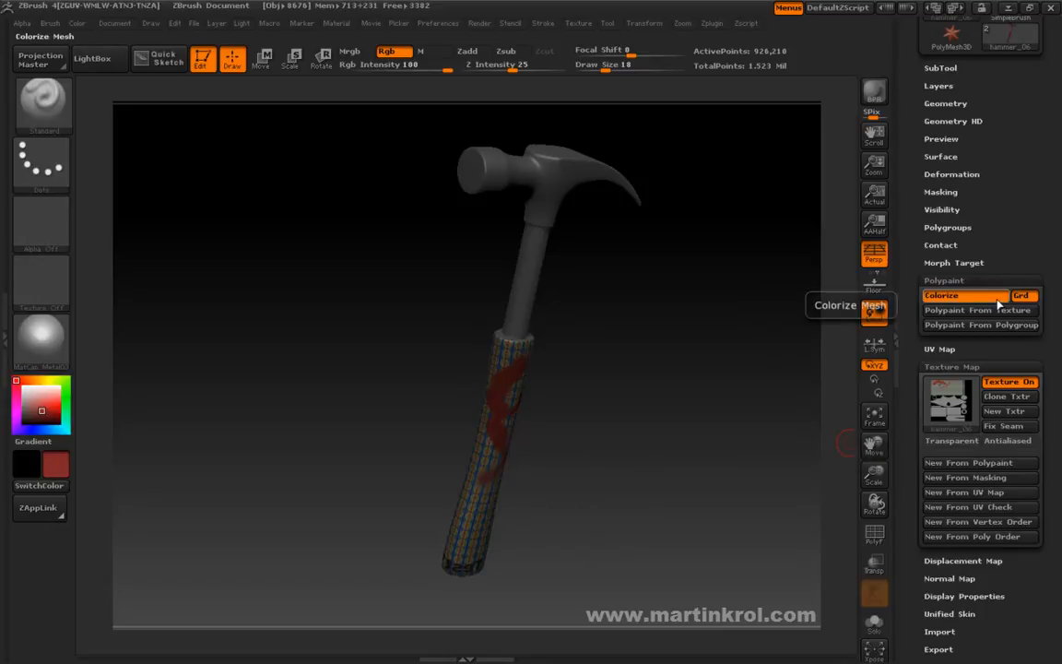
pyautogui.moveTo(980, 462)
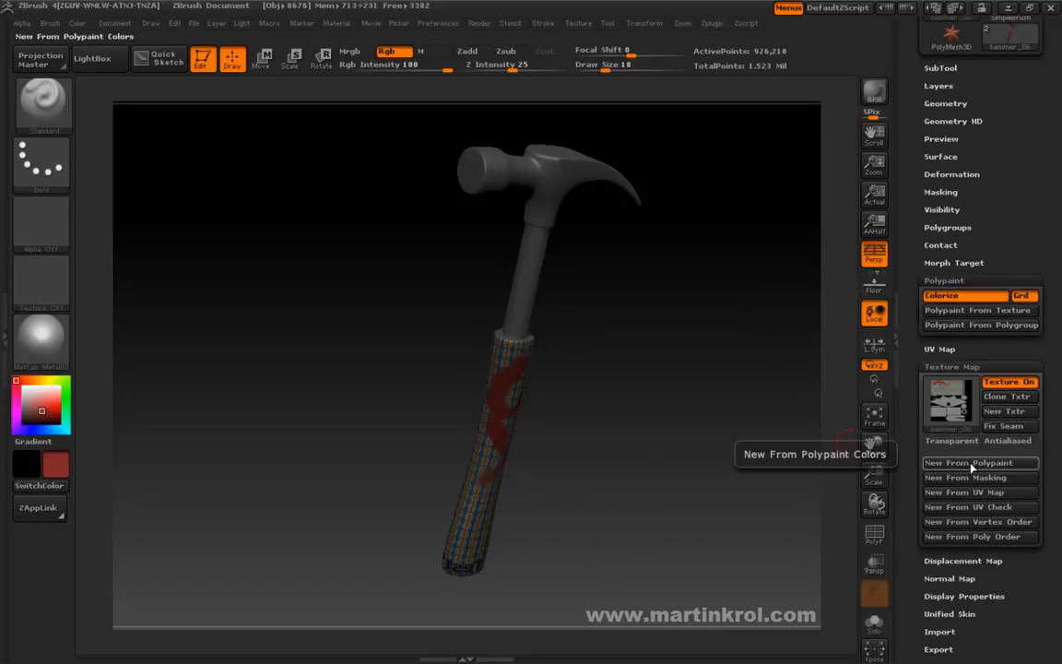
pyautogui.click(980, 462)
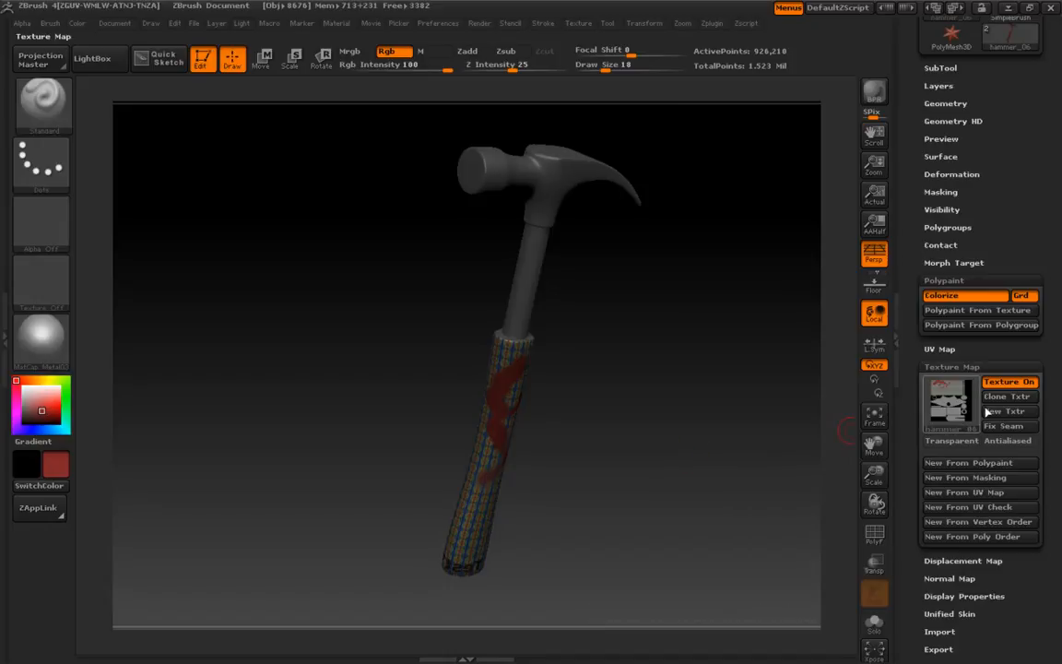